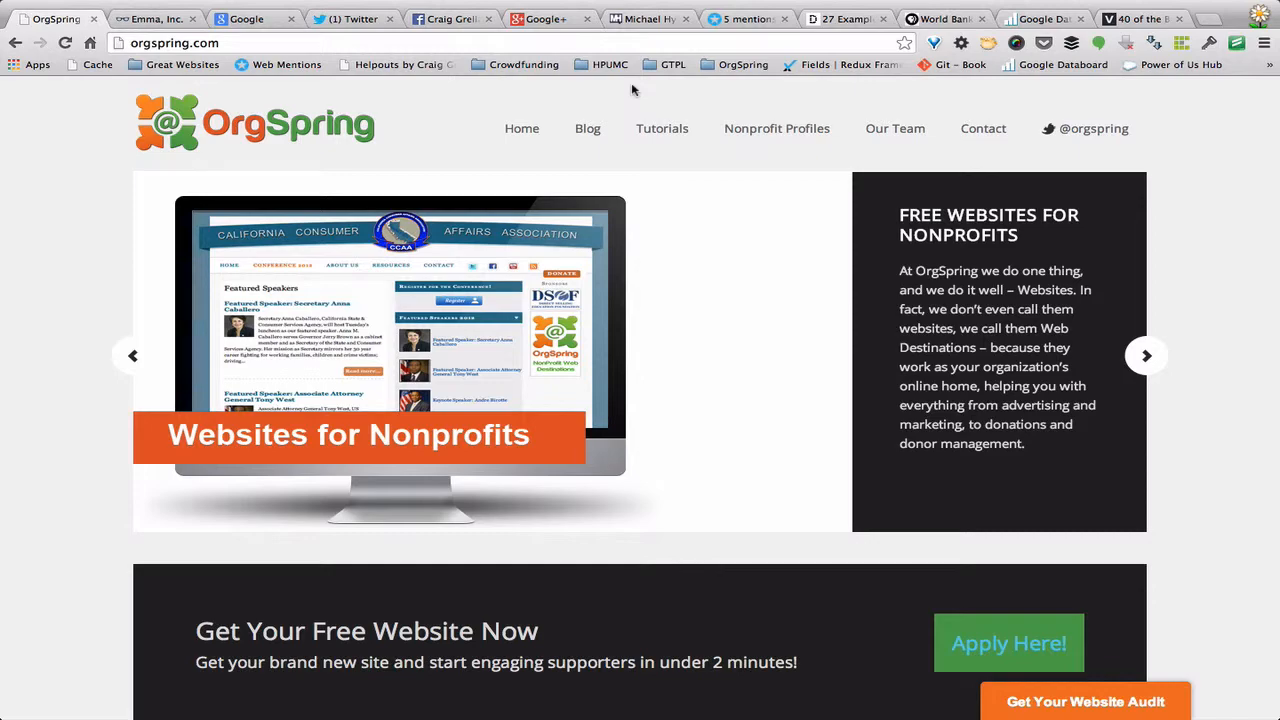
- Browse the Google, Twitter and Facebook tabs, ending on the MediaShift World Bank crowdfunding article
{"action": "left_click", "coordinate": [744, 18]}
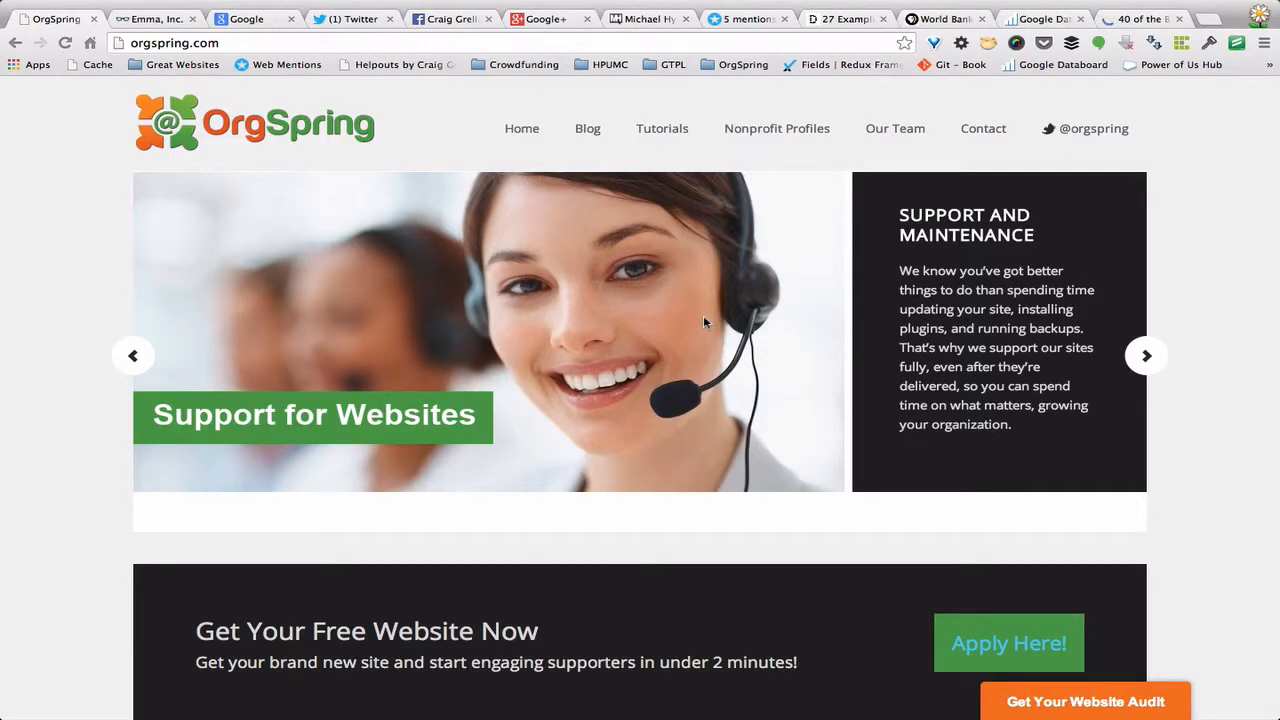
{"action": "mouse_move", "coordinate": [632, 168]}
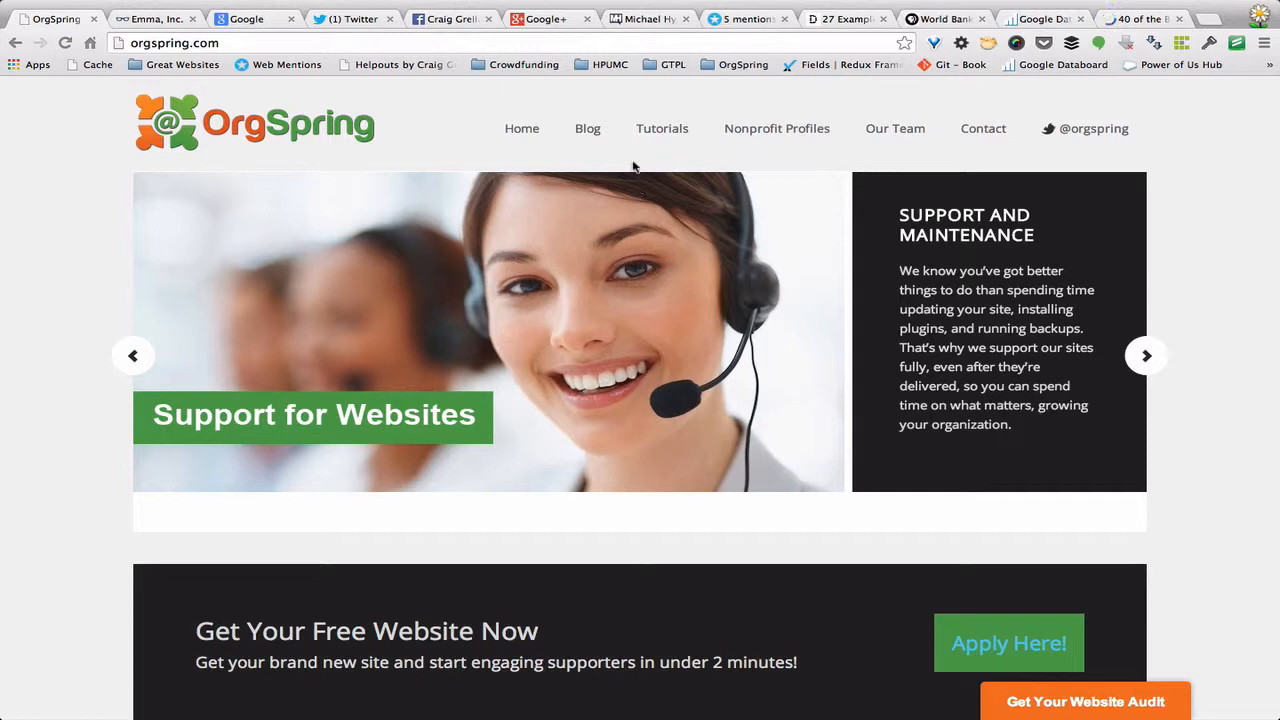
{"action": "mouse_move", "coordinate": [608, 160]}
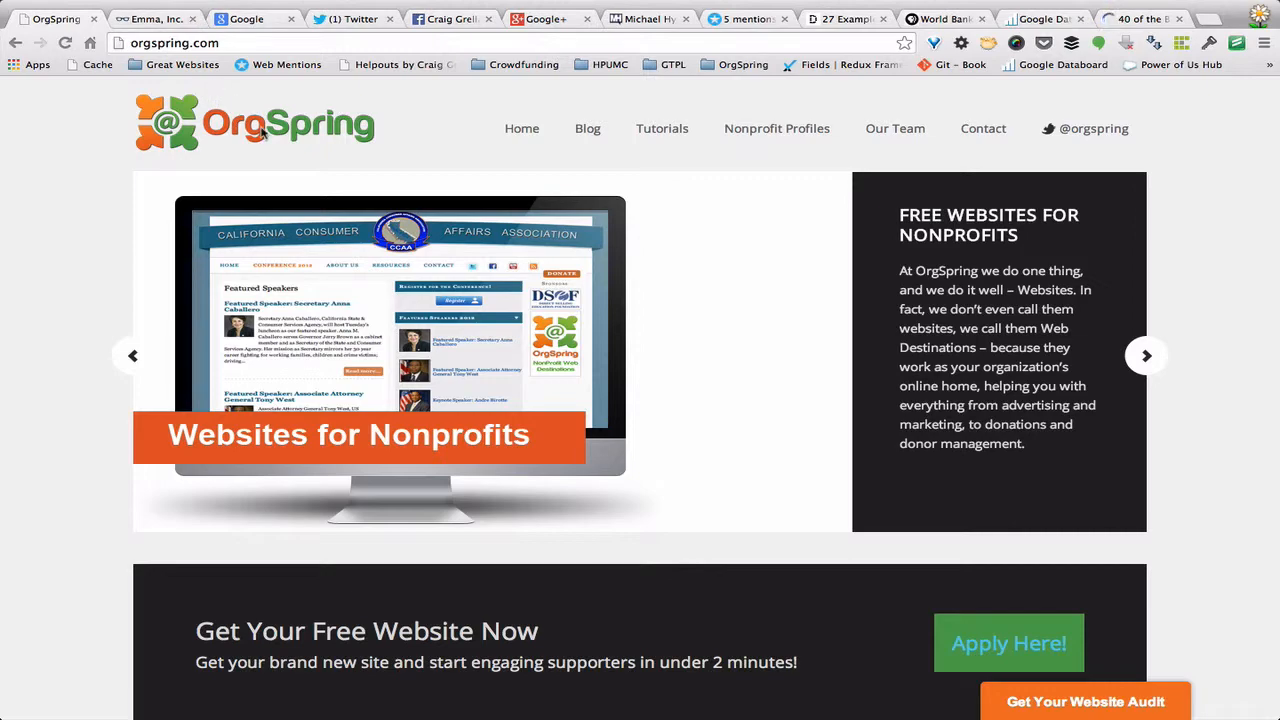
{"action": "left_click", "coordinate": [244, 18]}
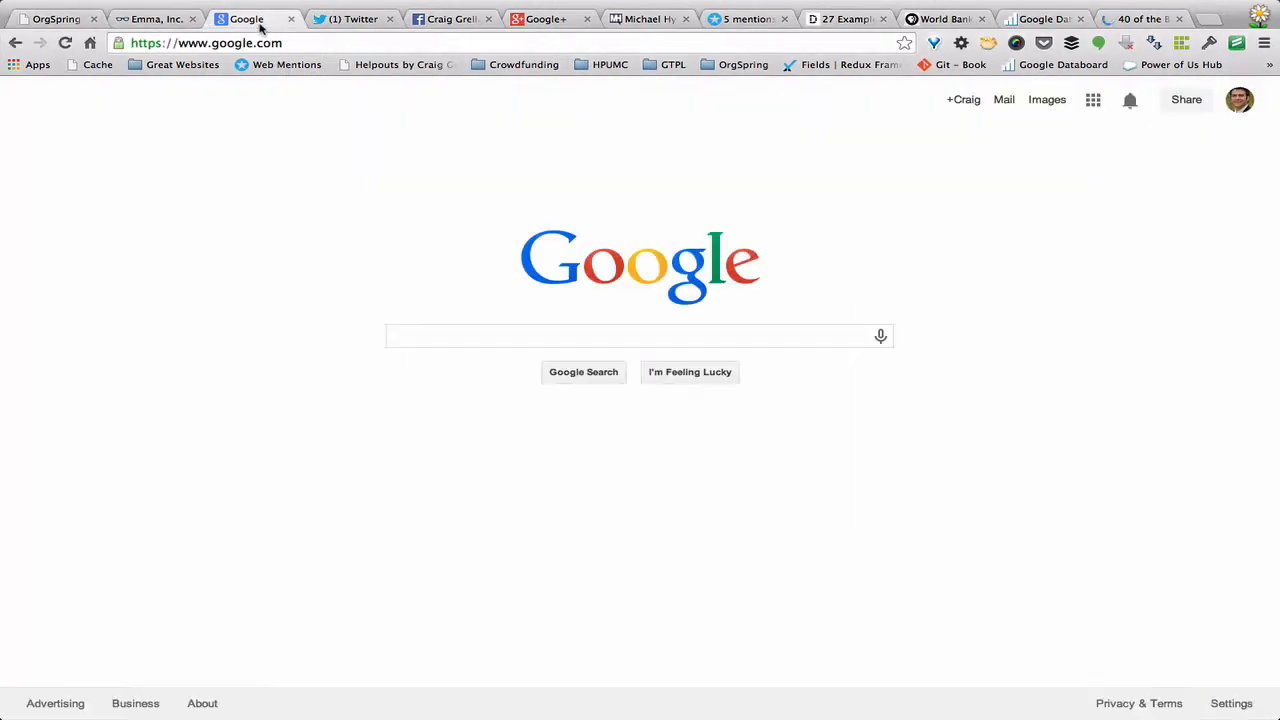
{"action": "left_click", "coordinate": [354, 20]}
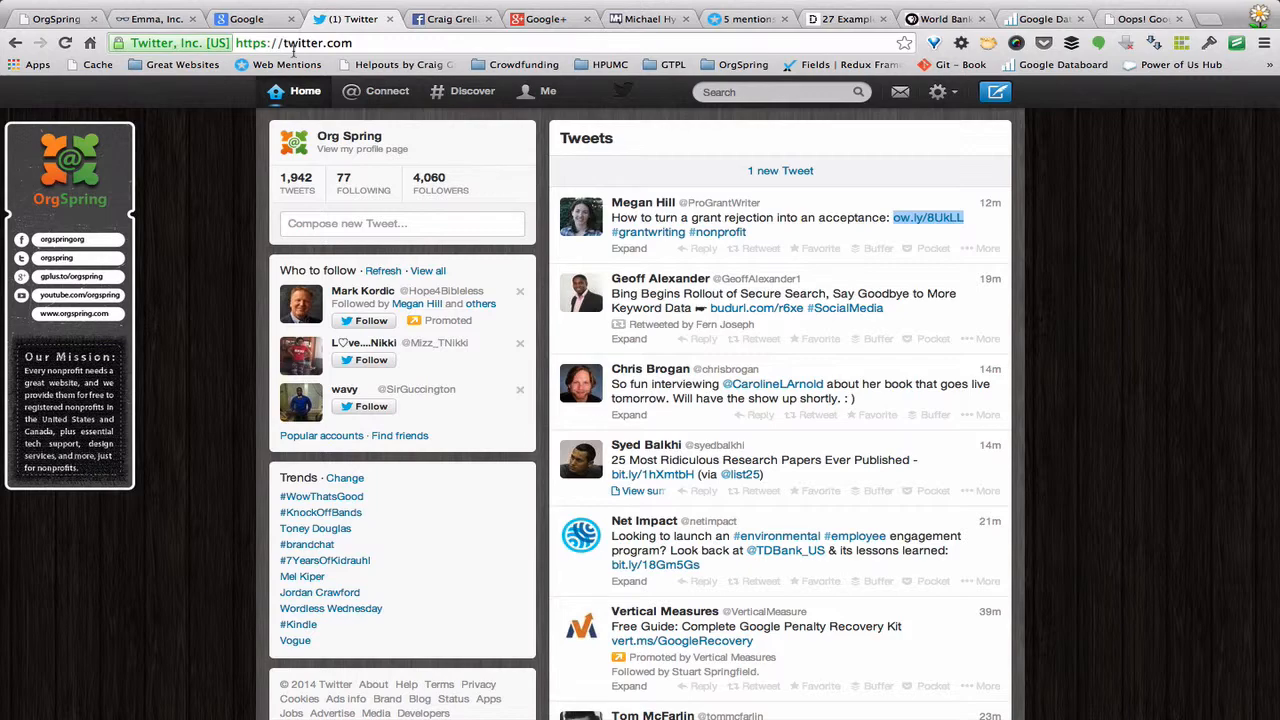
{"action": "left_click", "coordinate": [450, 18]}
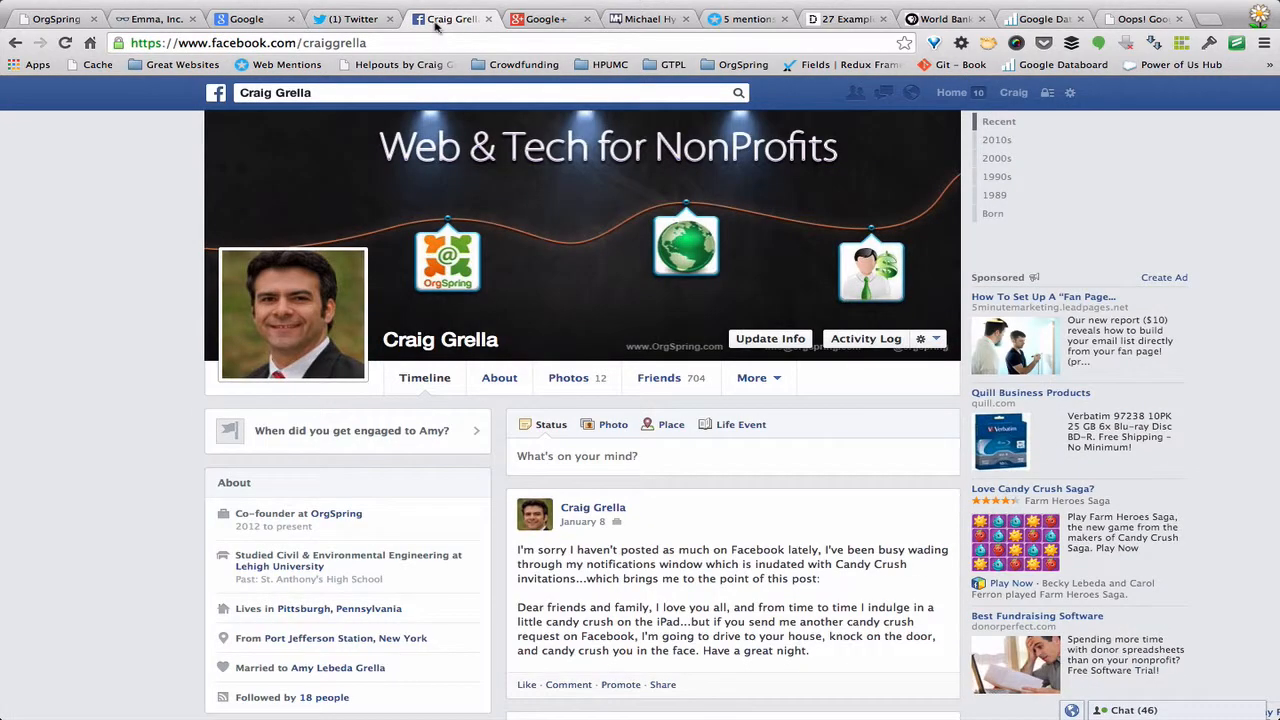
{"action": "left_click", "coordinate": [352, 18]}
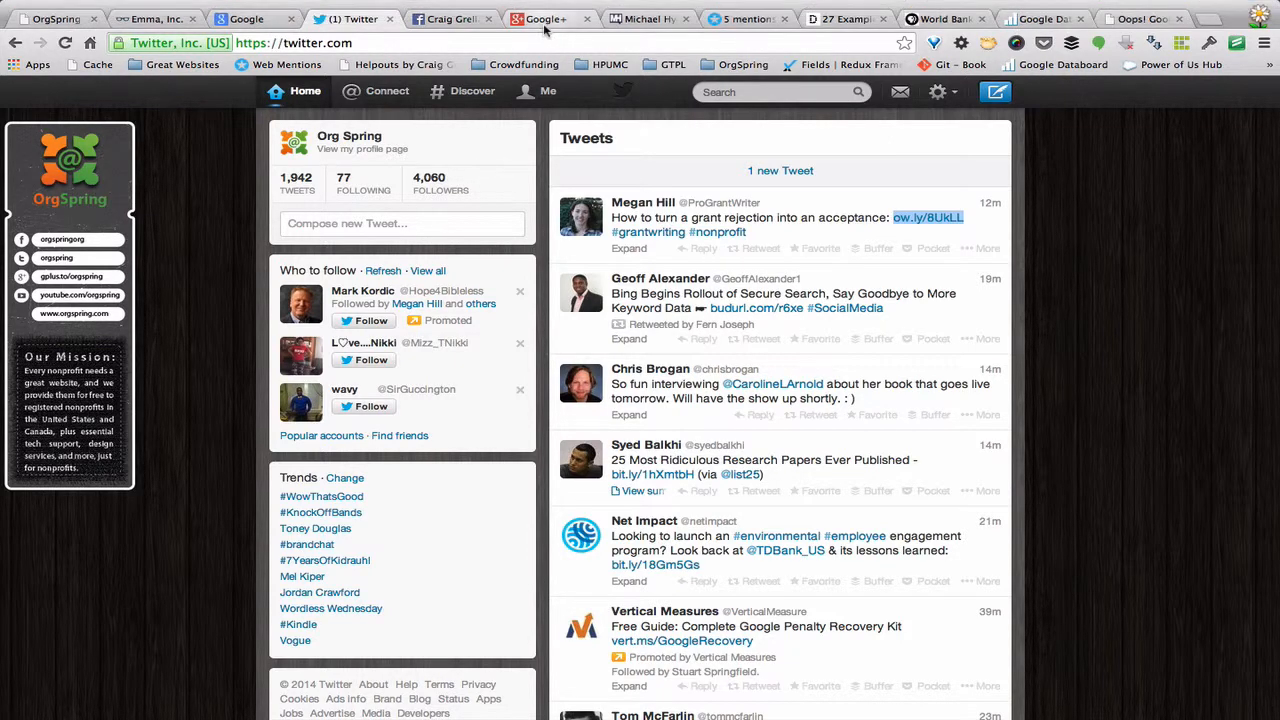
{"action": "mouse_move", "coordinate": [544, 18]}
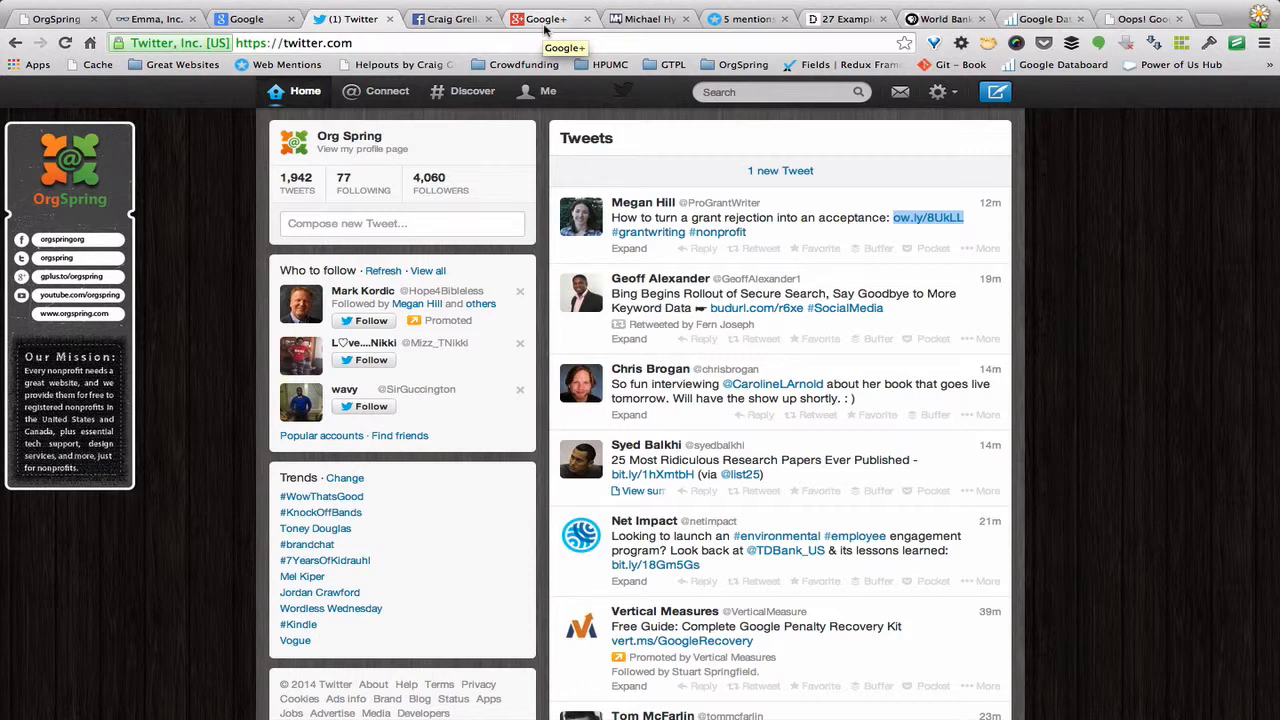
{"action": "left_click", "coordinate": [648, 18]}
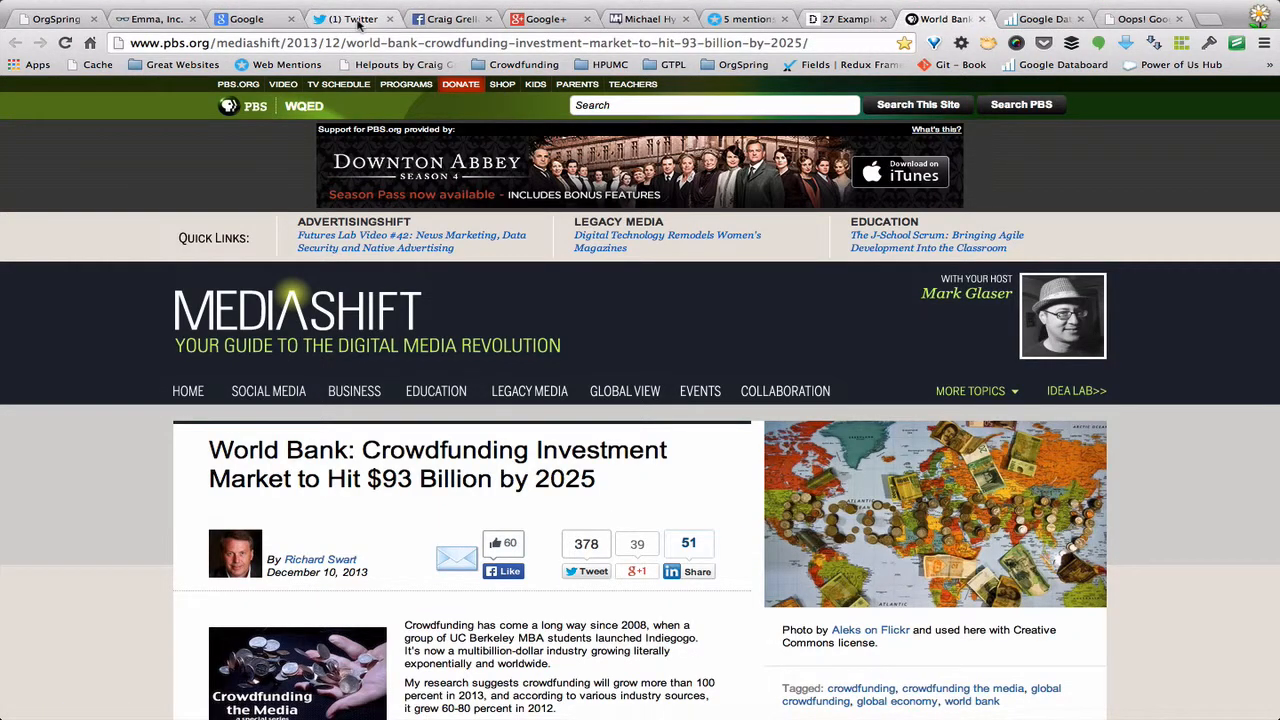
{"action": "mouse_move", "coordinate": [348, 18]}
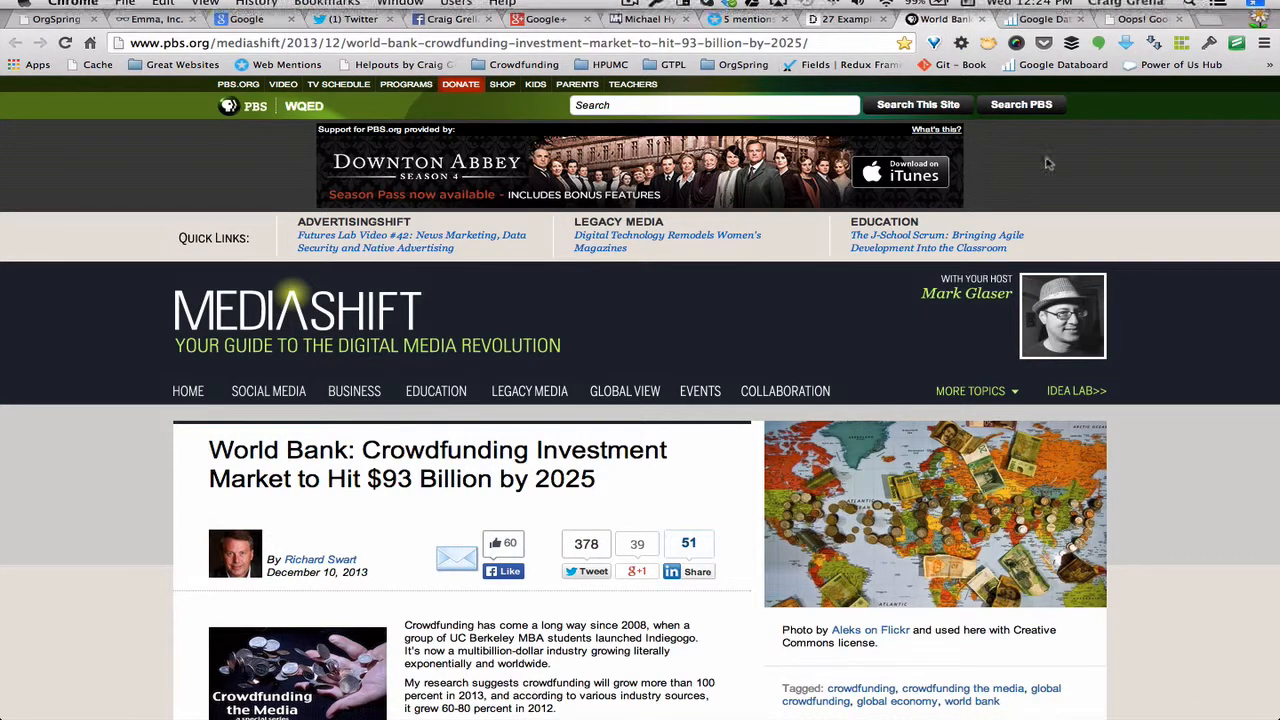
{"action": "mouse_move", "coordinate": [844, 20]}
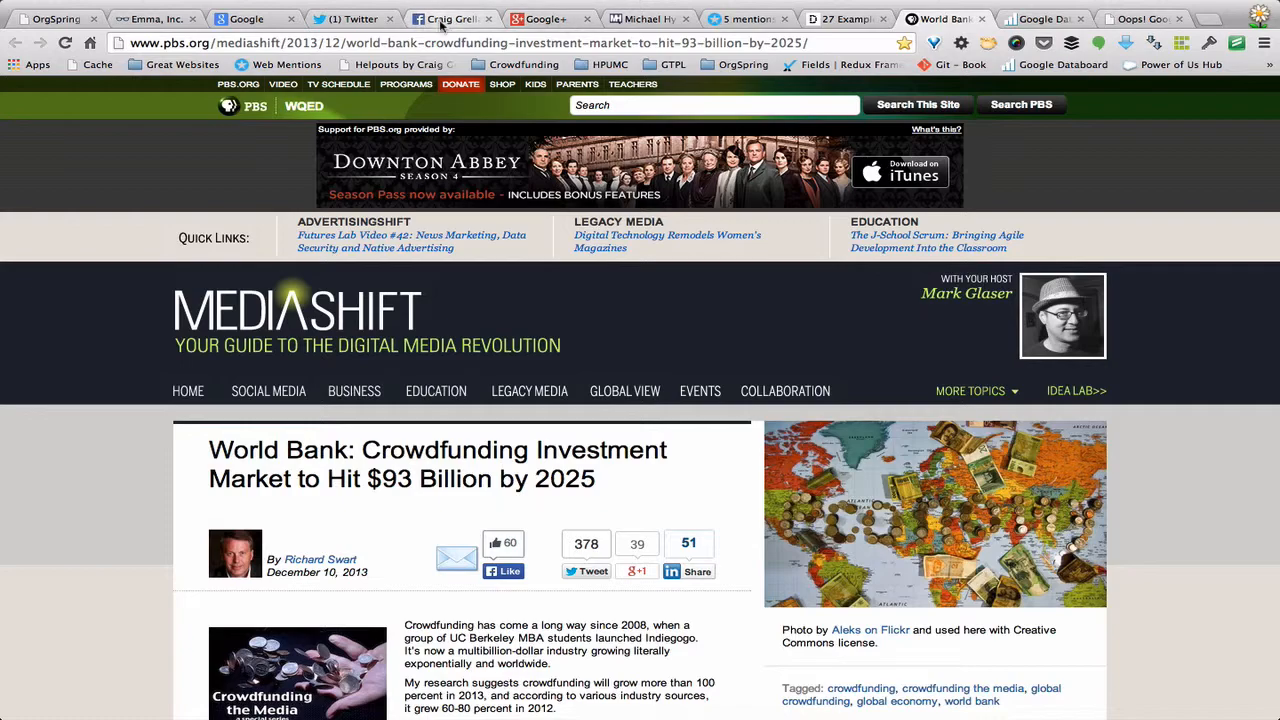
{"action": "mouse_move", "coordinate": [460, 158]}
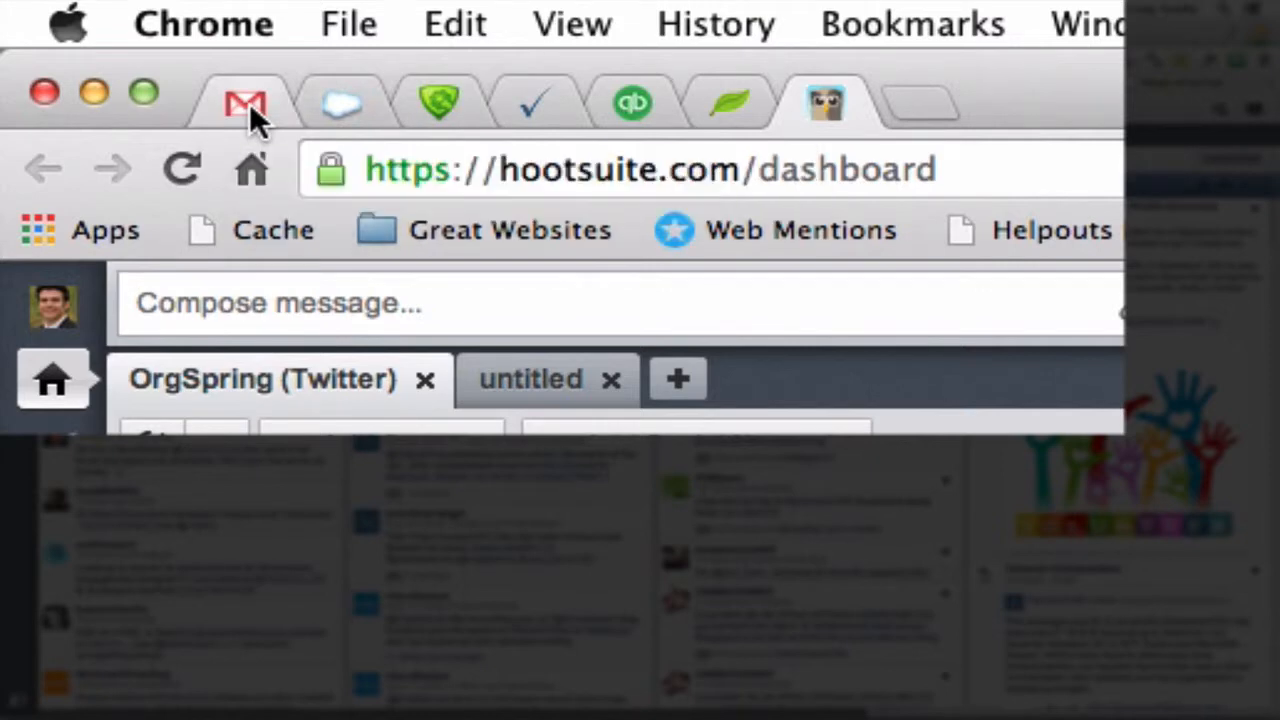
{"action": "left_click", "coordinate": [244, 104]}
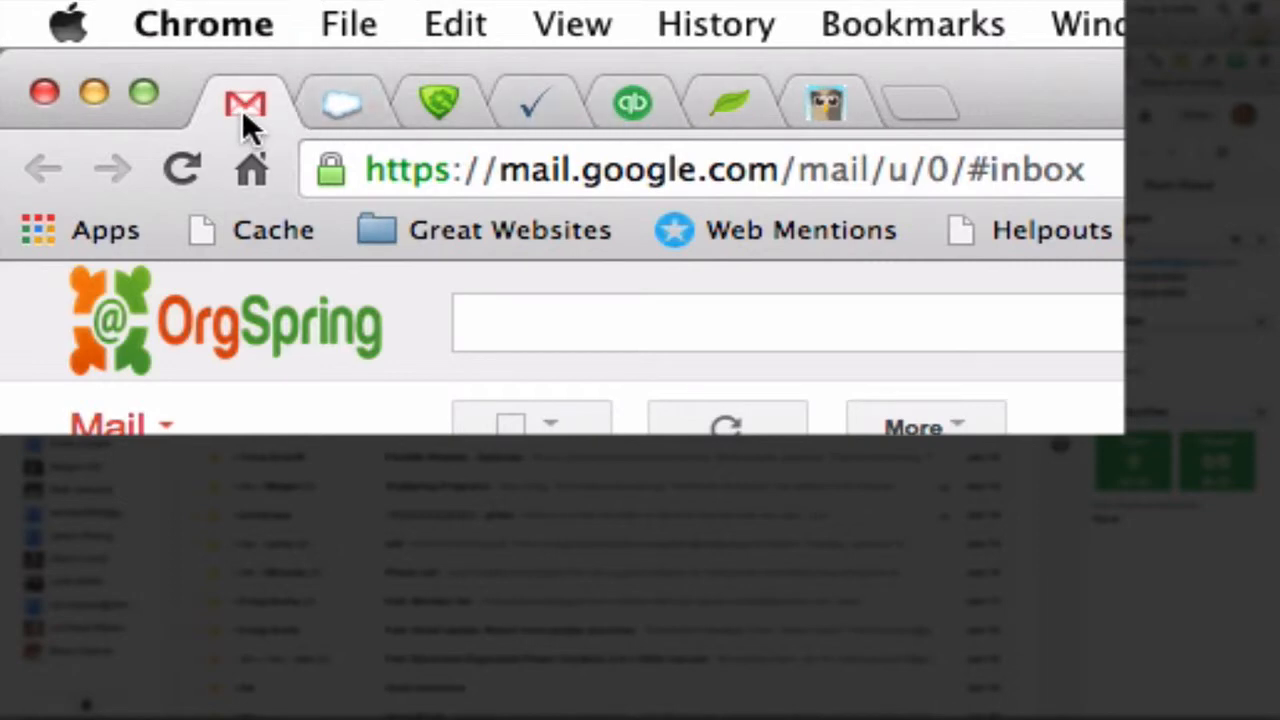
{"action": "left_click", "coordinate": [440, 104]}
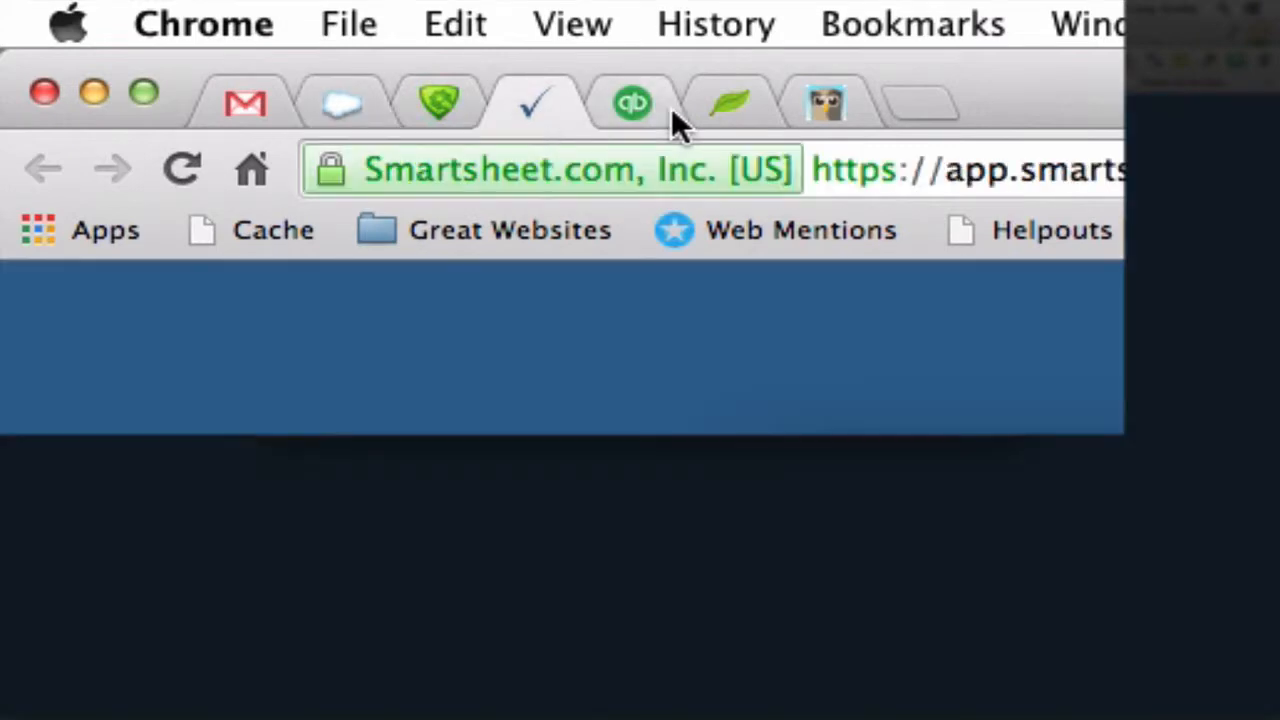
{"action": "mouse_move", "coordinate": [684, 114]}
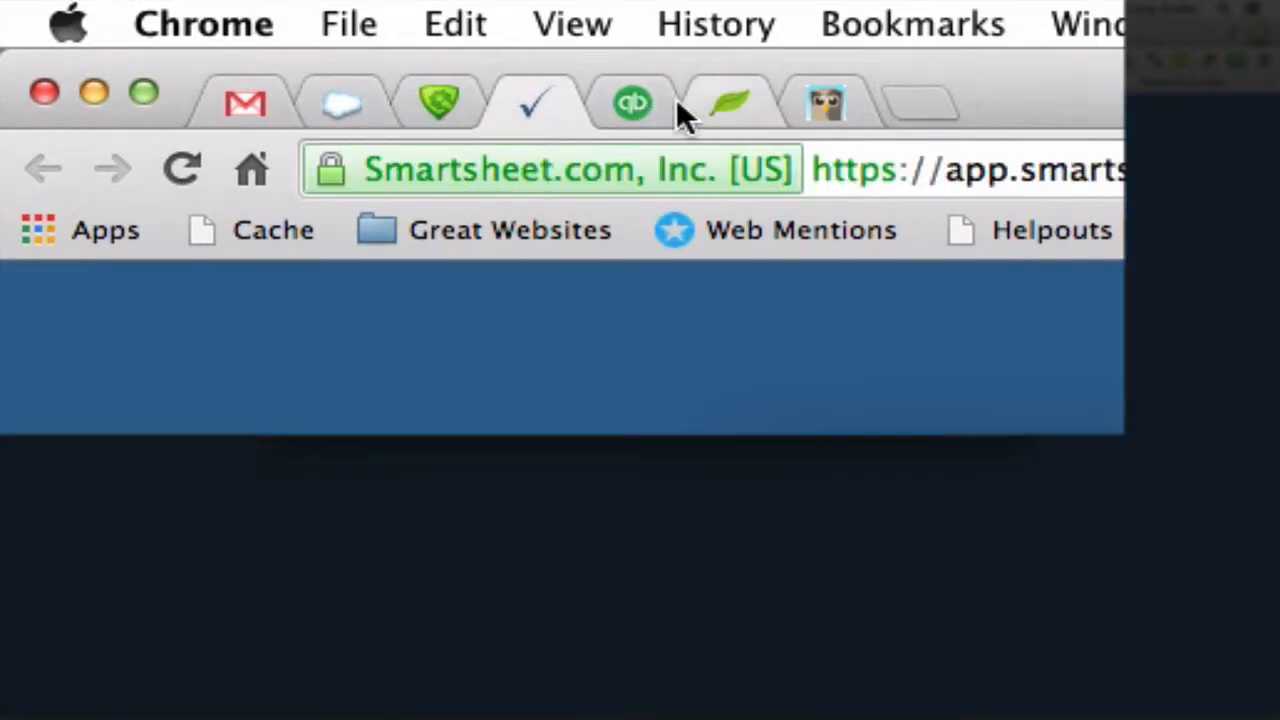
{"action": "left_click", "coordinate": [824, 104]}
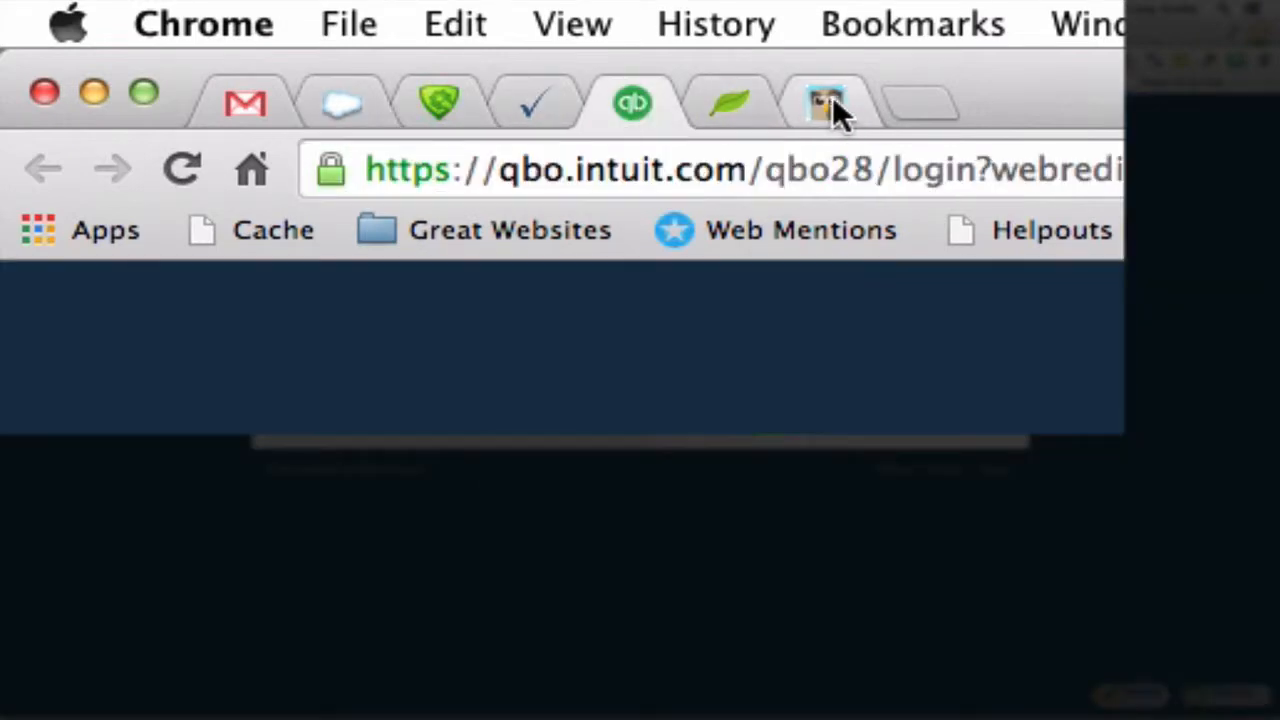
{"action": "left_click", "coordinate": [826, 104]}
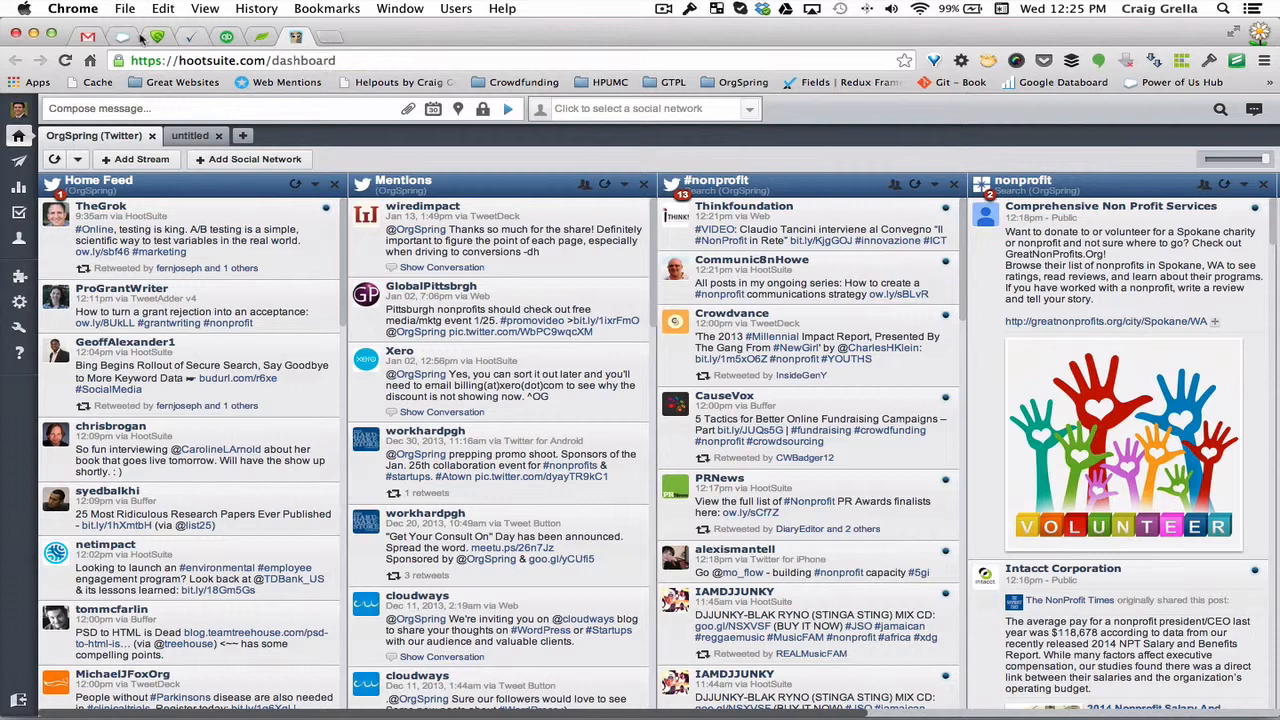
{"action": "mouse_move", "coordinate": [258, 36]}
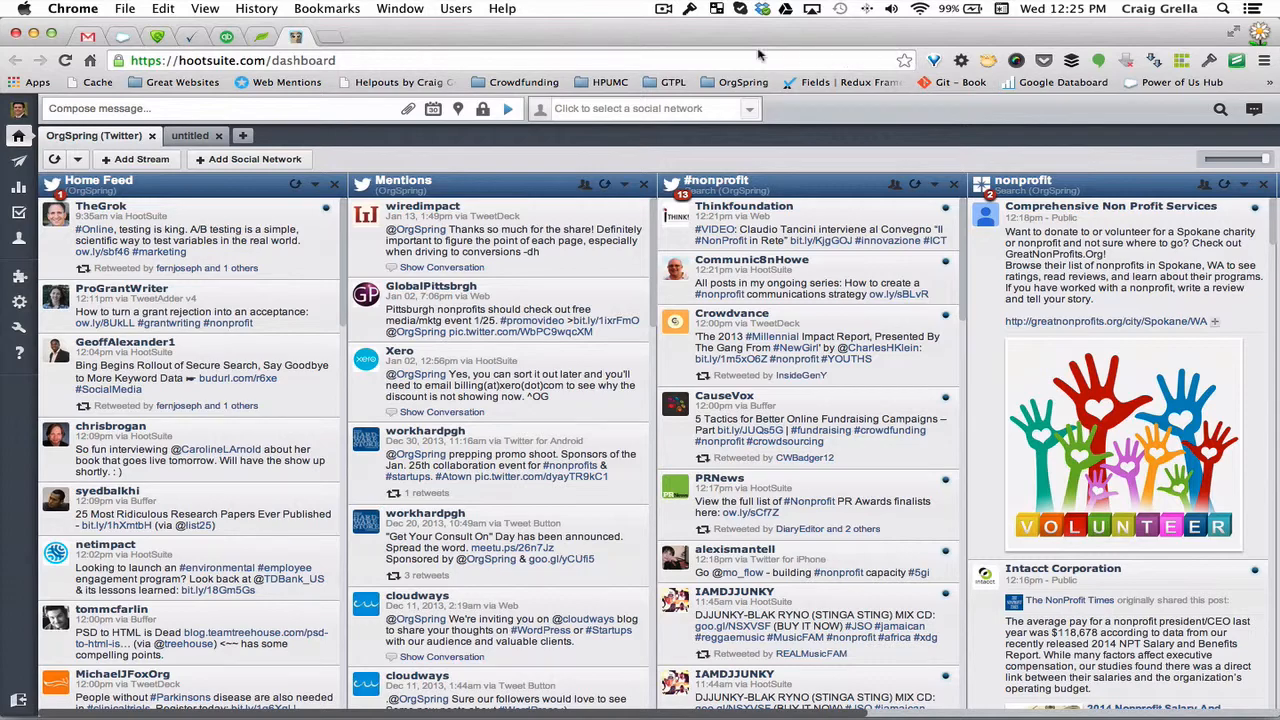
- Switch back to the main window showing the MediaShift crowdfunding article
{"action": "left_click", "coordinate": [944, 18]}
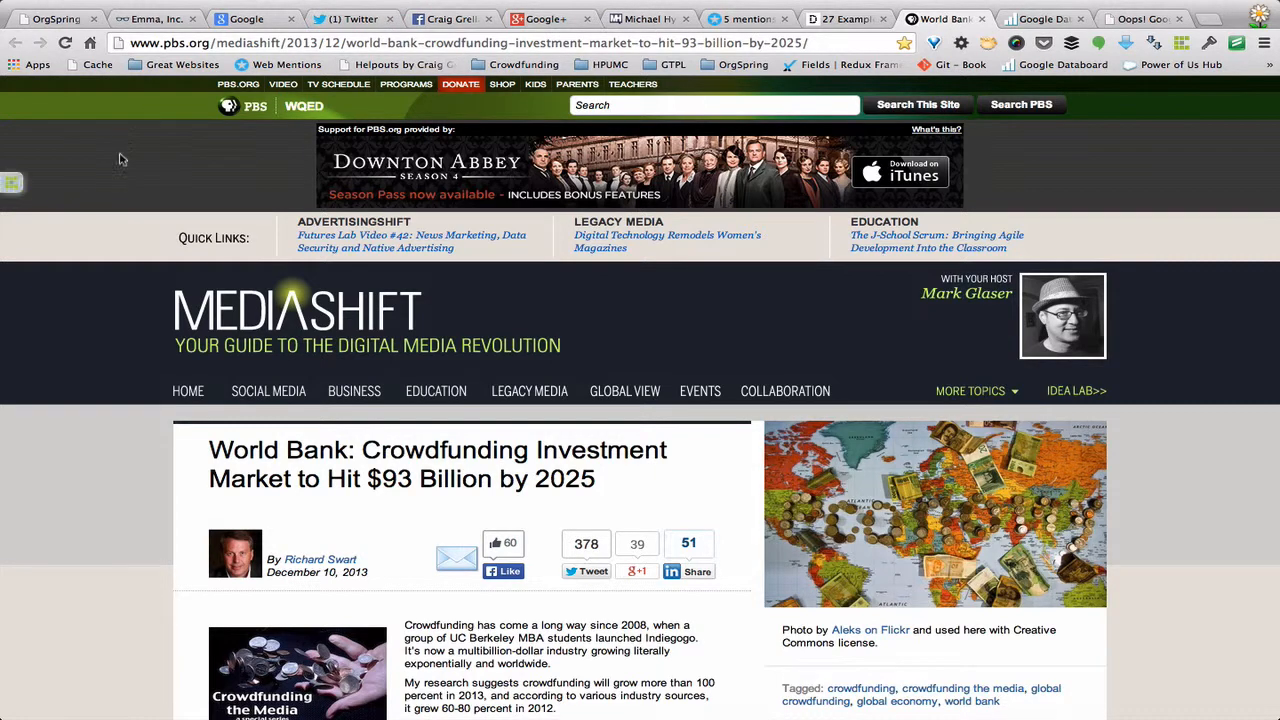
{"action": "mouse_move", "coordinate": [180, 176]}
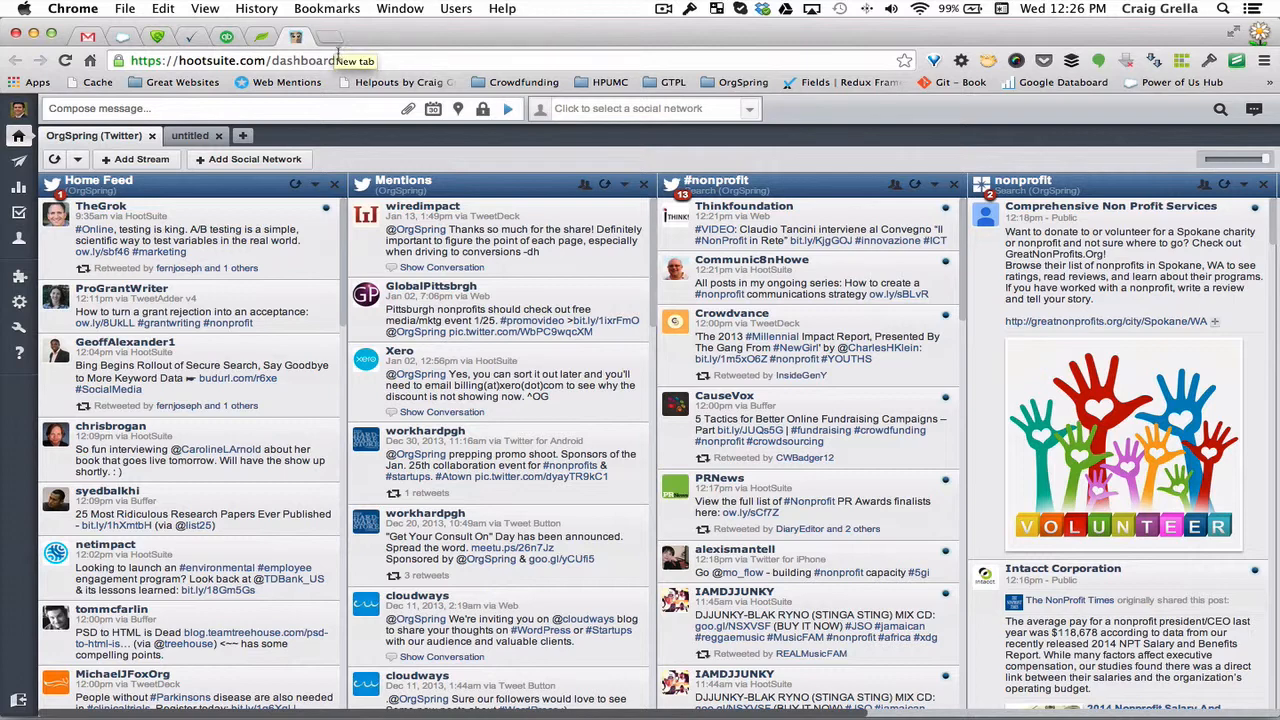
{"action": "mouse_move", "coordinate": [322, 60]}
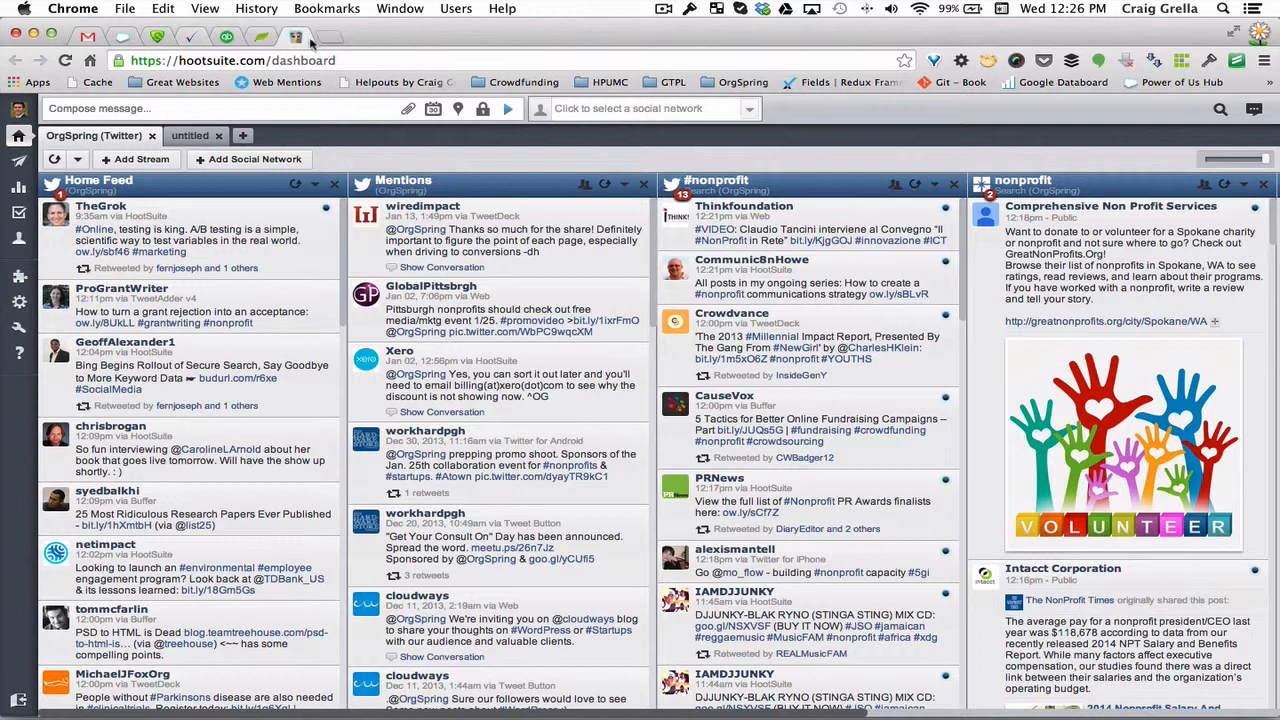
{"action": "mouse_move", "coordinate": [330, 36]}
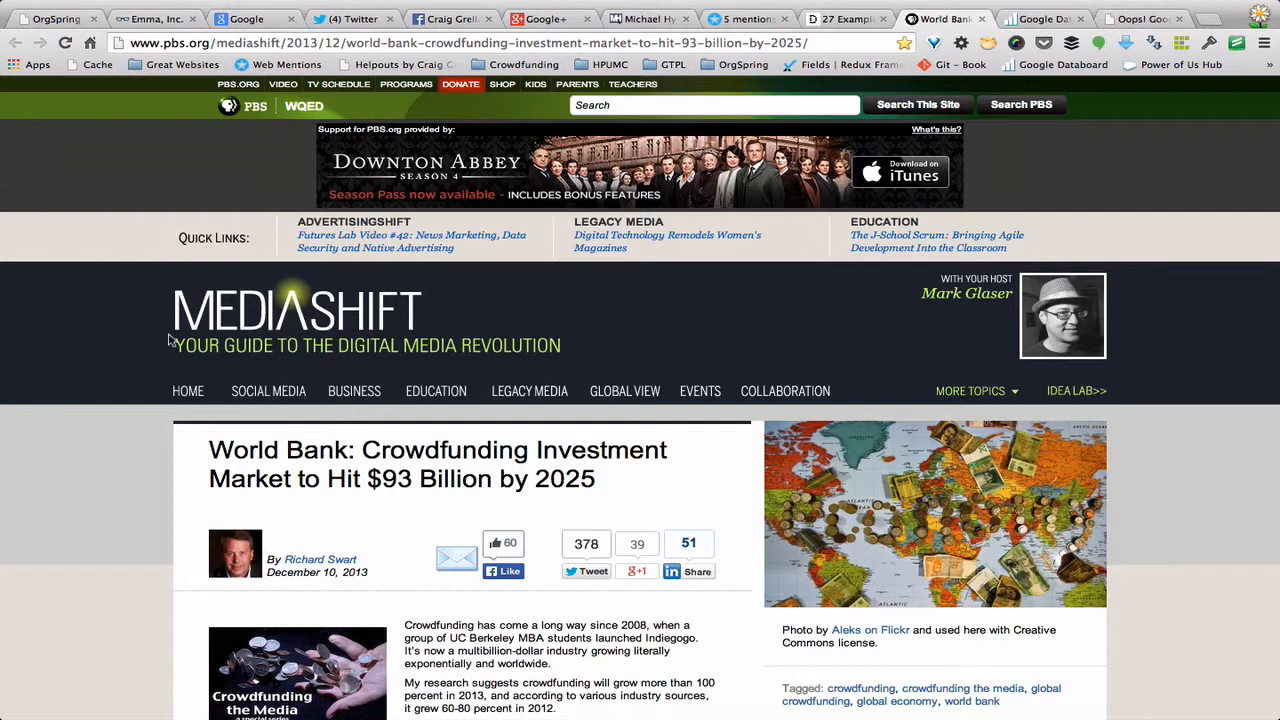
- View the Awesome New Tab Page store listing, then start a new tab showing its tile launcher
{"action": "left_click", "coordinate": [1140, 18]}
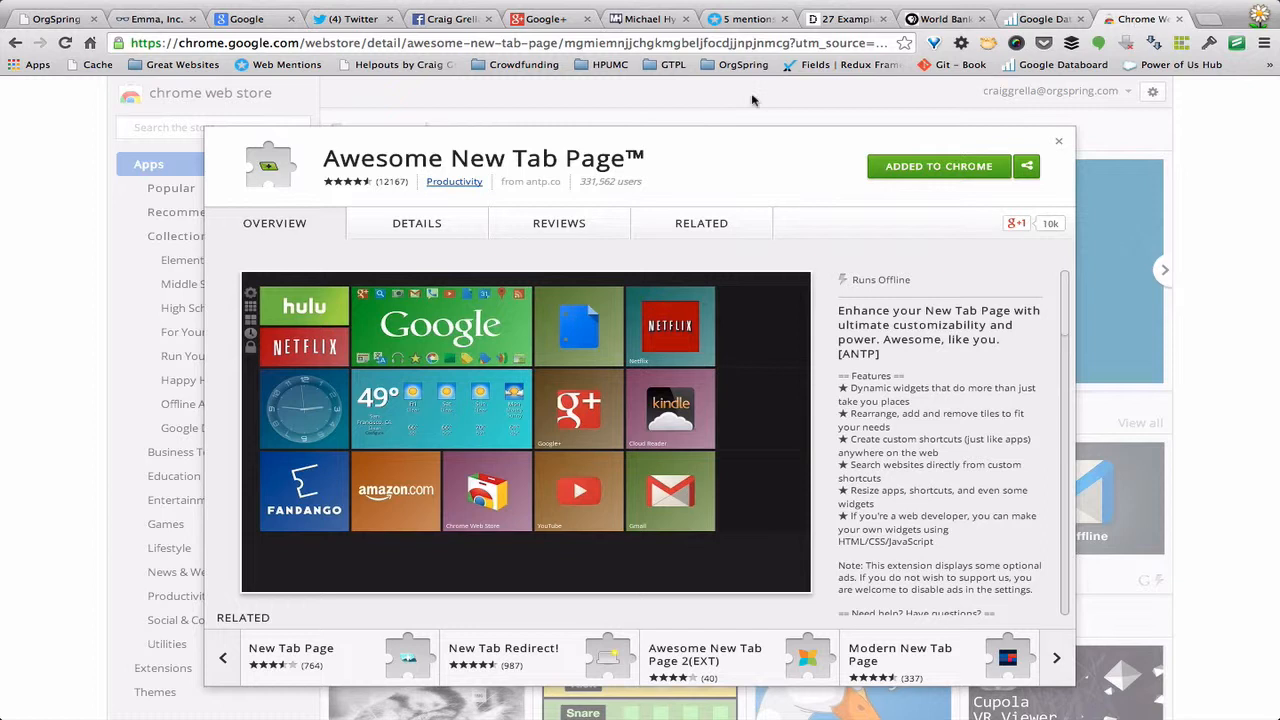
{"action": "mouse_move", "coordinate": [584, 178]}
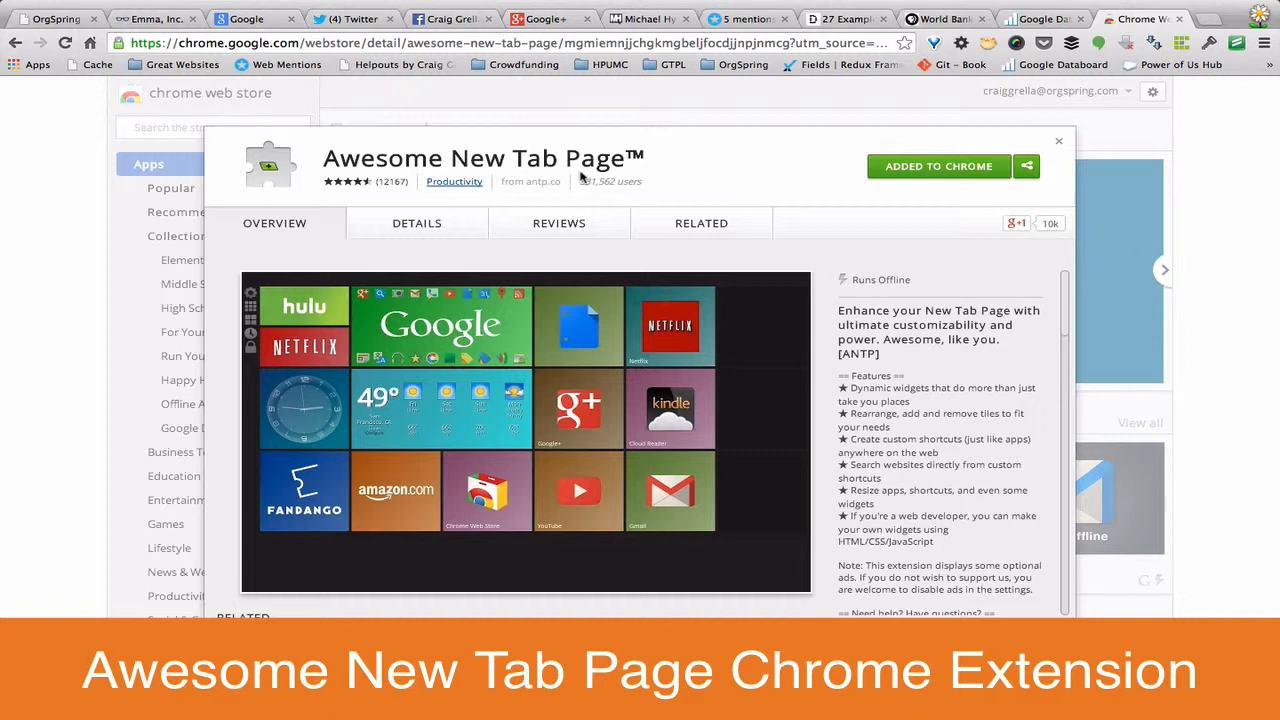
{"action": "mouse_move", "coordinate": [578, 178]}
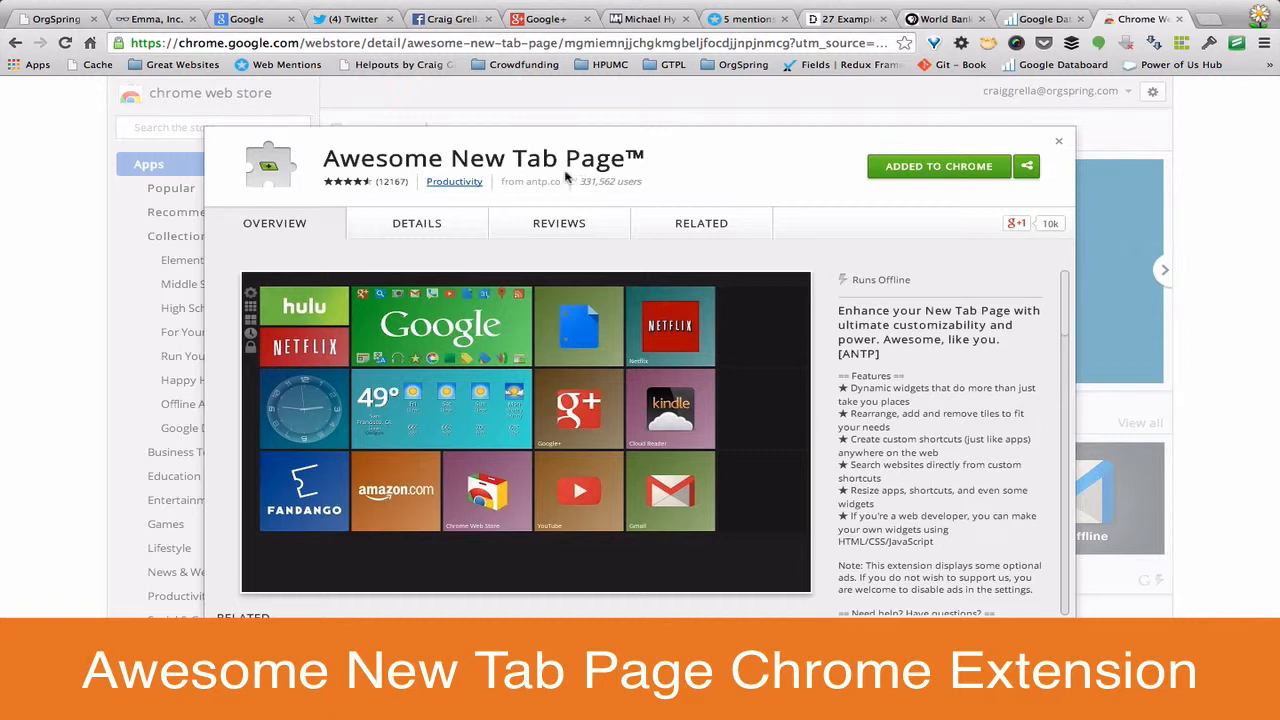
{"action": "mouse_move", "coordinate": [632, 280]}
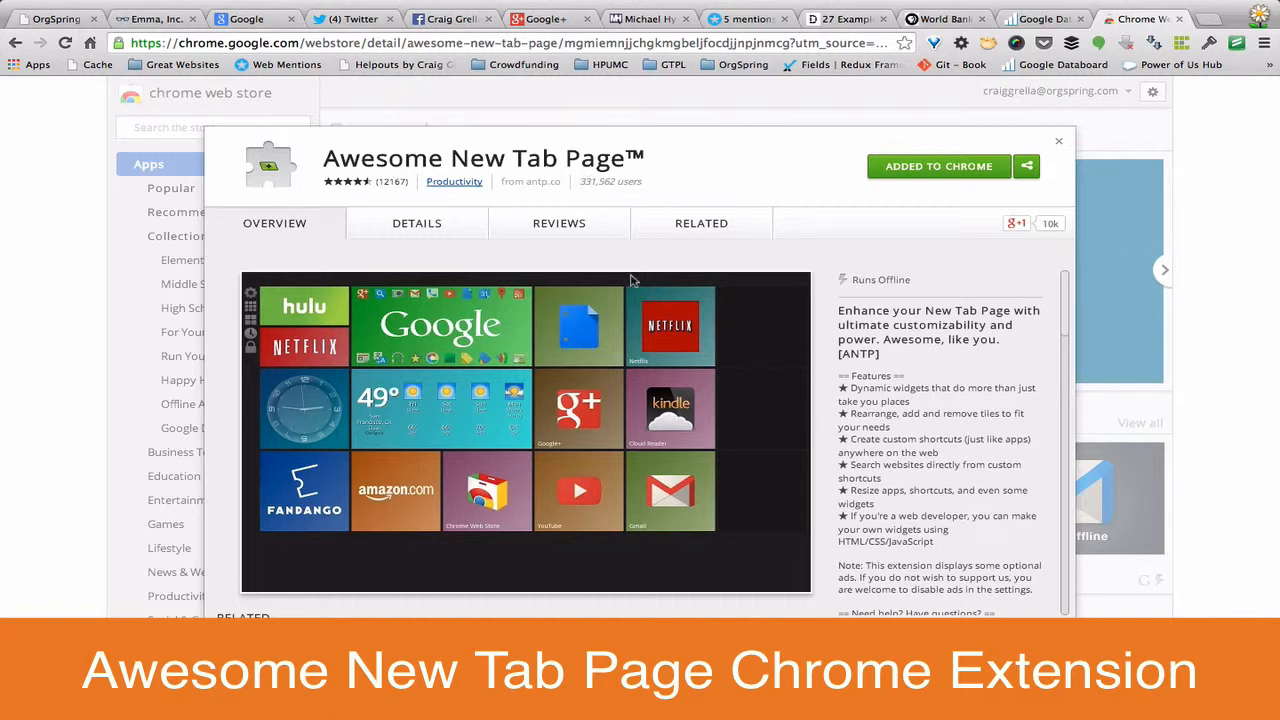
{"action": "mouse_move", "coordinate": [1088, 136]}
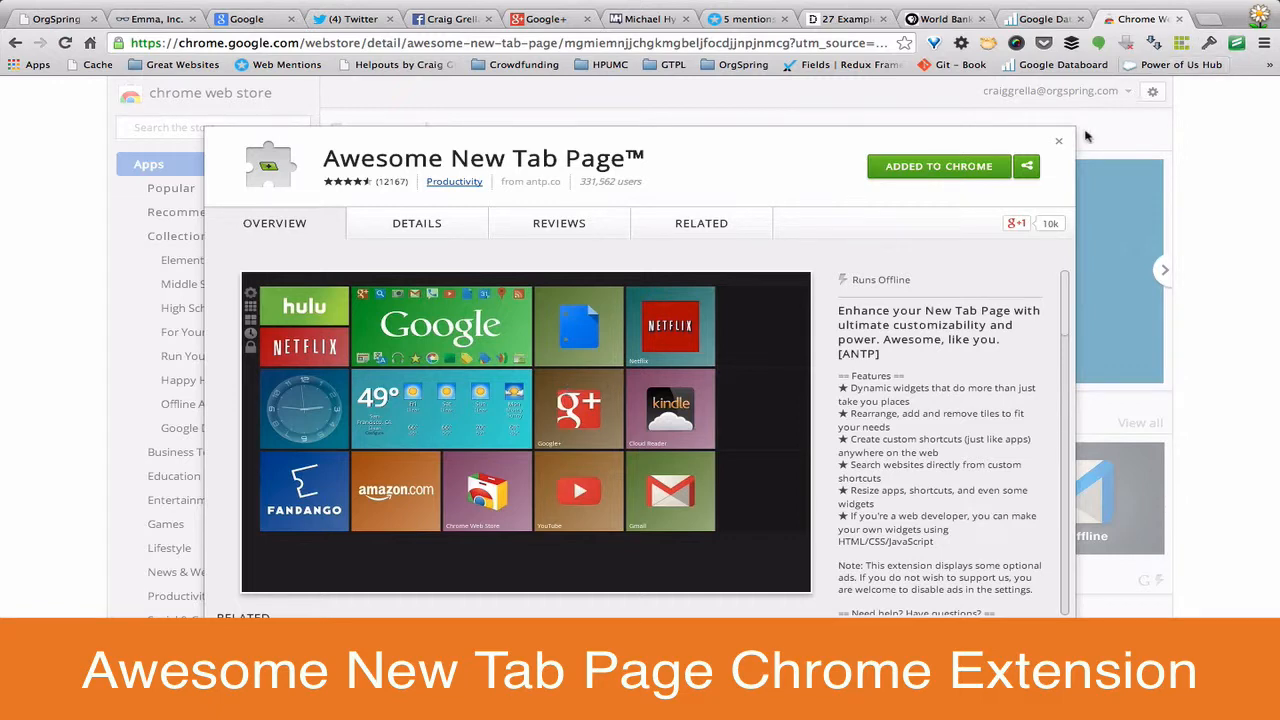
{"action": "left_click", "coordinate": [1058, 140]}
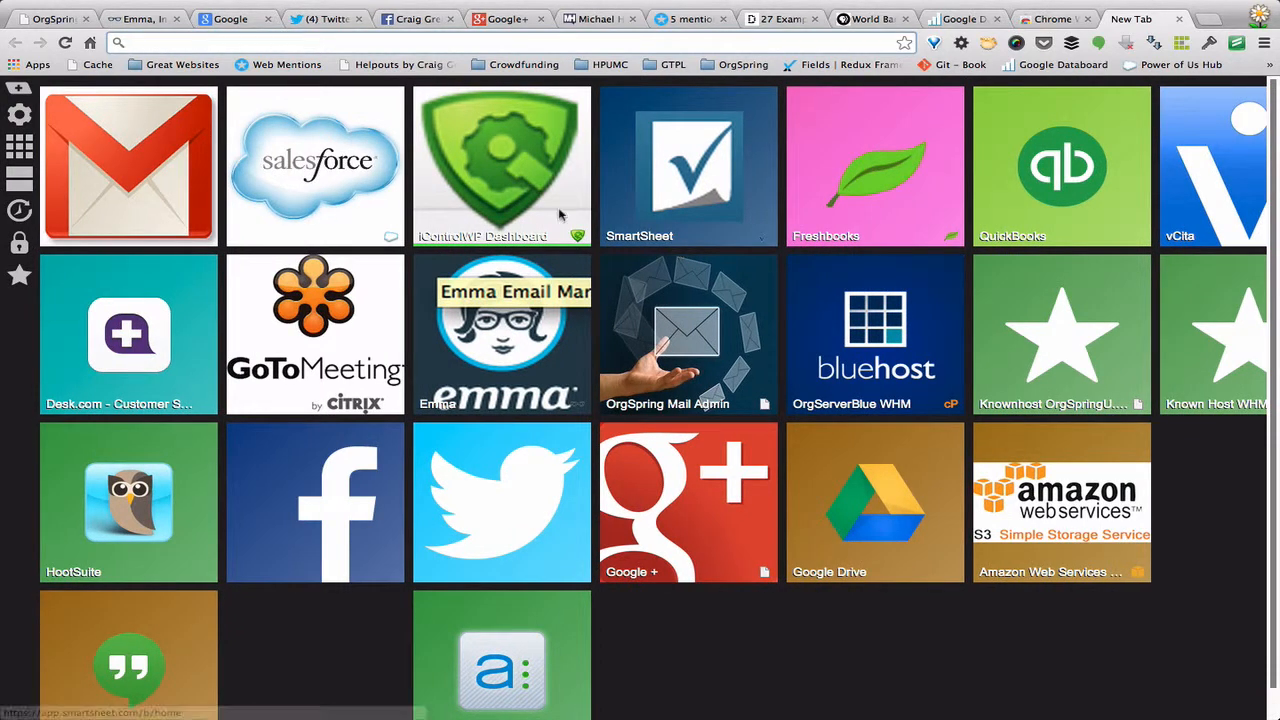
{"action": "mouse_move", "coordinate": [168, 176]}
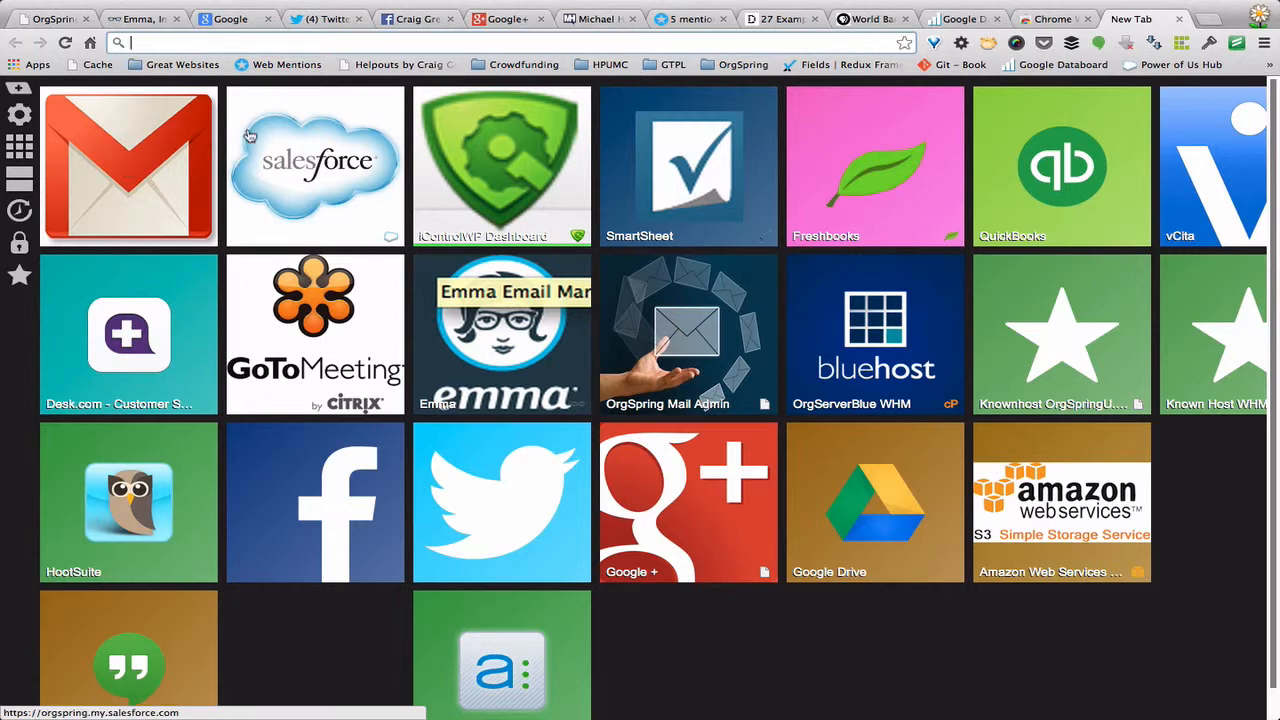
{"action": "mouse_move", "coordinate": [364, 616]}
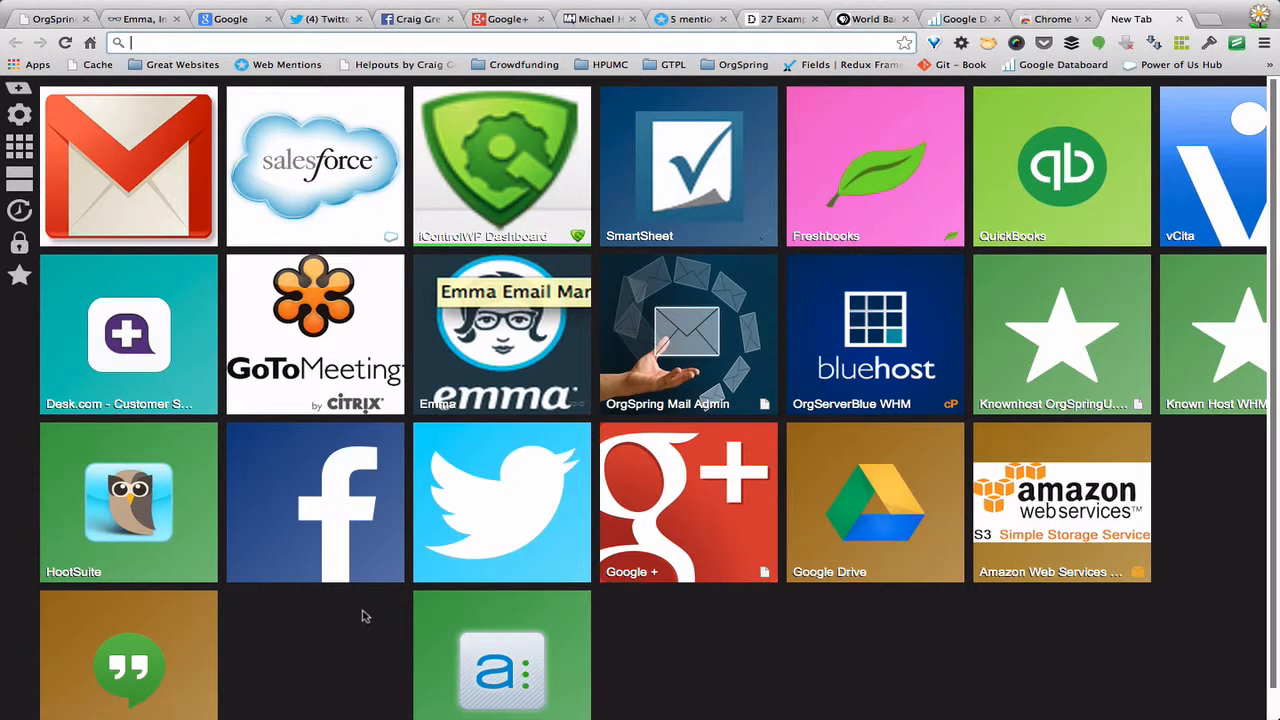
{"action": "mouse_move", "coordinate": [132, 156]}
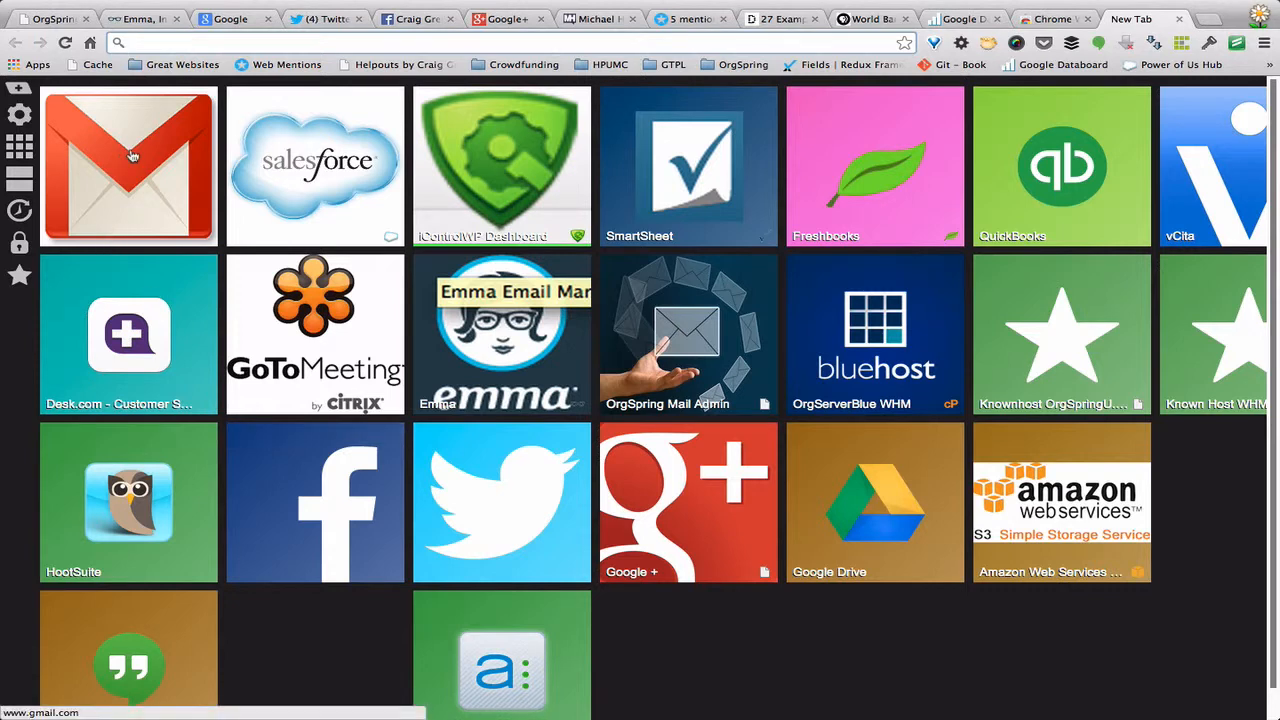
{"action": "mouse_move", "coordinate": [960, 158]}
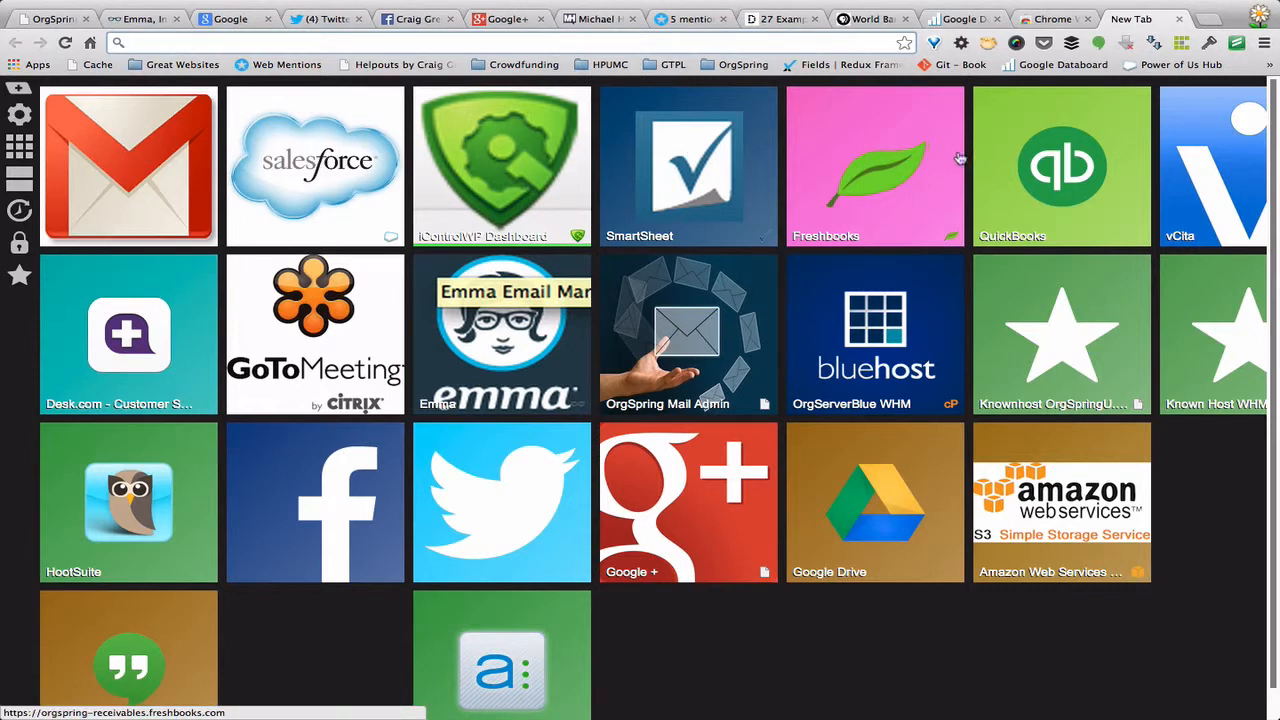
{"action": "mouse_move", "coordinate": [260, 404]}
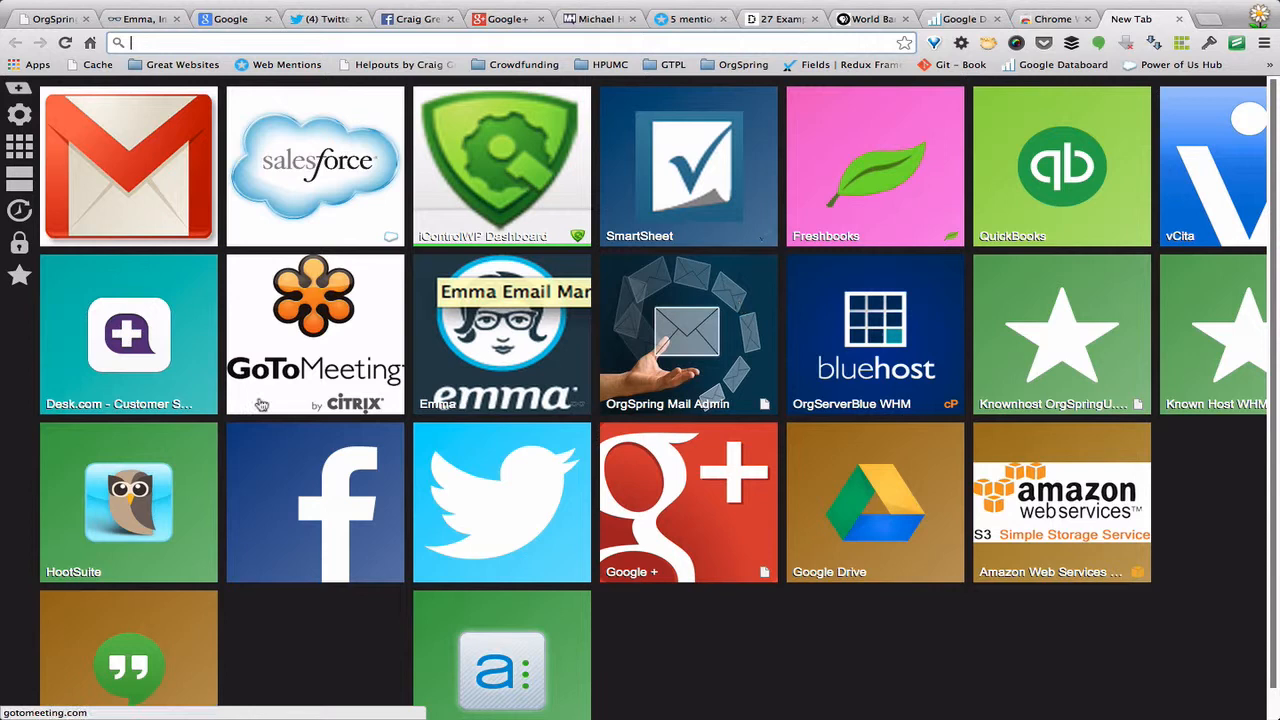
{"action": "mouse_move", "coordinate": [144, 176]}
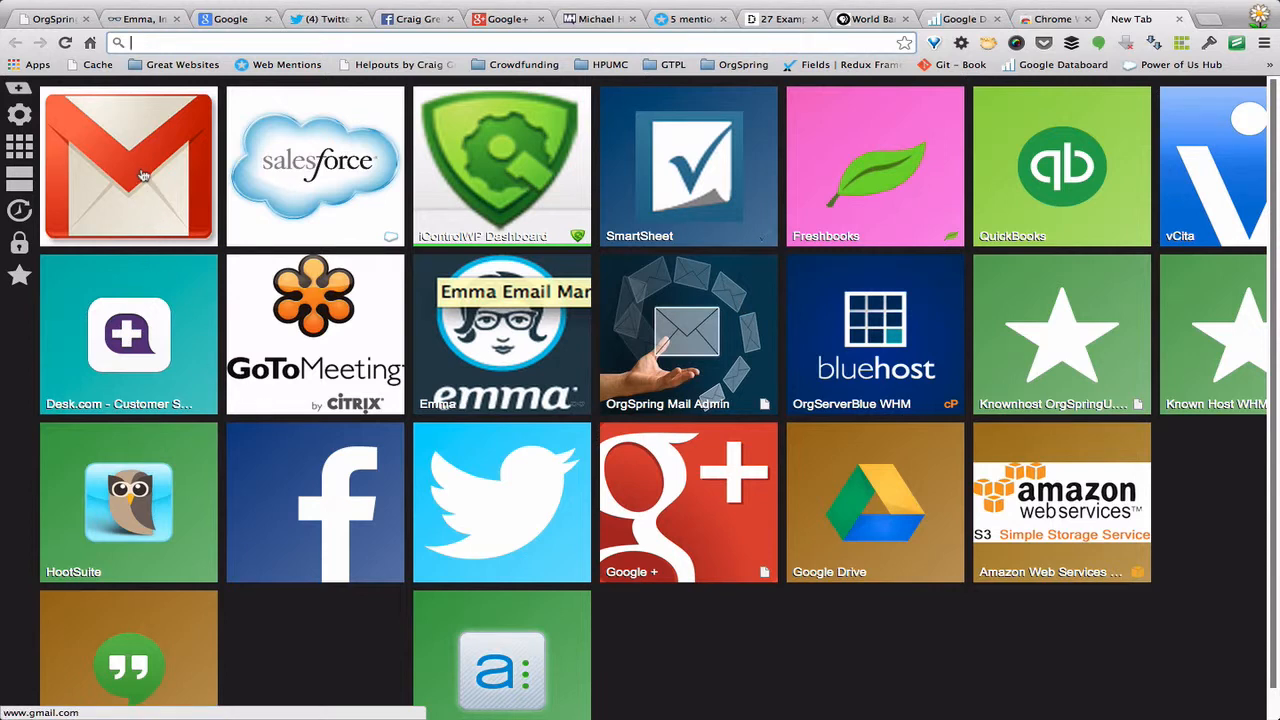
- Launch Gmail pinned from its tile, then the Amazon Web Services sign-in page from its tile
{"action": "left_click", "coordinate": [128, 166]}
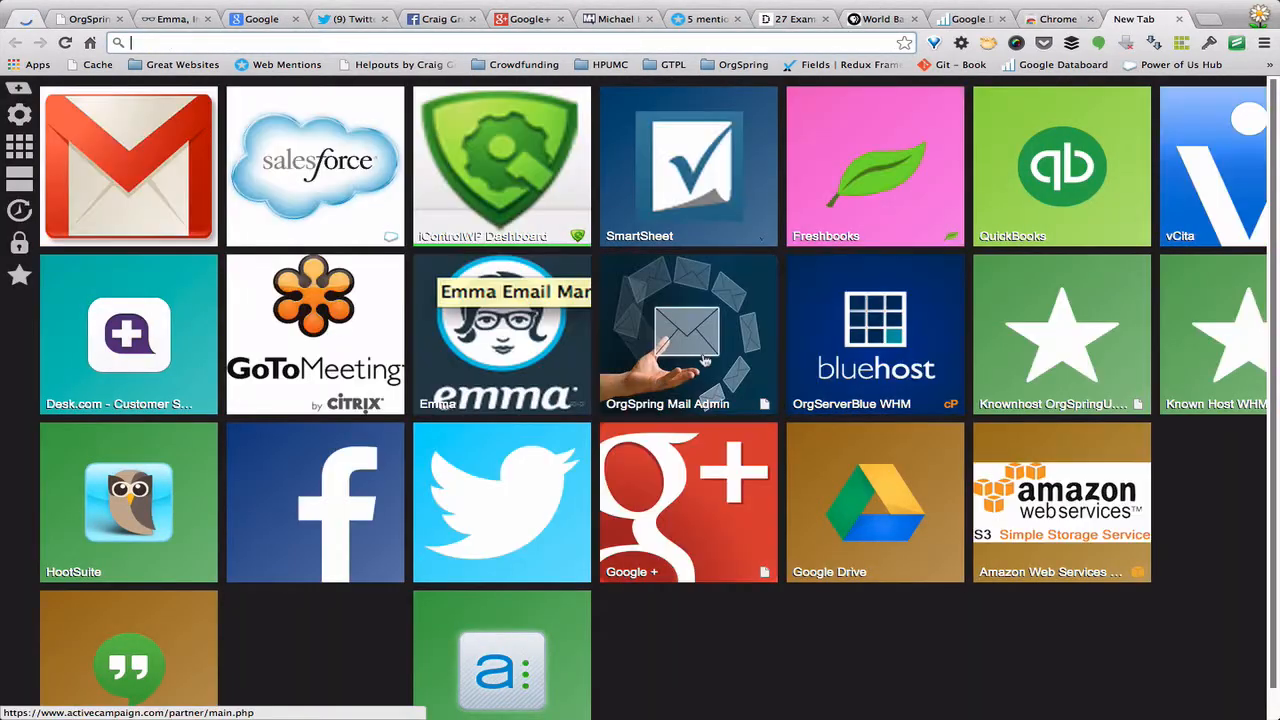
{"action": "mouse_move", "coordinate": [878, 502]}
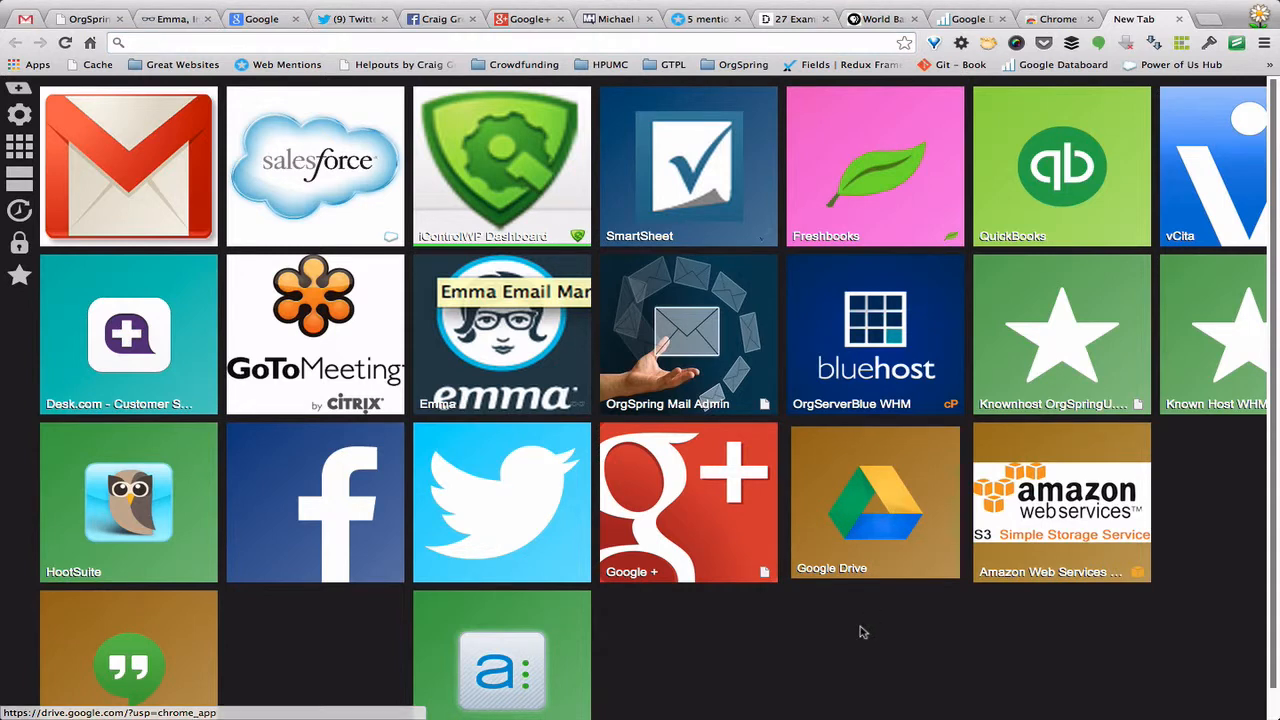
{"action": "left_click", "coordinate": [1060, 502]}
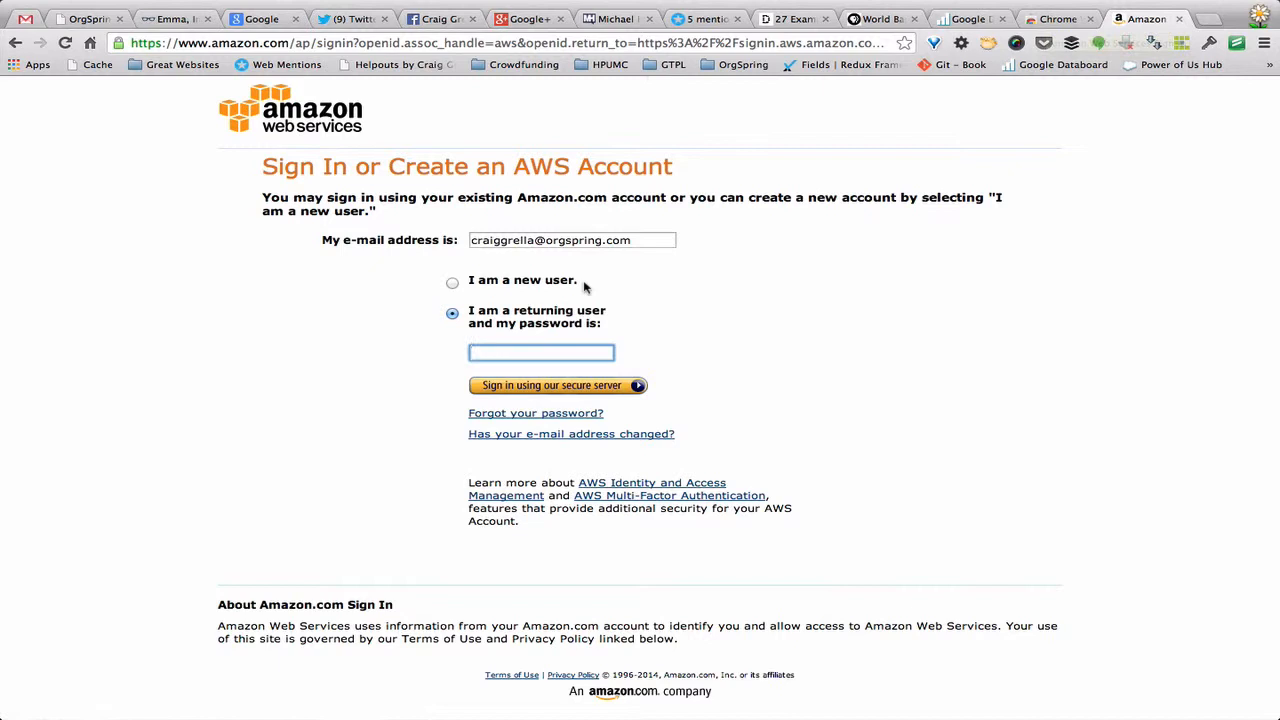
{"action": "mouse_move", "coordinate": [536, 330]}
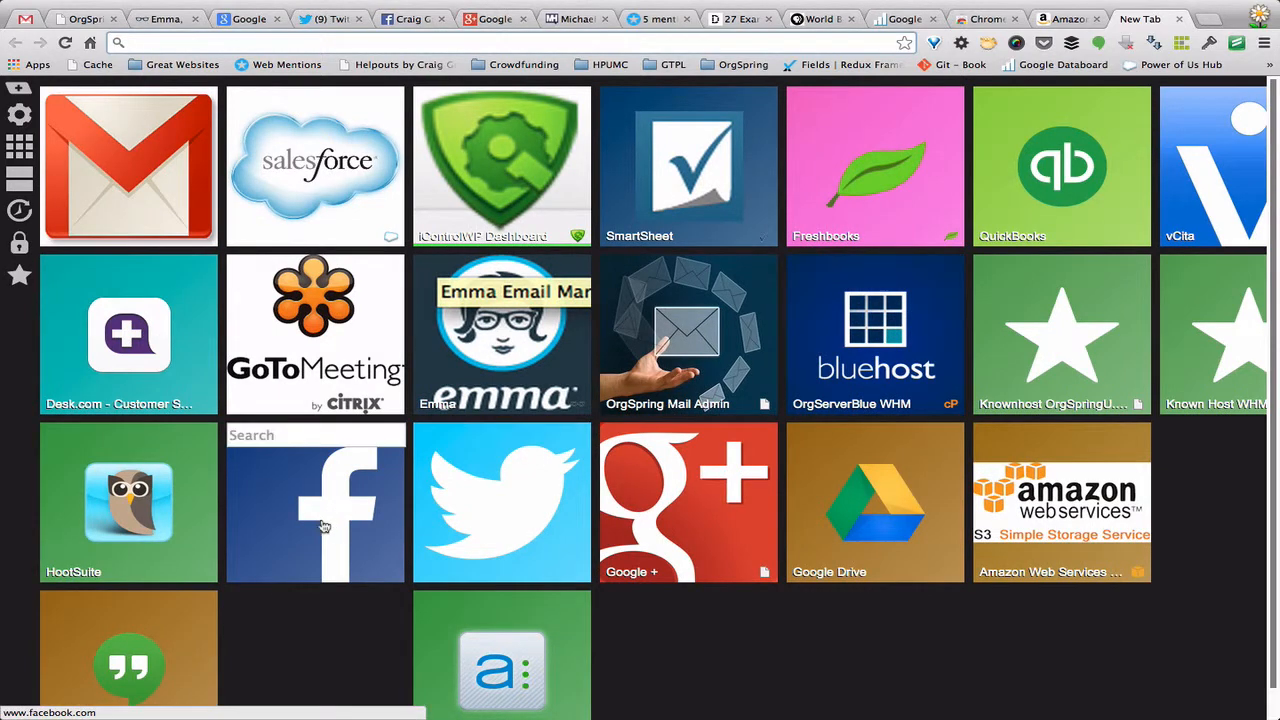
{"action": "left_click", "coordinate": [316, 502]}
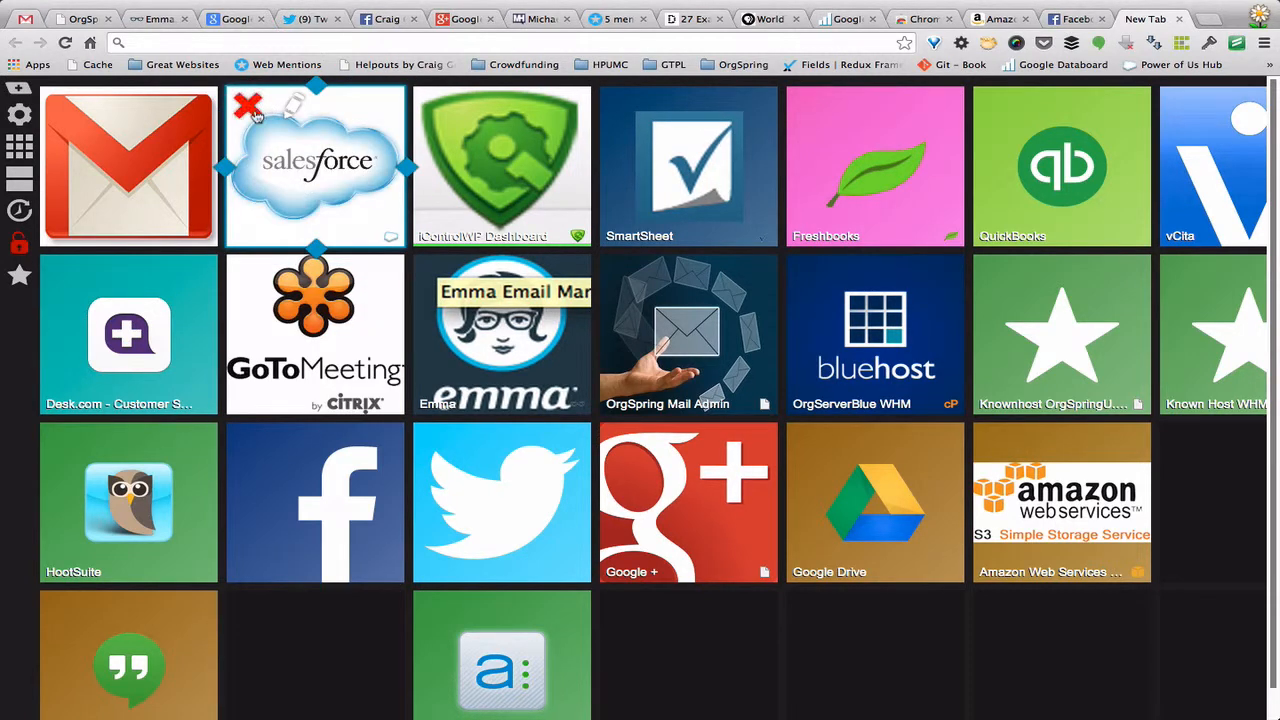
{"action": "mouse_move", "coordinate": [490, 140]}
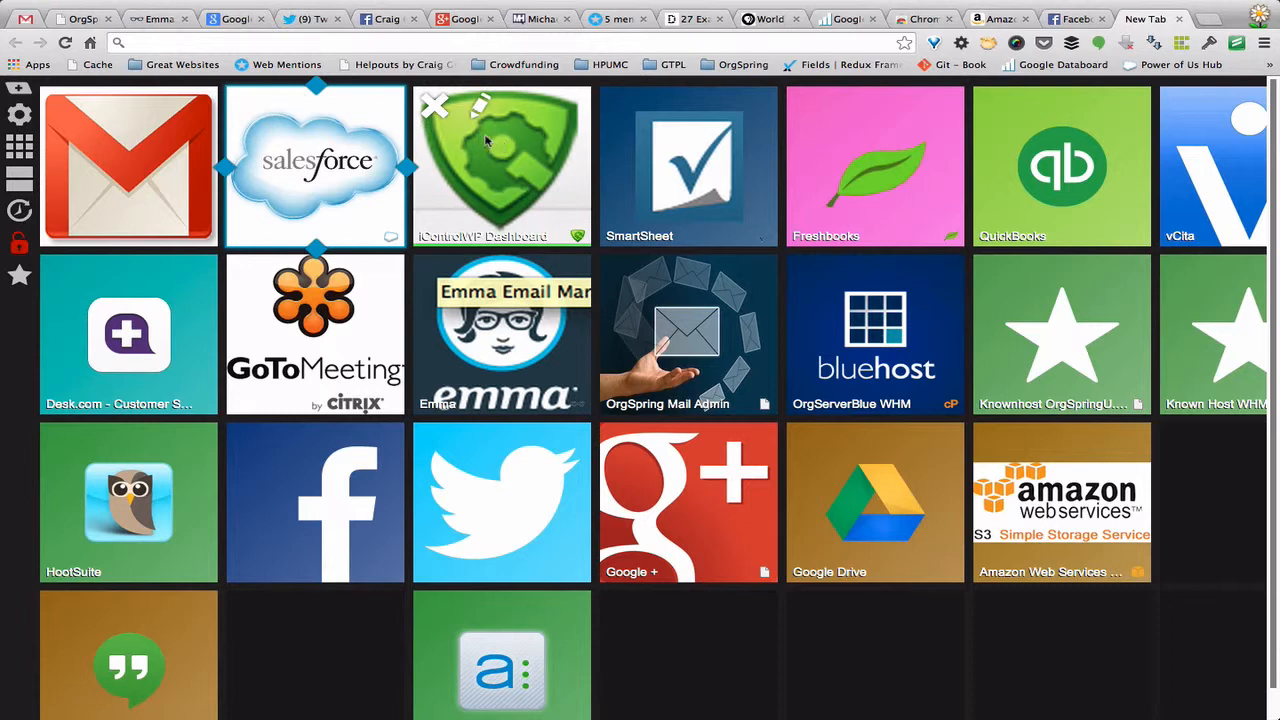
{"action": "mouse_move", "coordinate": [624, 76]}
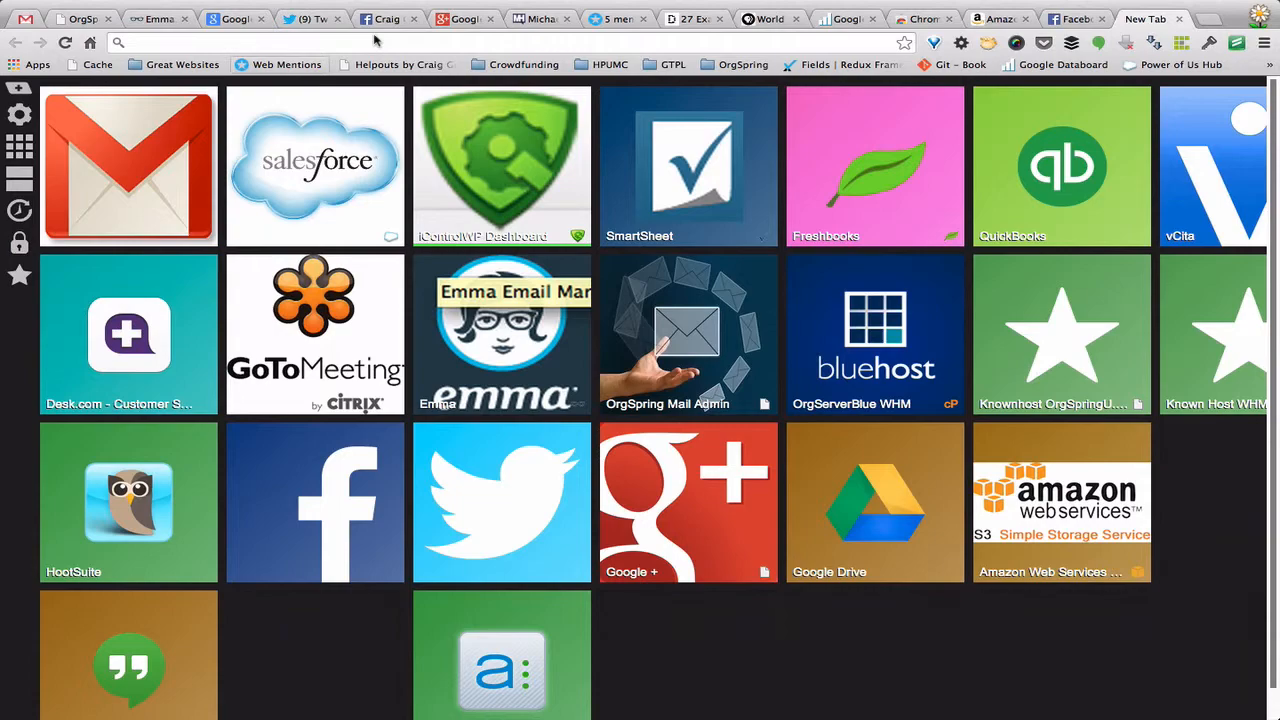
{"action": "mouse_move", "coordinate": [408, 124]}
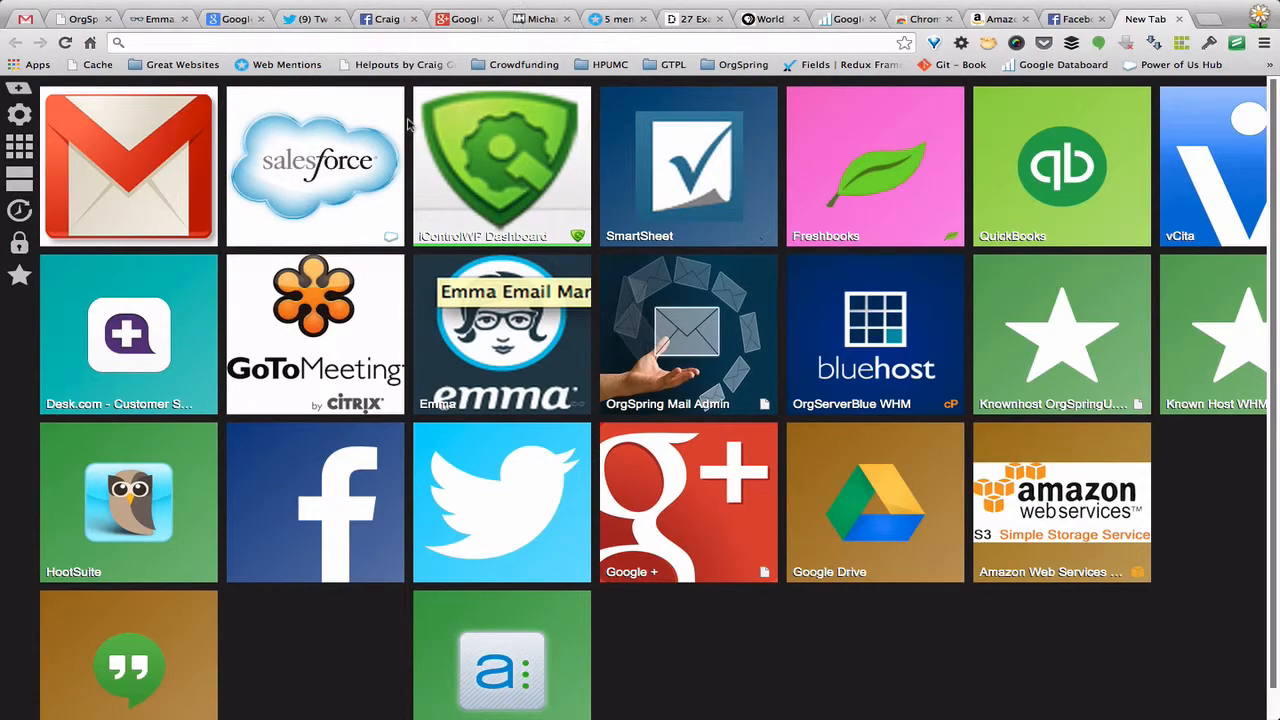
- Select a tile on the Awesome New Tab Page grid before working with the Twitter tab
{"action": "left_click", "coordinate": [128, 502]}
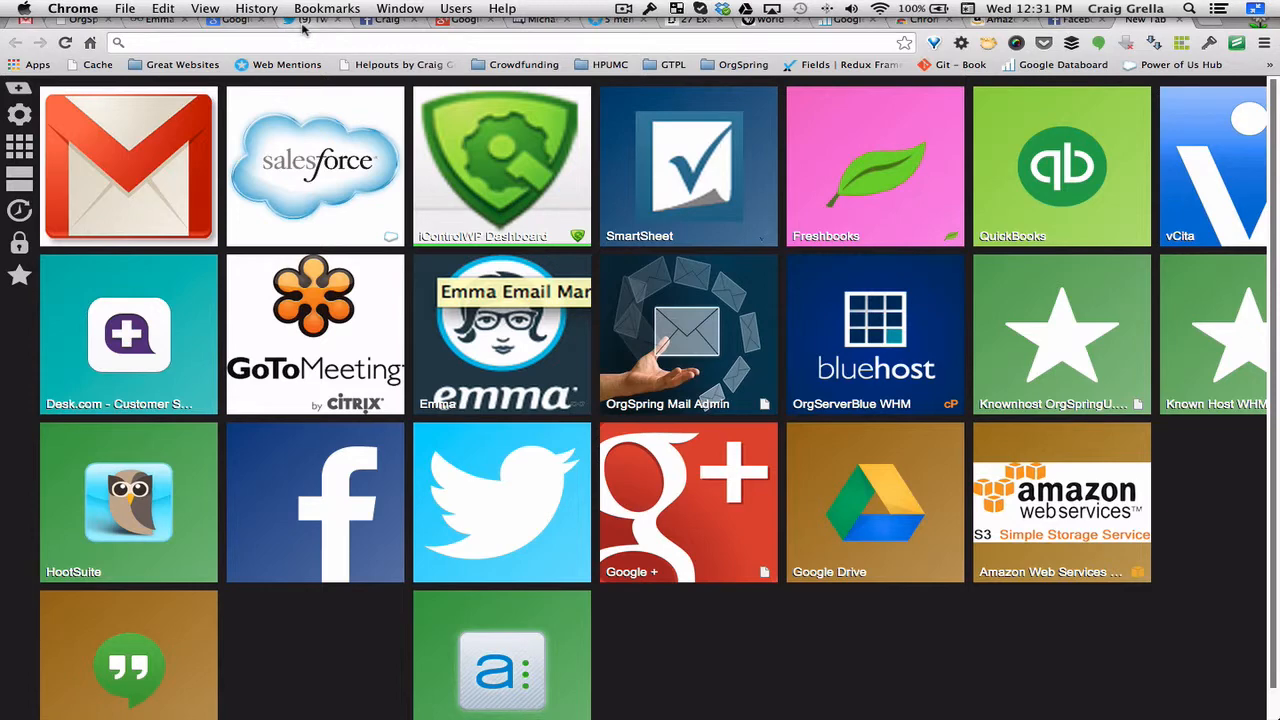
{"action": "mouse_move", "coordinate": [310, 18]}
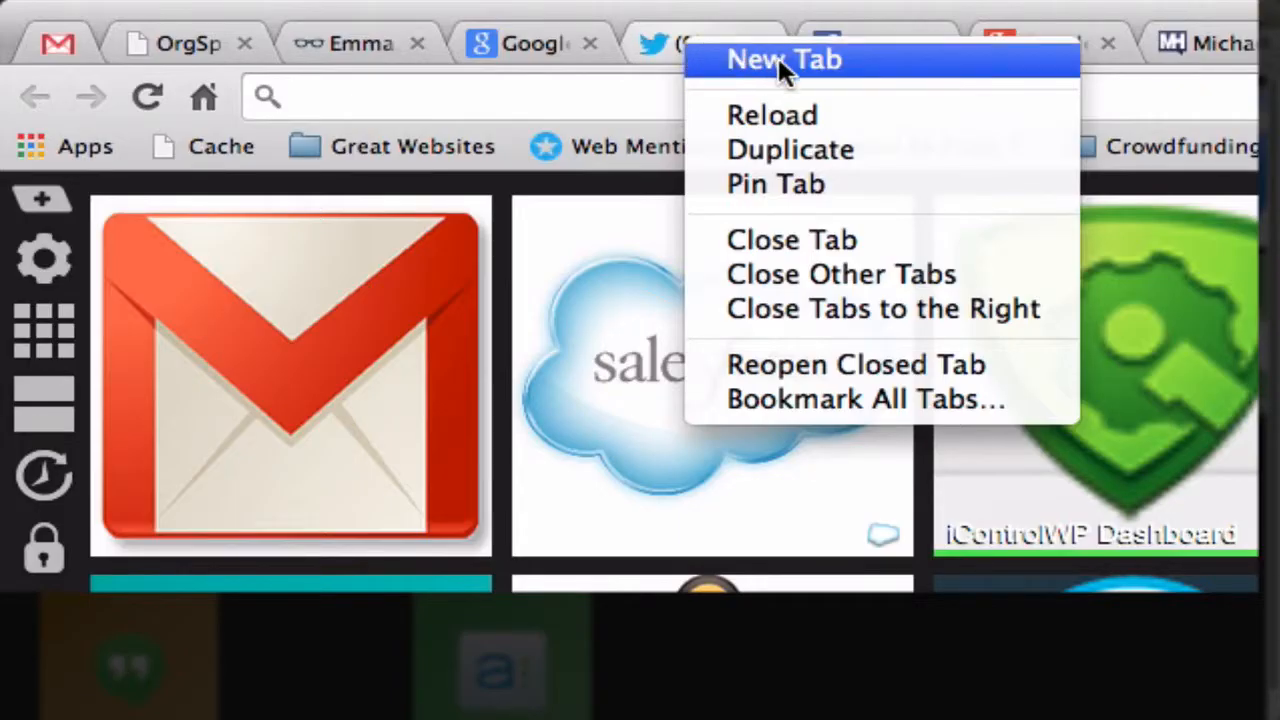
{"action": "mouse_move", "coordinate": [784, 184]}
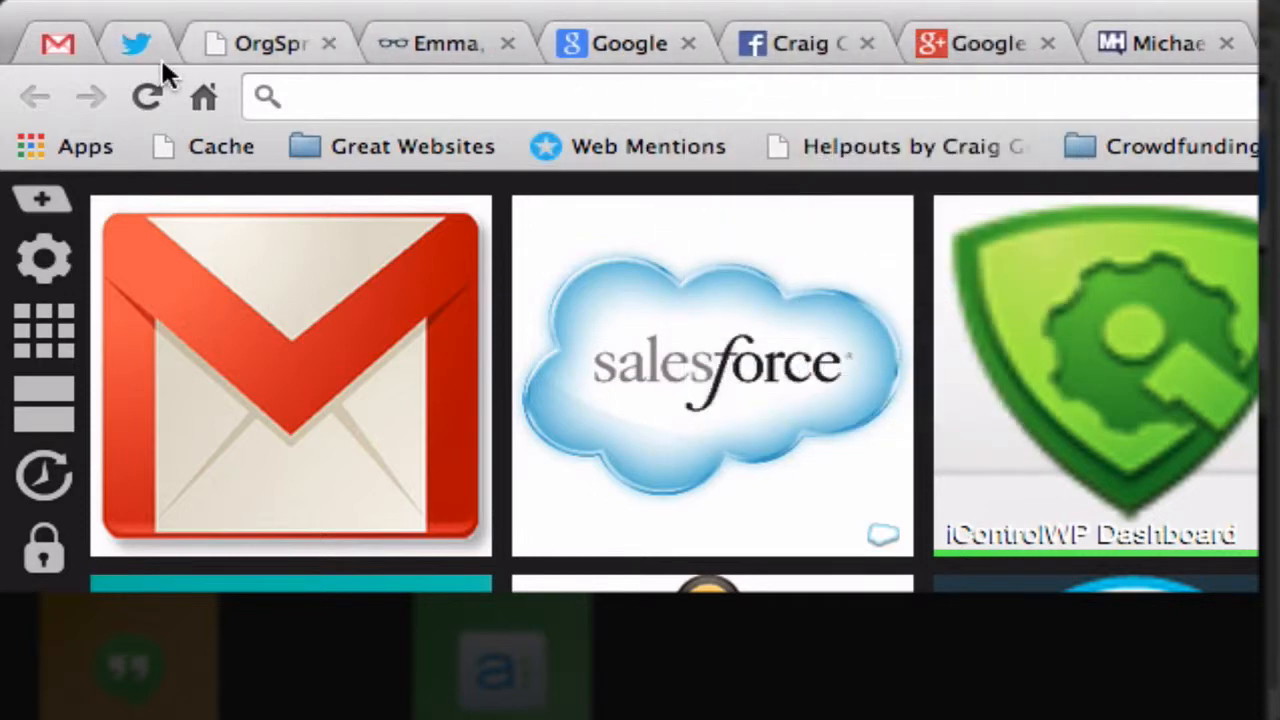
- Bring up tab options for the Google+ tab and then the OrgSpring tab for pinning
{"action": "right_click", "coordinate": [984, 44]}
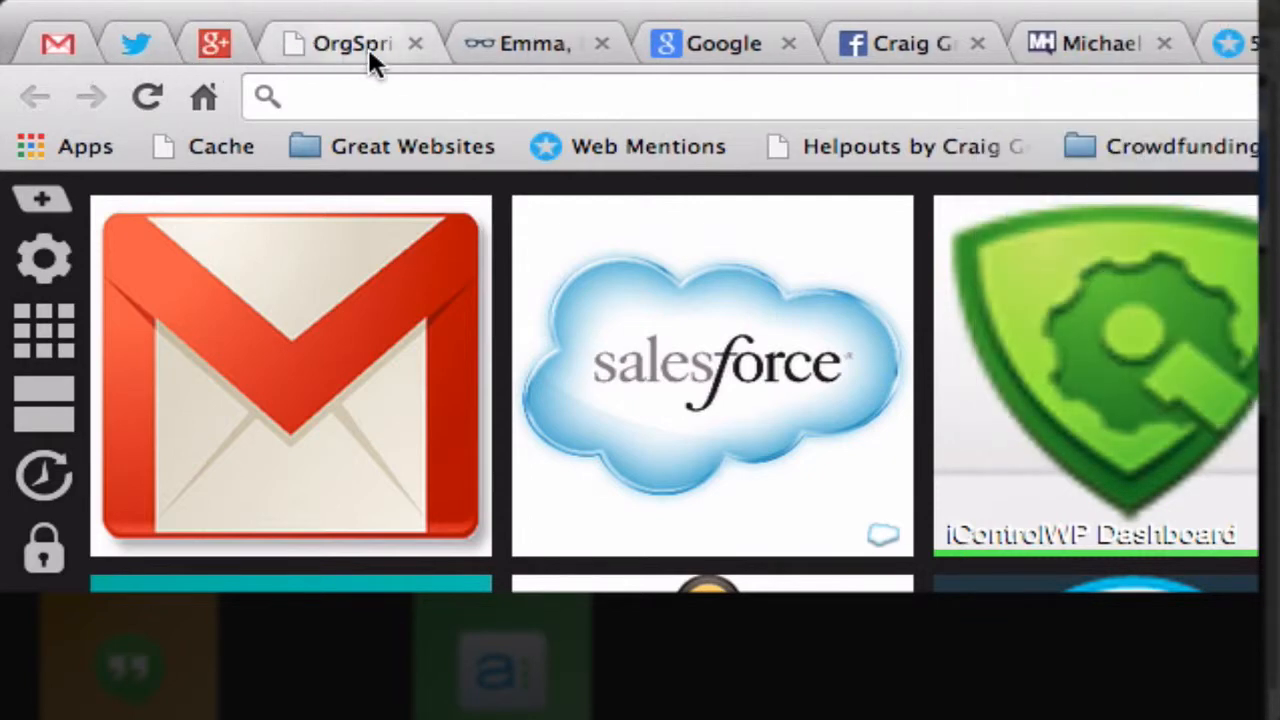
{"action": "right_click", "coordinate": [352, 44]}
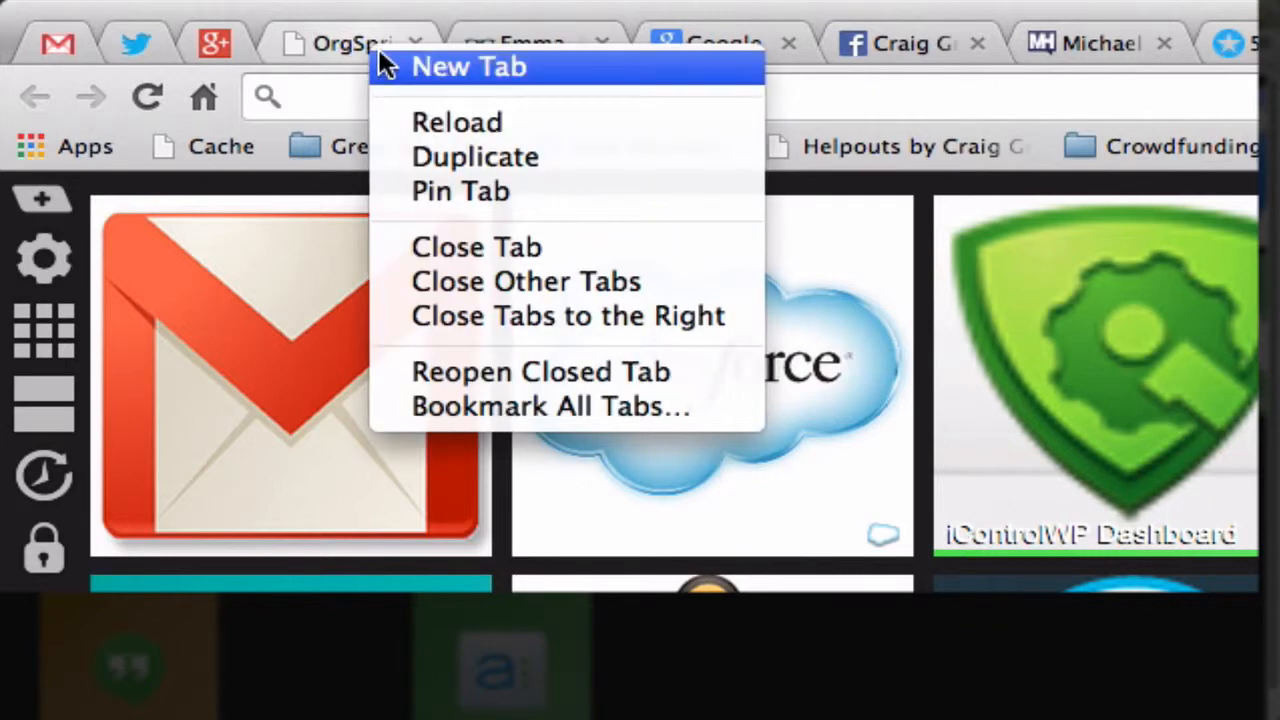
{"action": "mouse_move", "coordinate": [400, 80]}
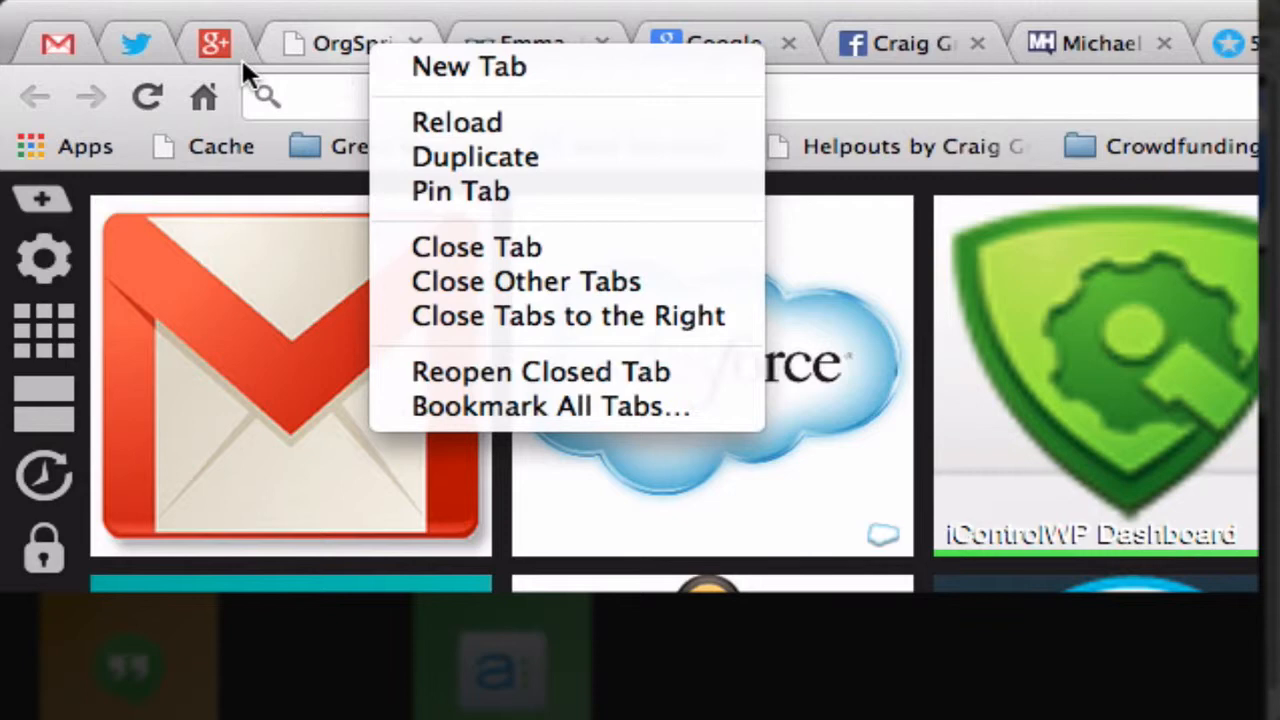
{"action": "mouse_move", "coordinate": [170, 56]}
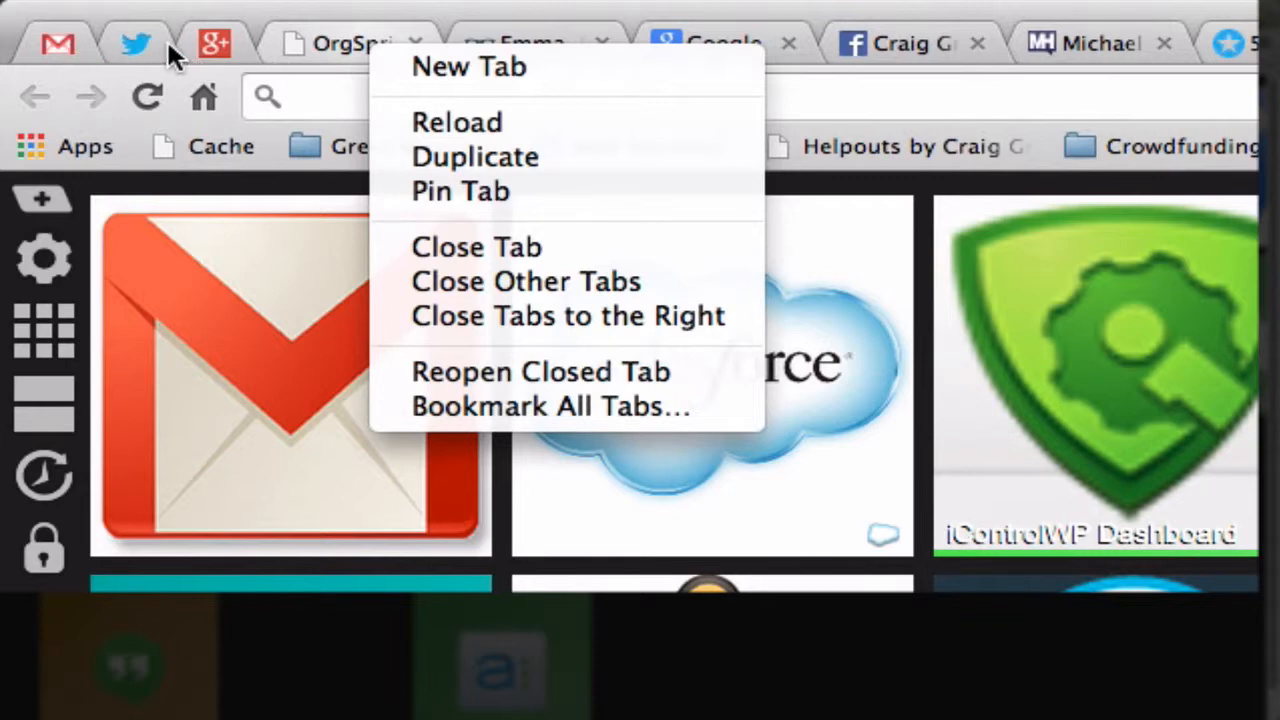
{"action": "mouse_move", "coordinate": [750, 550]}
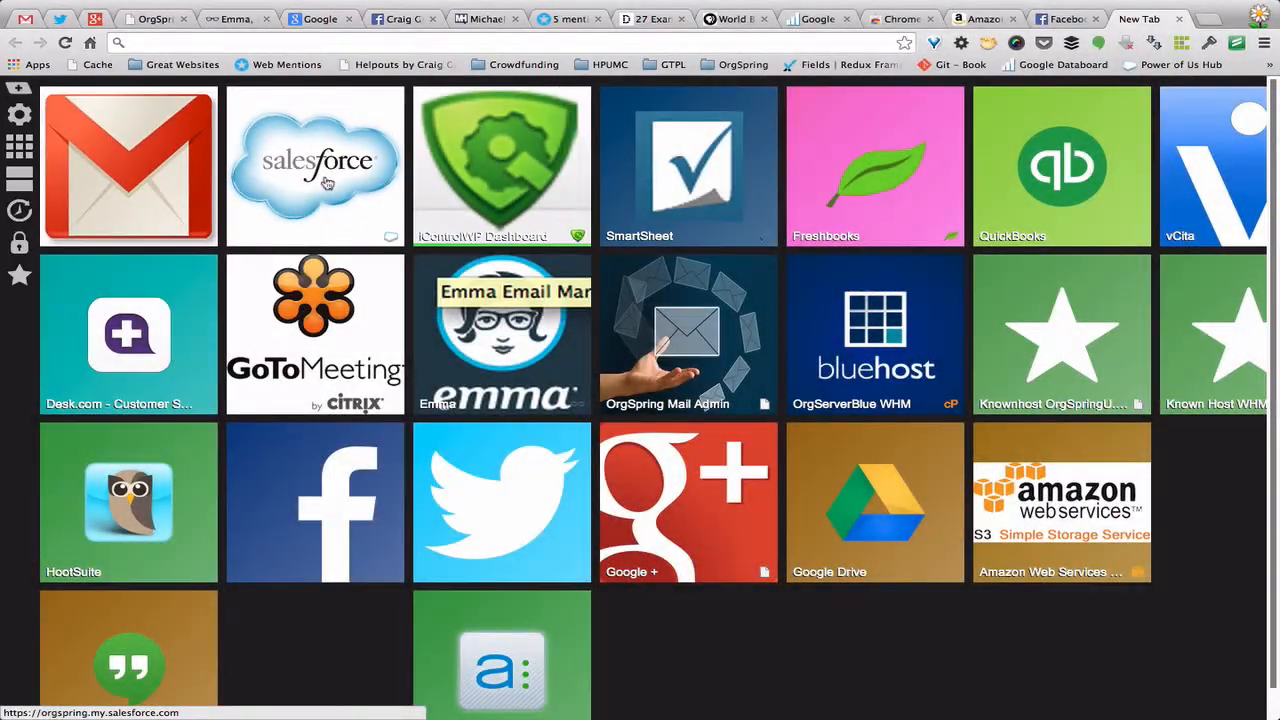
{"action": "mouse_move", "coordinate": [256, 176]}
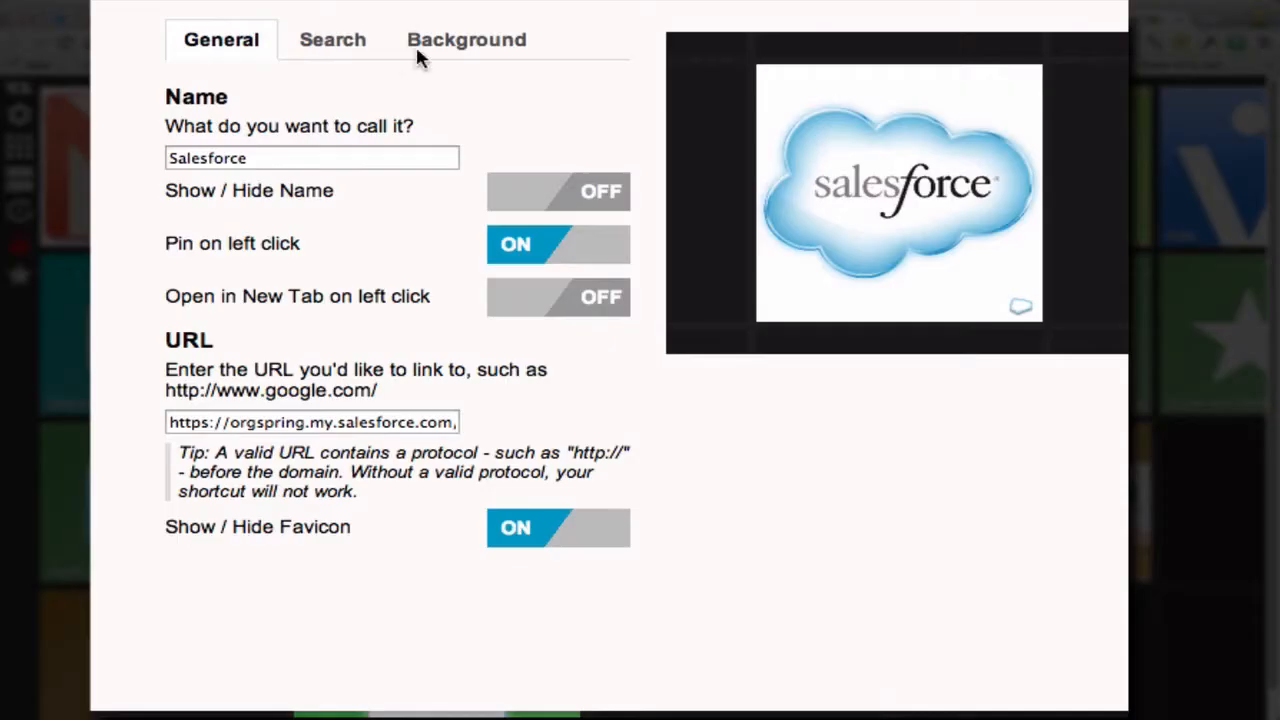
{"action": "mouse_move", "coordinate": [358, 236]}
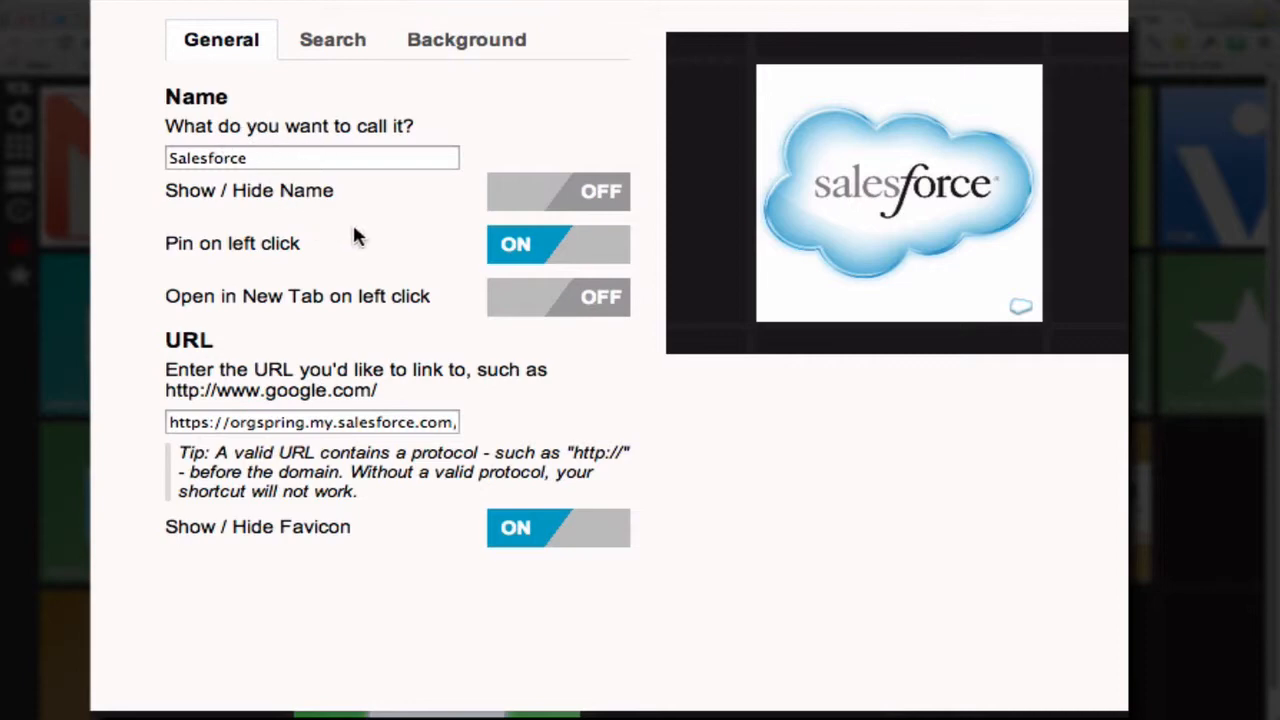
{"action": "mouse_move", "coordinate": [940, 240]}
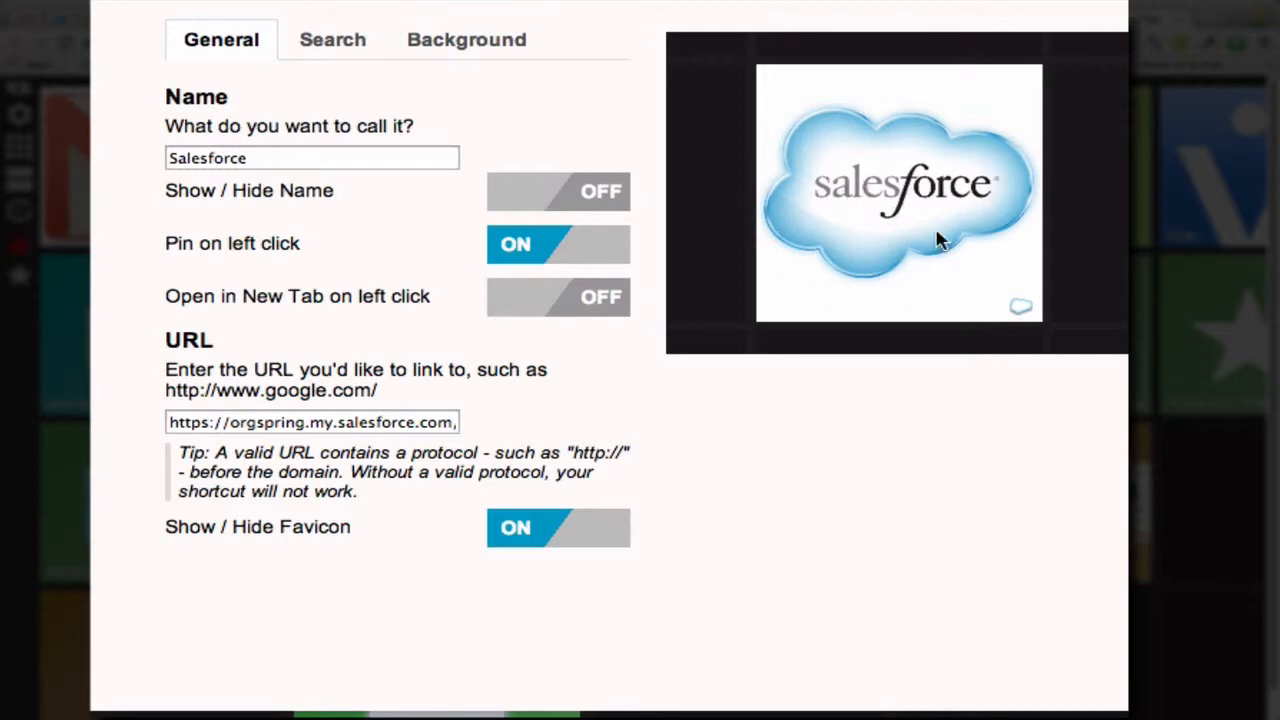
{"action": "mouse_move", "coordinate": [804, 240]}
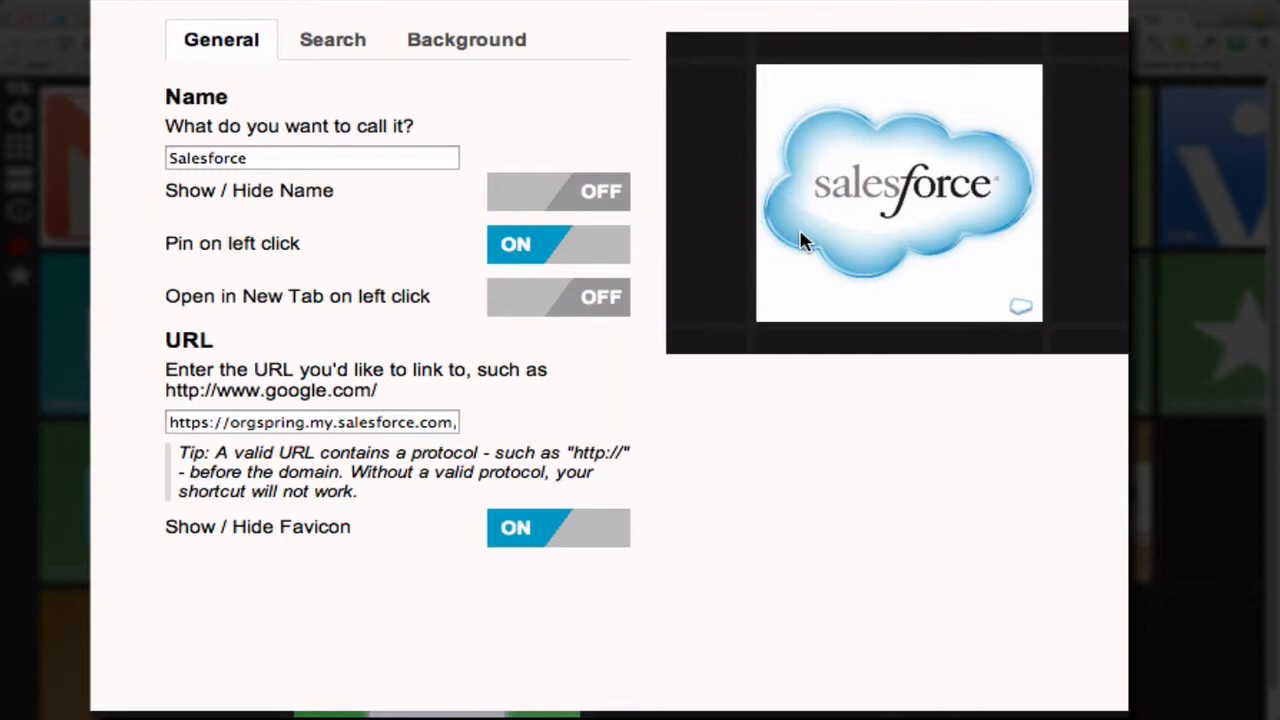
{"action": "mouse_move", "coordinate": [216, 248]}
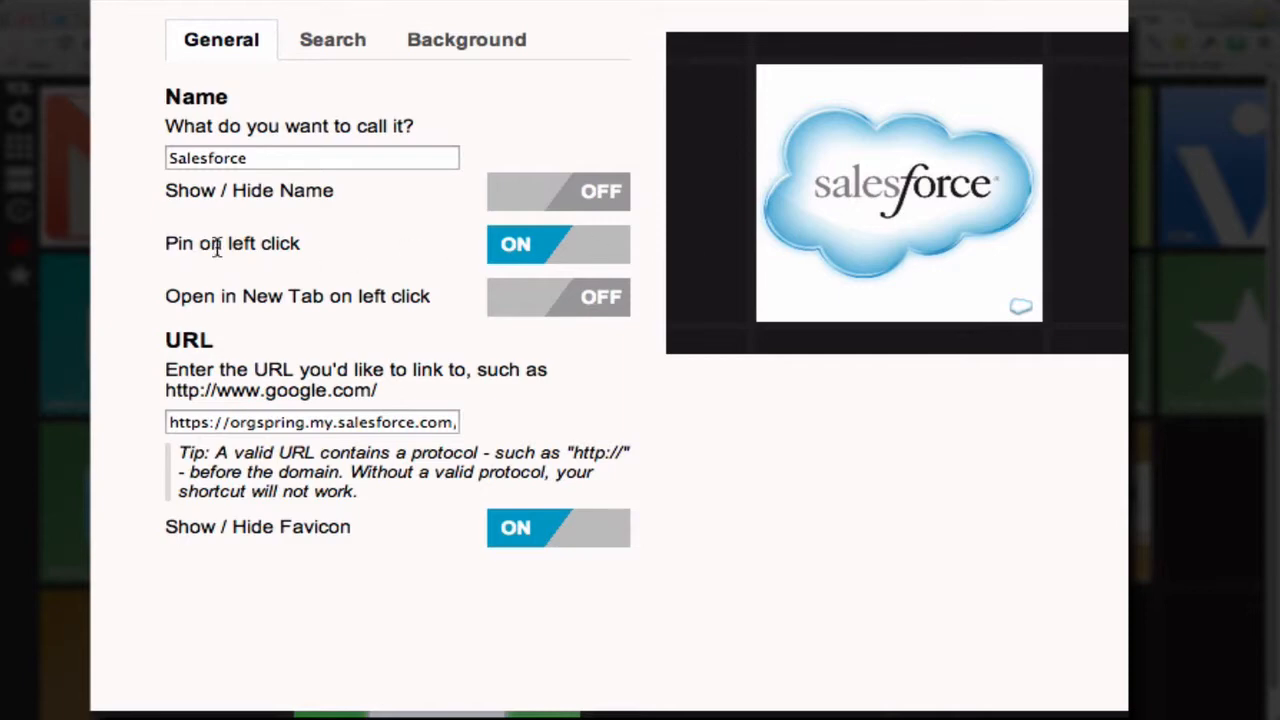
{"action": "mouse_move", "coordinate": [536, 250]}
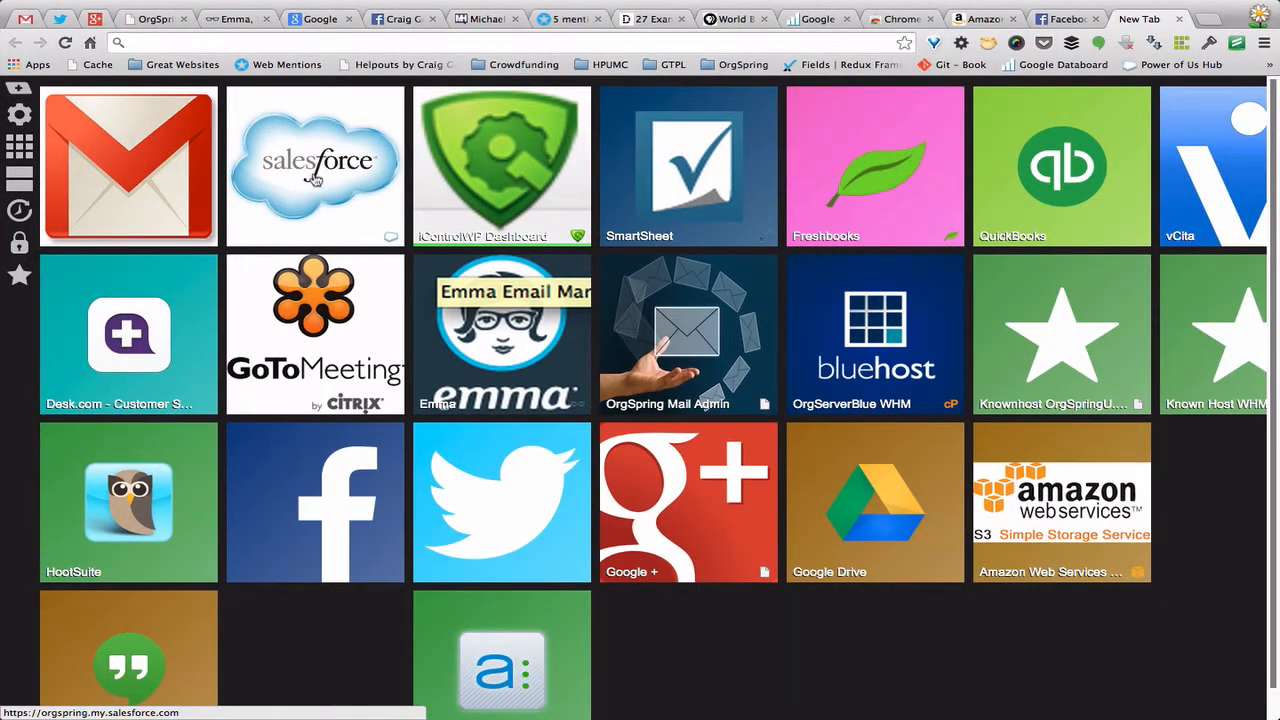
{"action": "mouse_move", "coordinate": [318, 176]}
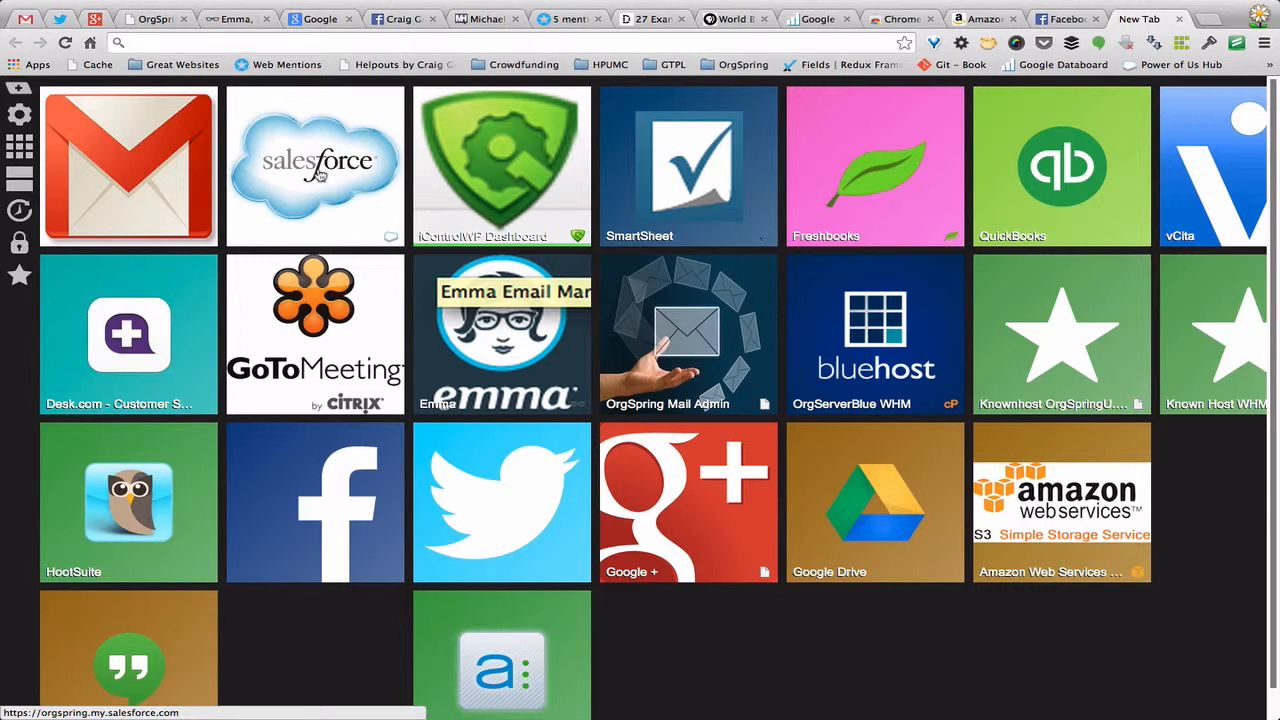
- Launch Salesforce as a pinned tab from its tile, then switch to the pinned Google+ tab
{"action": "left_click", "coordinate": [316, 164]}
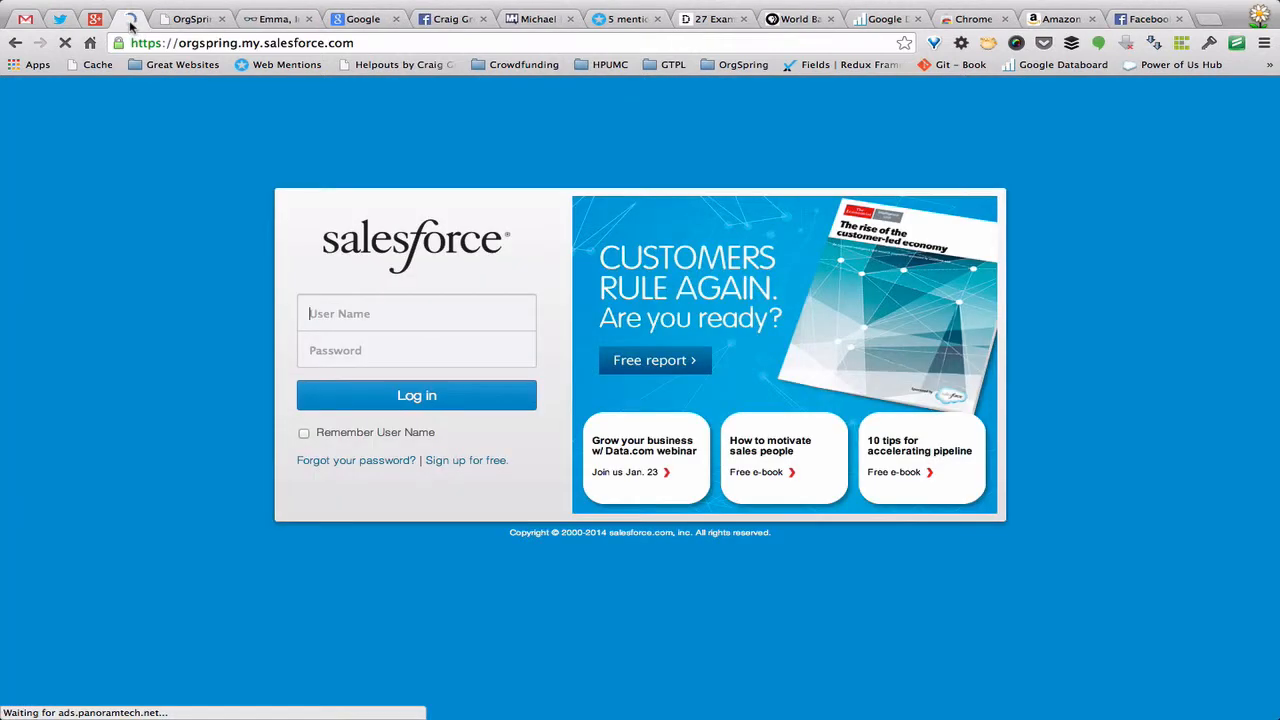
{"action": "mouse_move", "coordinate": [190, 18]}
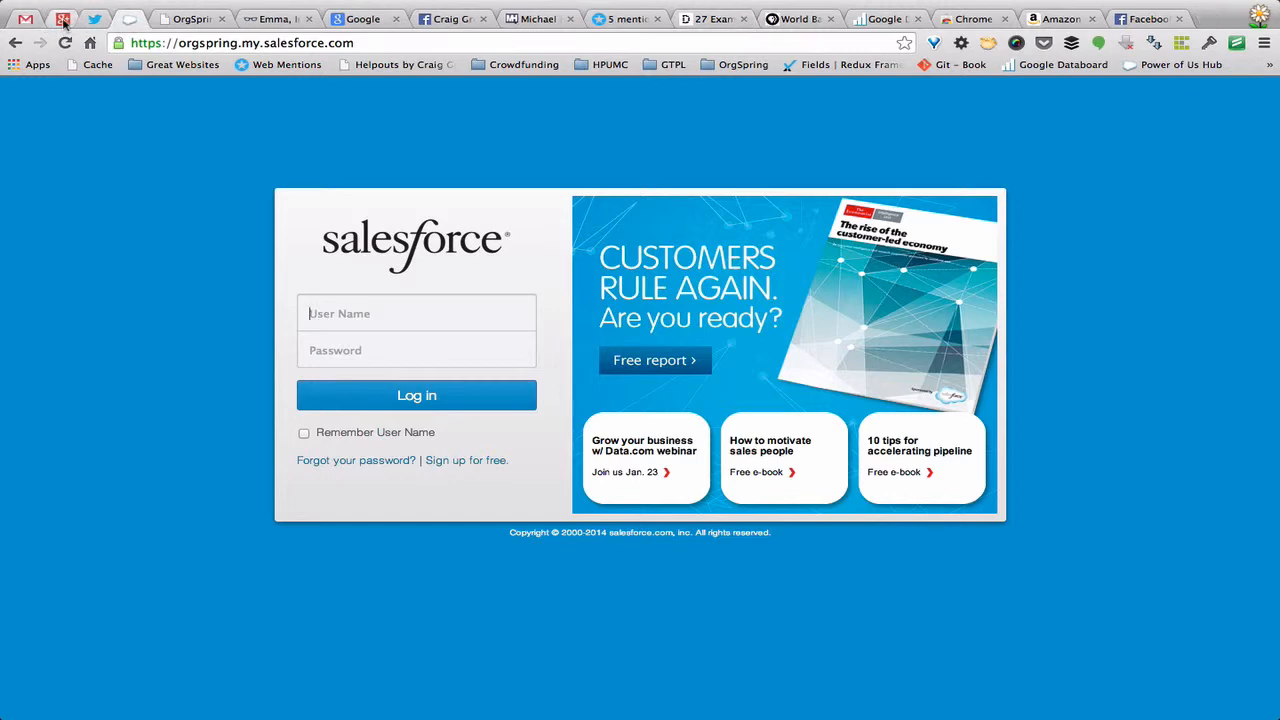
{"action": "left_click", "coordinate": [60, 20]}
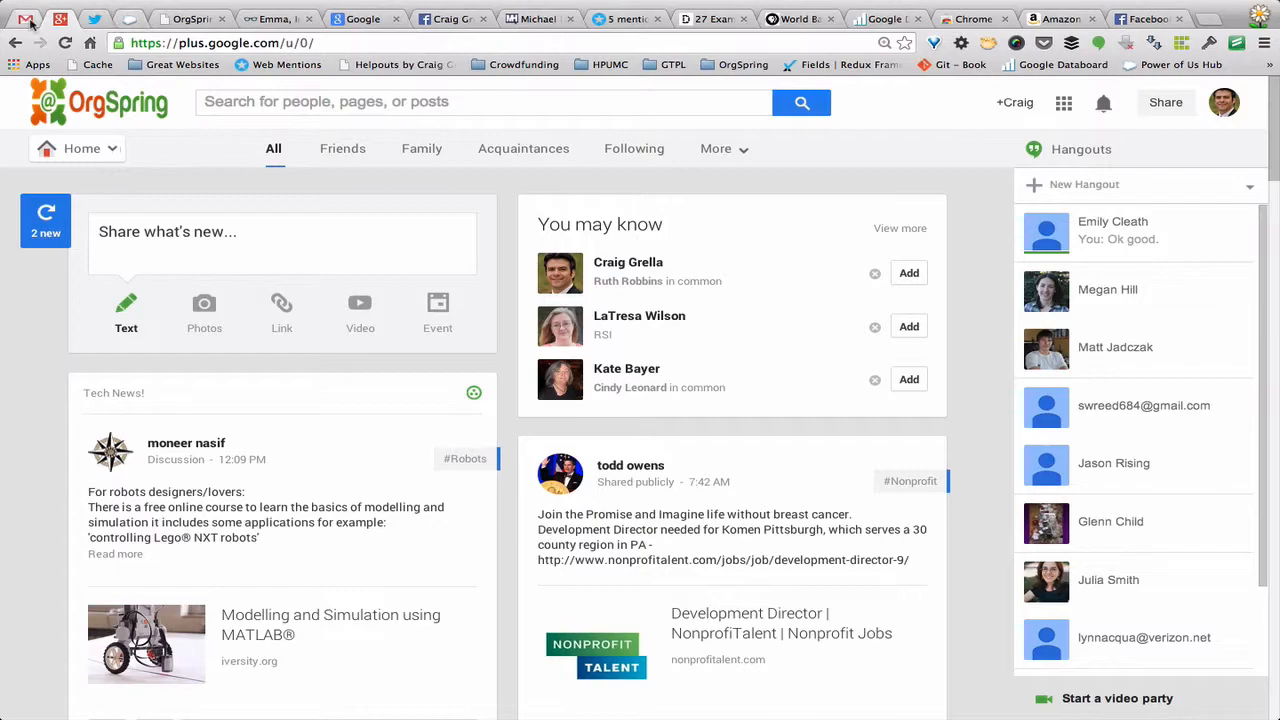
- Unpin the Salesforce tab and duplicate it so two Salesforce login tabs sit side by side
{"action": "right_click", "coordinate": [304, 18]}
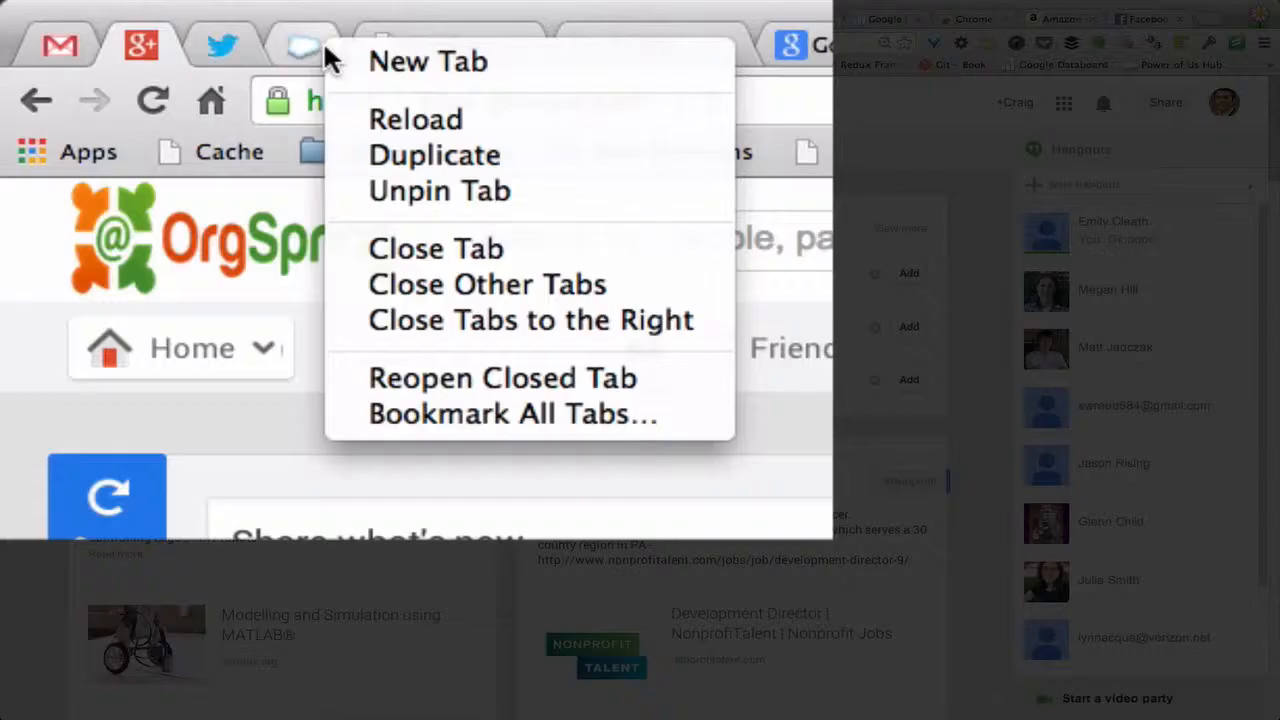
{"action": "mouse_move", "coordinate": [440, 192]}
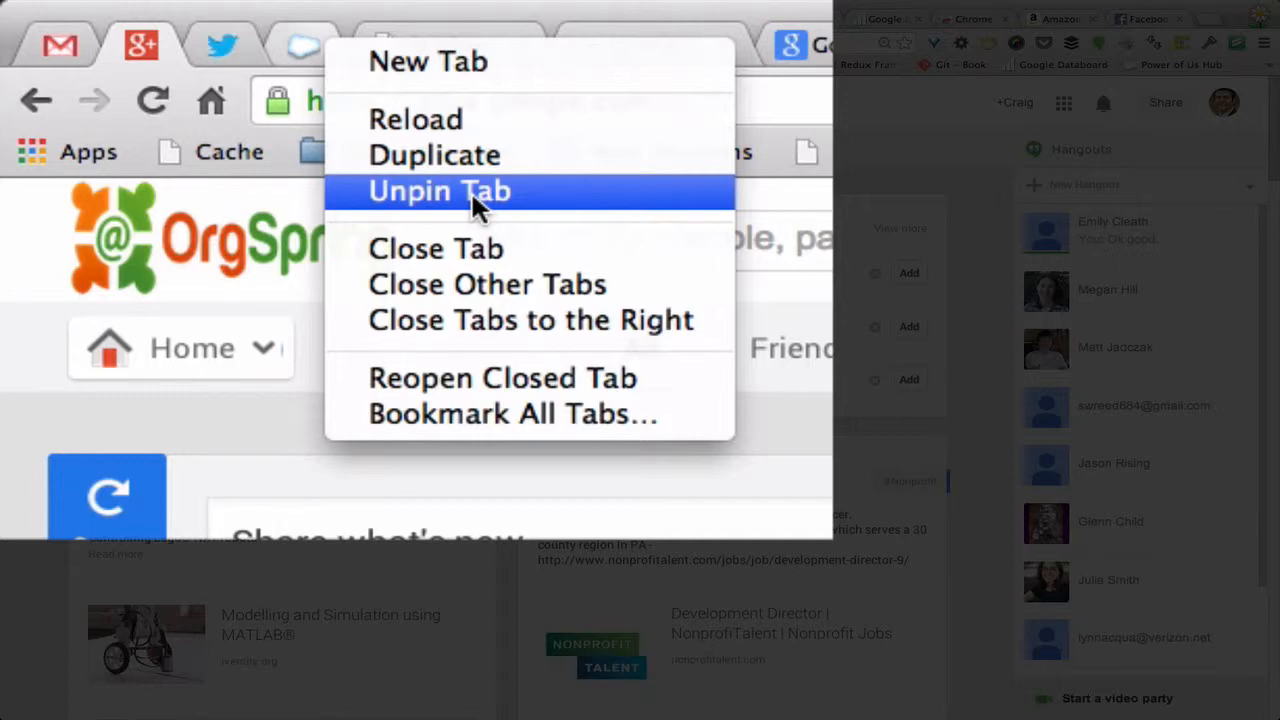
{"action": "left_click", "coordinate": [438, 192]}
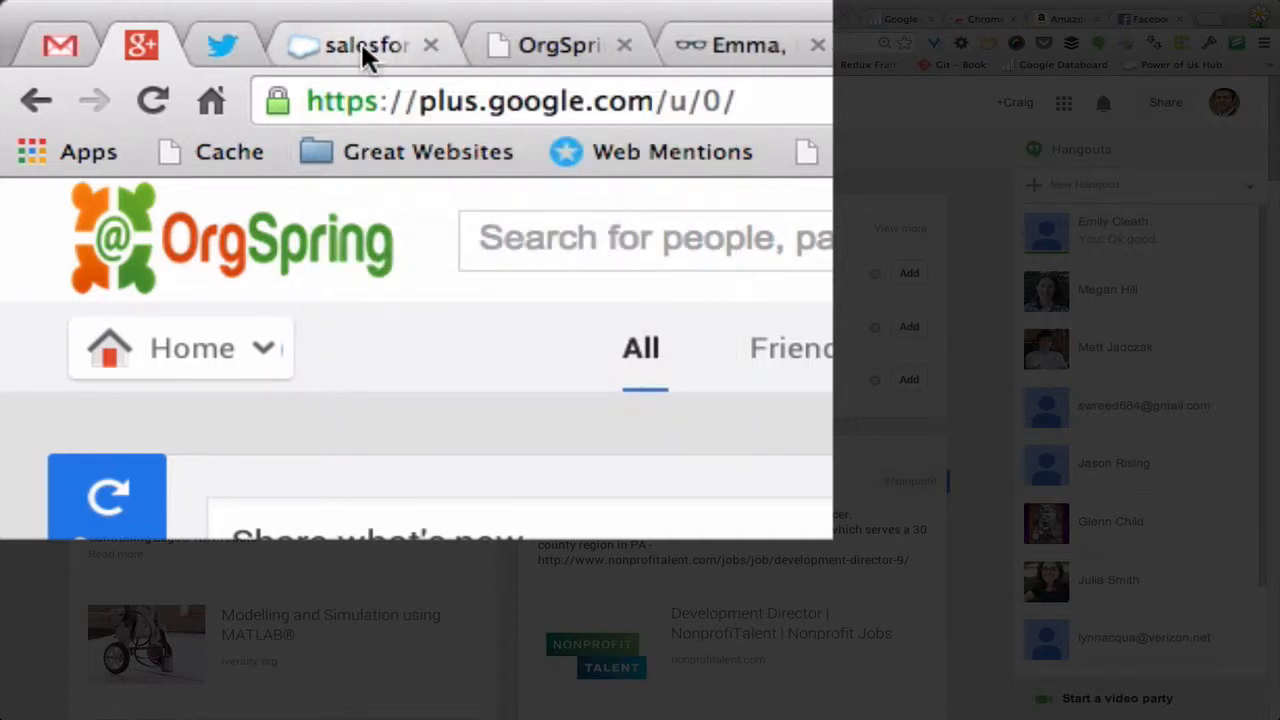
{"action": "right_click", "coordinate": [364, 44]}
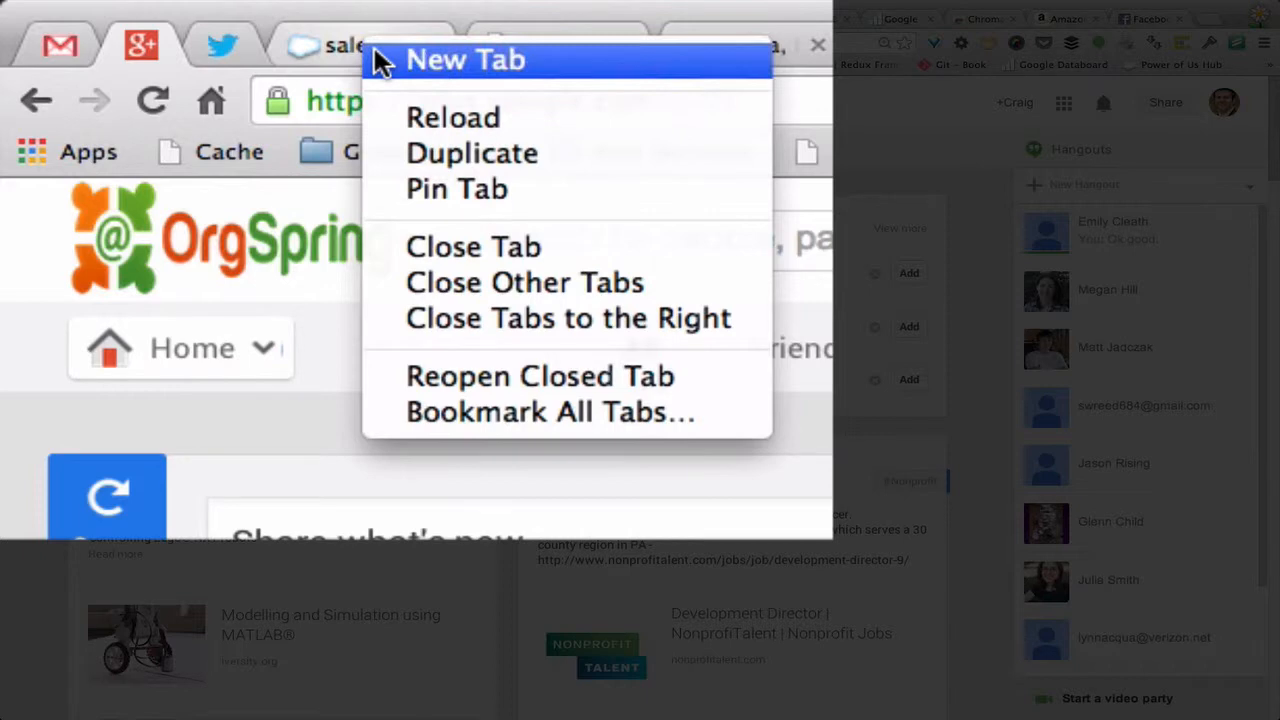
{"action": "left_click", "coordinate": [472, 152]}
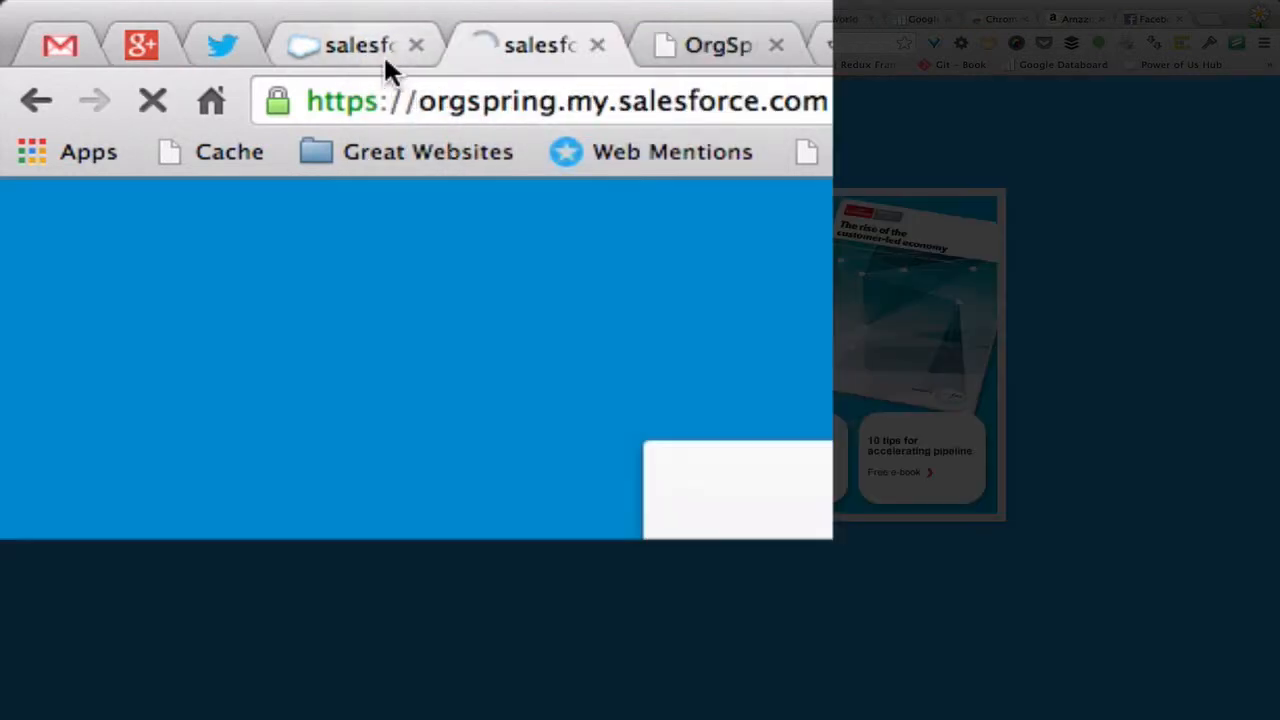
{"action": "left_click", "coordinate": [536, 44]}
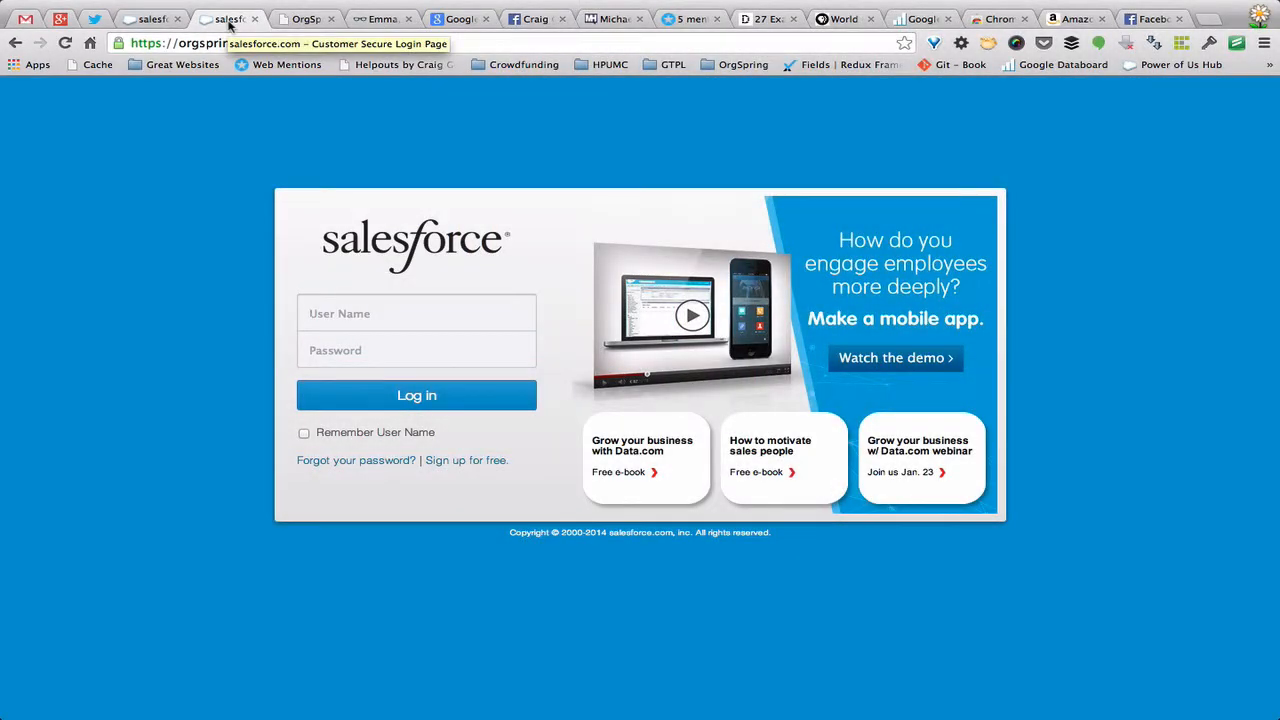
- Close every tab to the right of the Chrome Web Store tab
{"action": "right_click", "coordinate": [228, 18]}
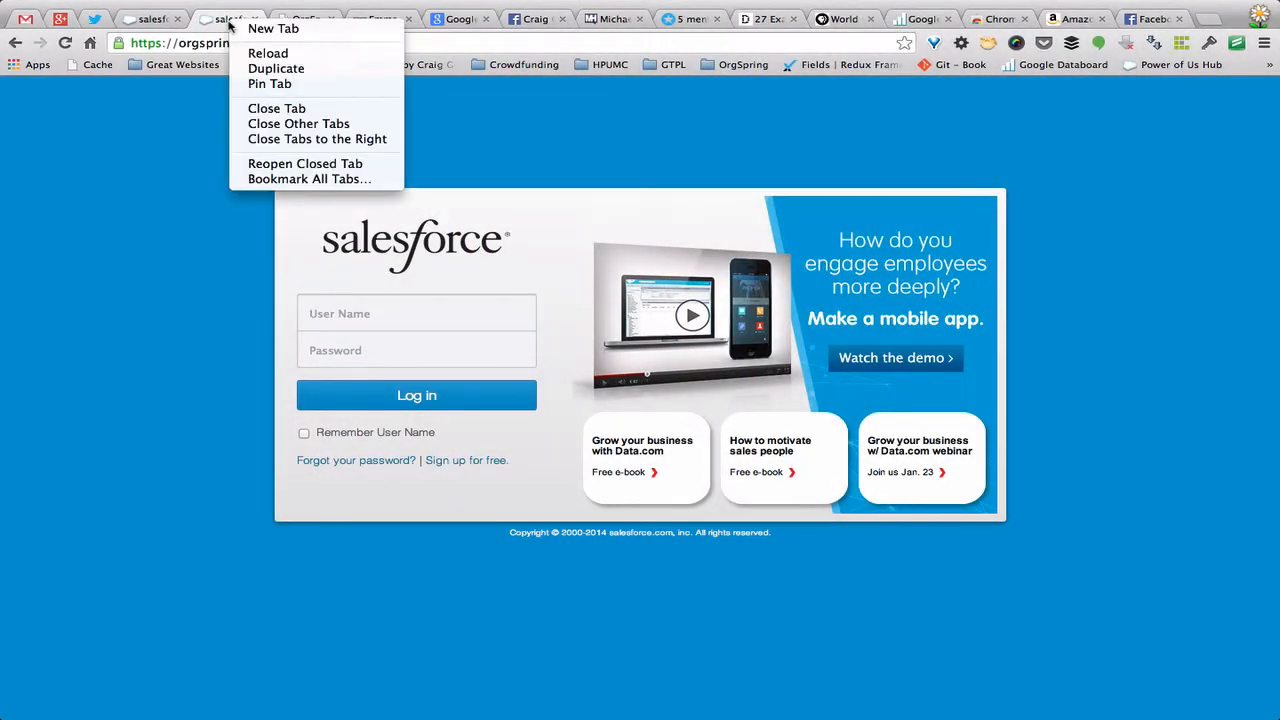
{"action": "mouse_move", "coordinate": [276, 108]}
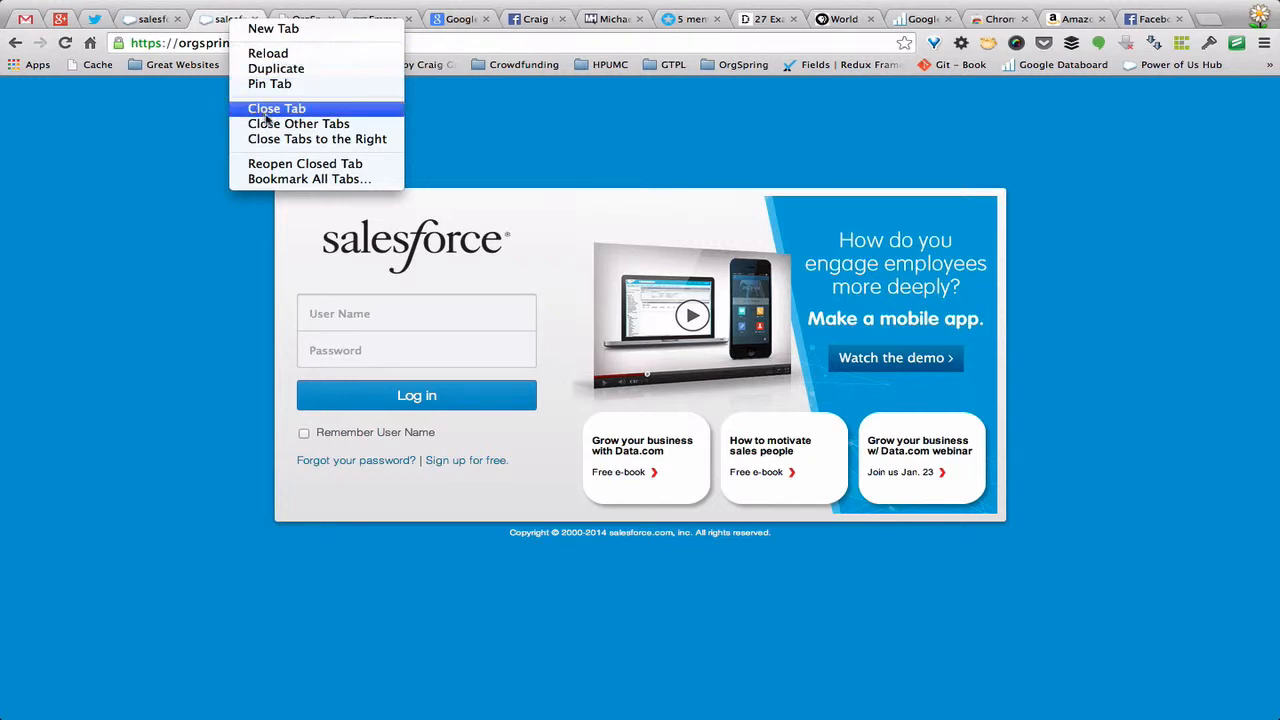
{"action": "mouse_move", "coordinate": [224, 24]}
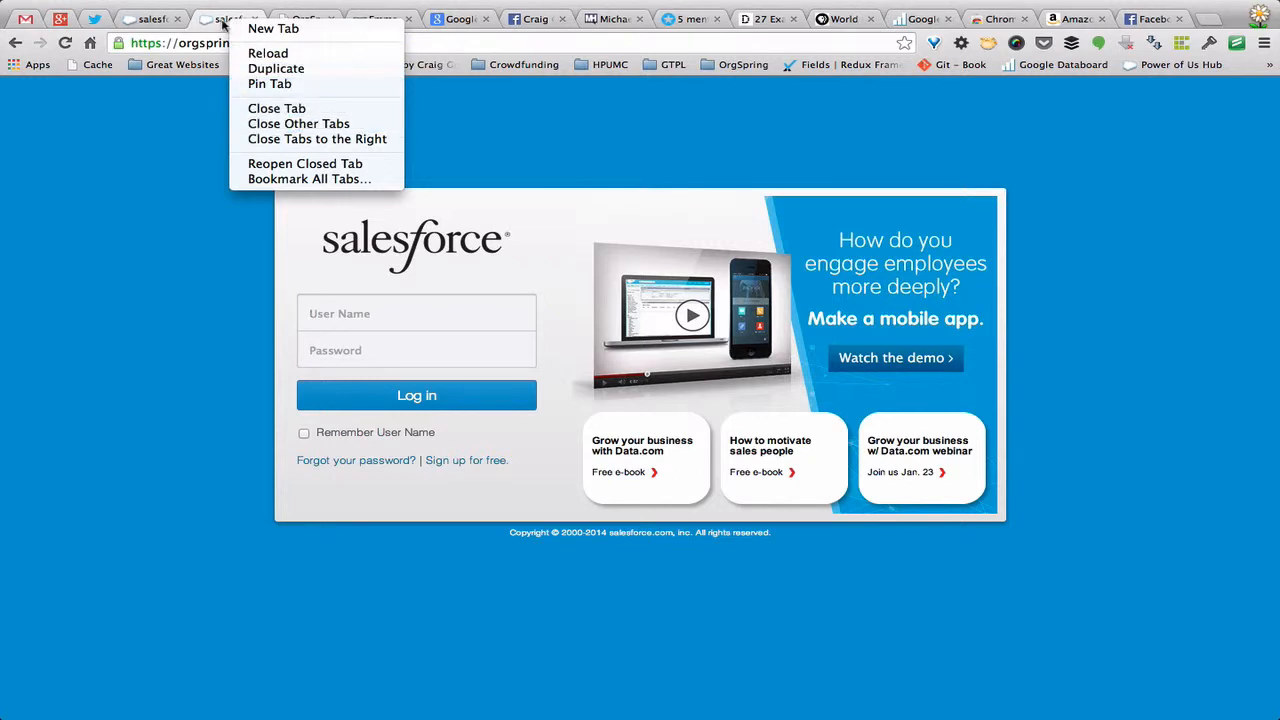
{"action": "mouse_move", "coordinate": [316, 140]}
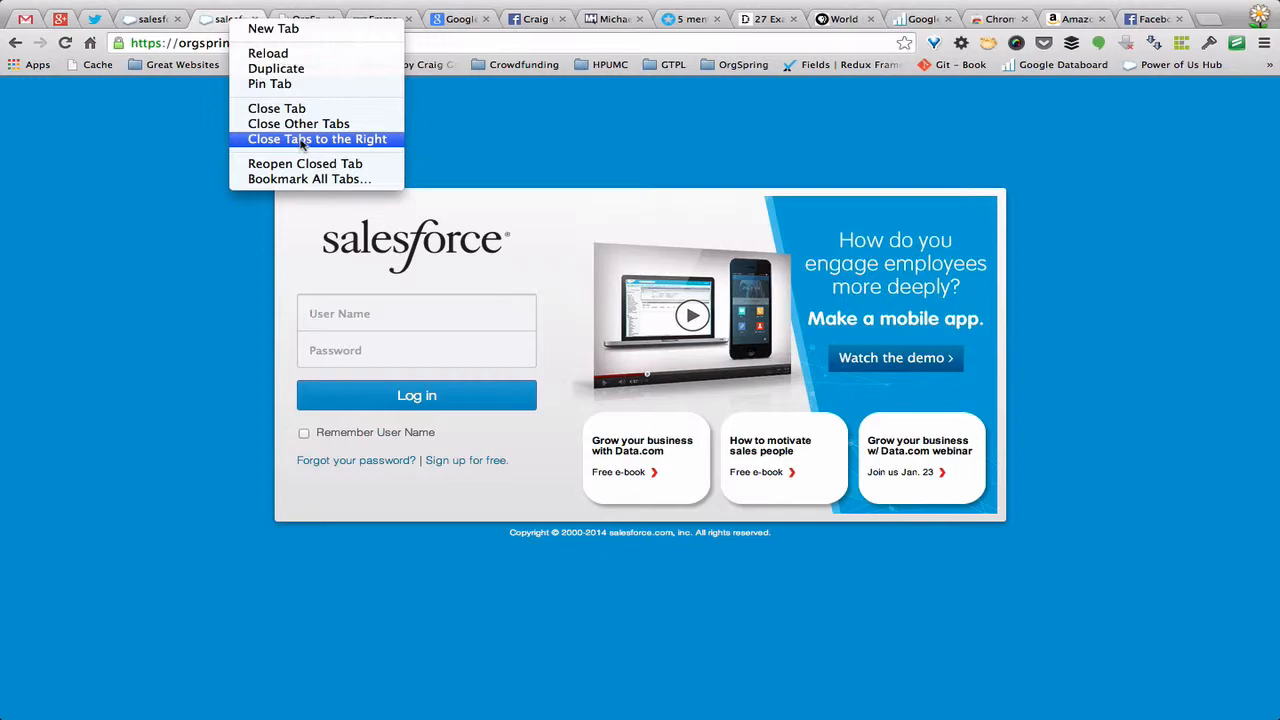
{"action": "left_click", "coordinate": [316, 140]}
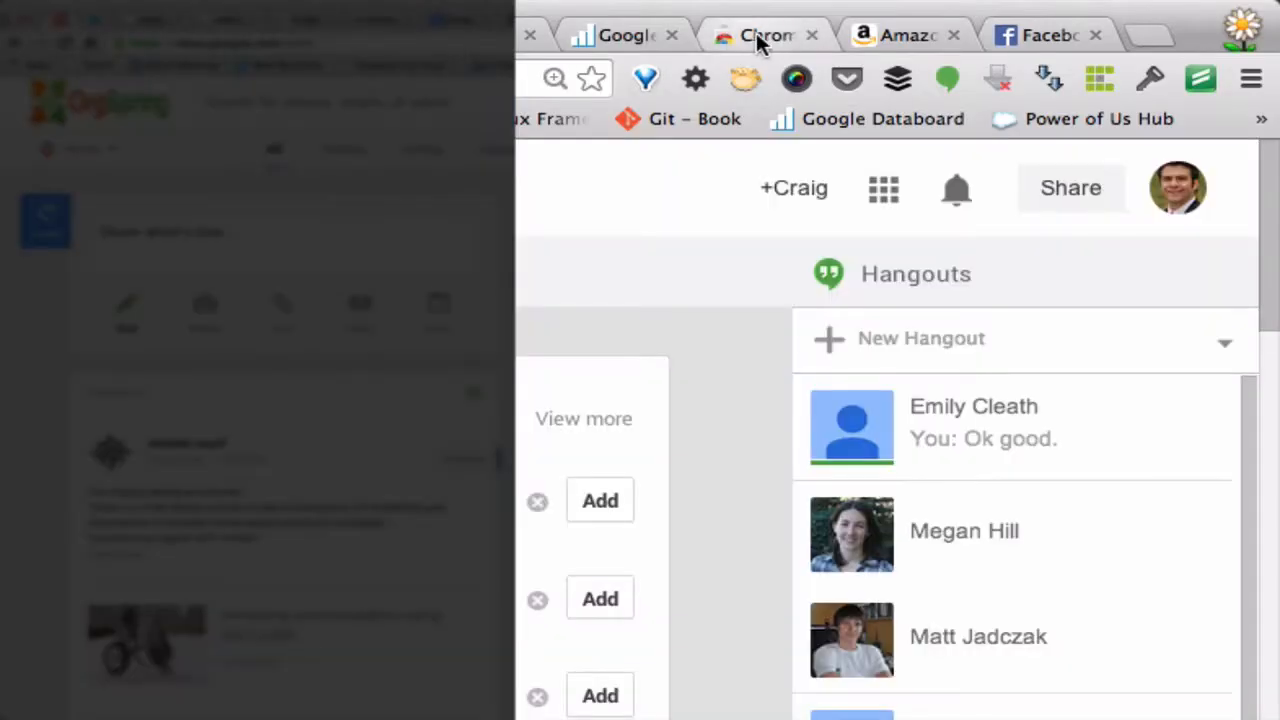
{"action": "right_click", "coordinate": [764, 36]}
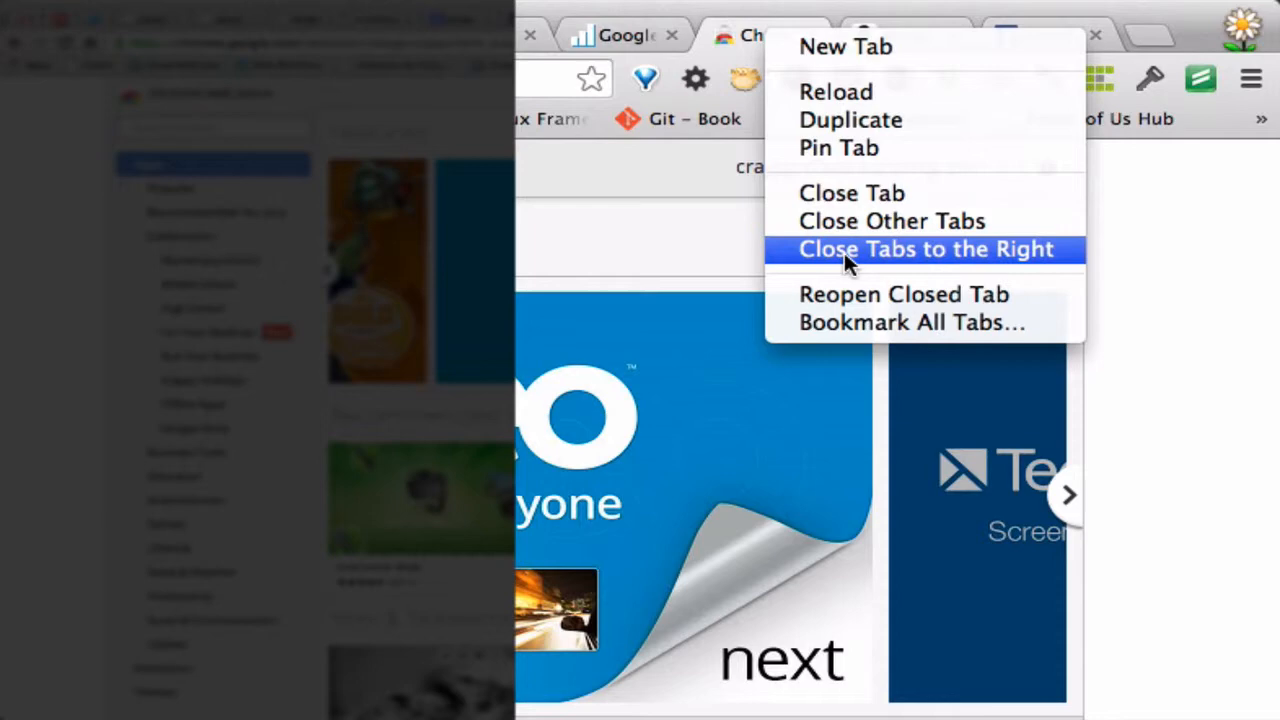
{"action": "left_click", "coordinate": [924, 248]}
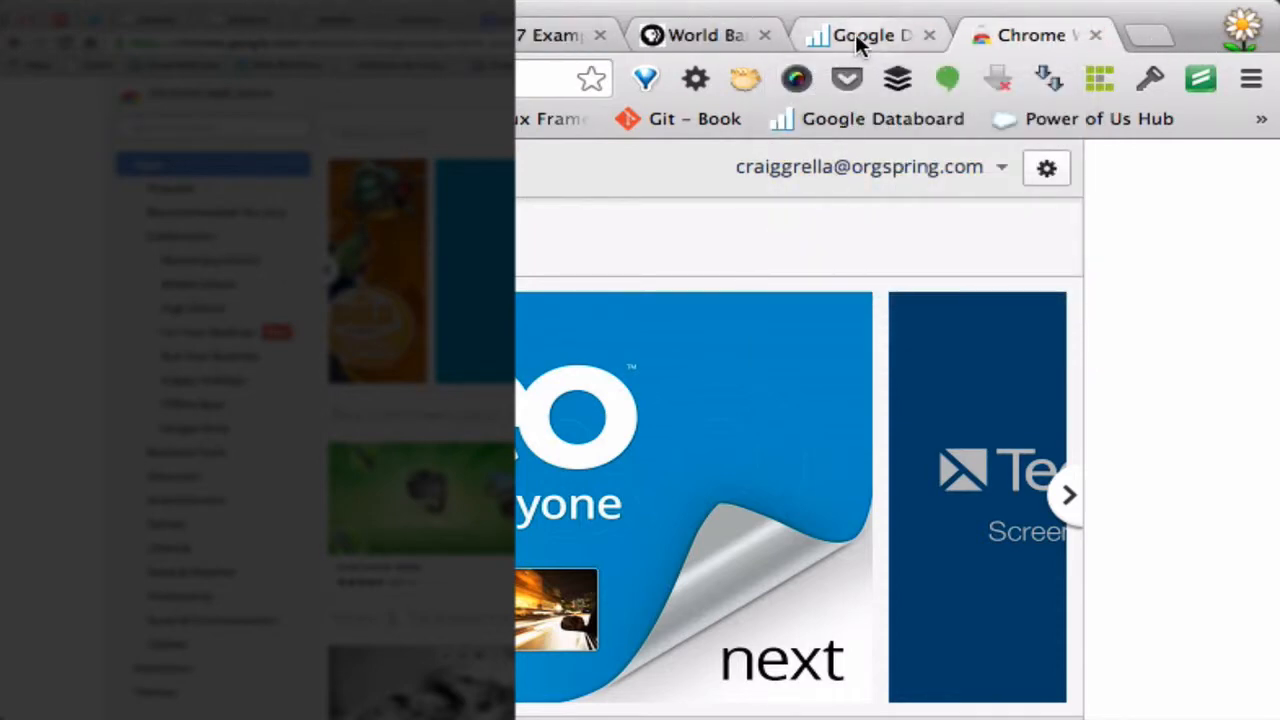
- Reopen the closed Amazon Web Services tab and bring the Chrome Web Store tab to the front
{"action": "right_click", "coordinate": [860, 36]}
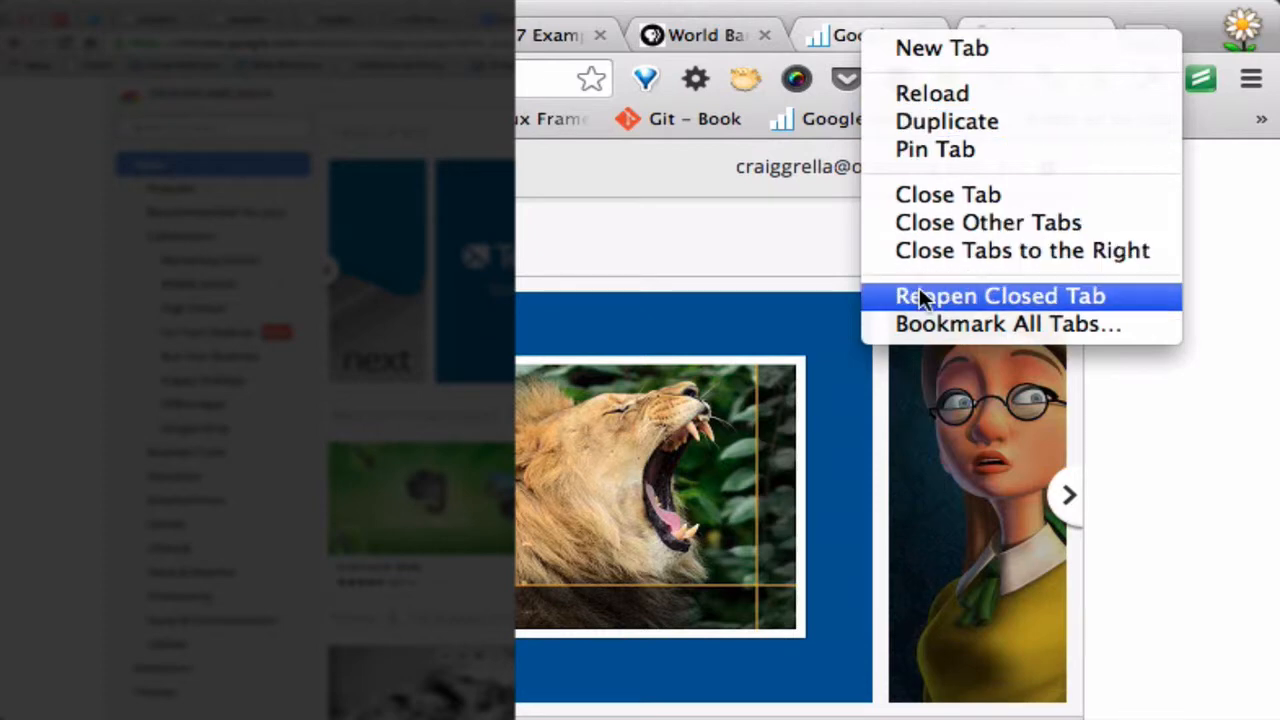
{"action": "left_click", "coordinate": [1000, 296]}
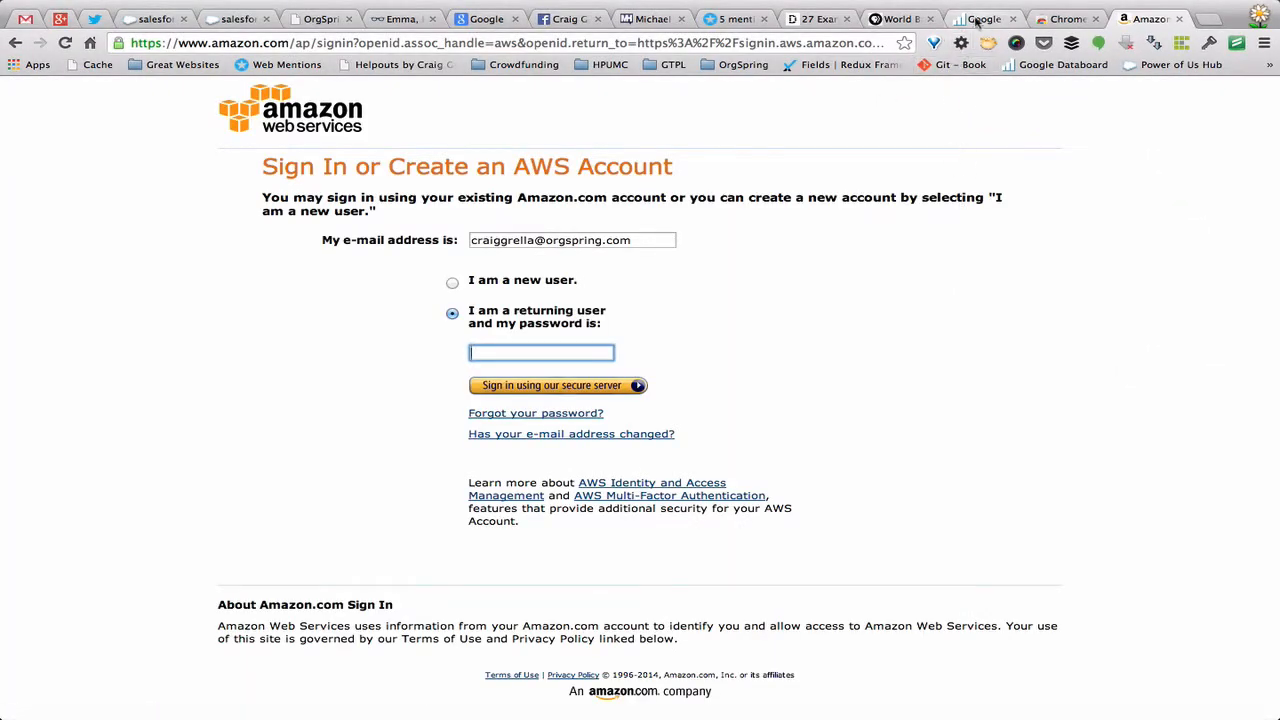
{"action": "mouse_move", "coordinate": [1068, 20]}
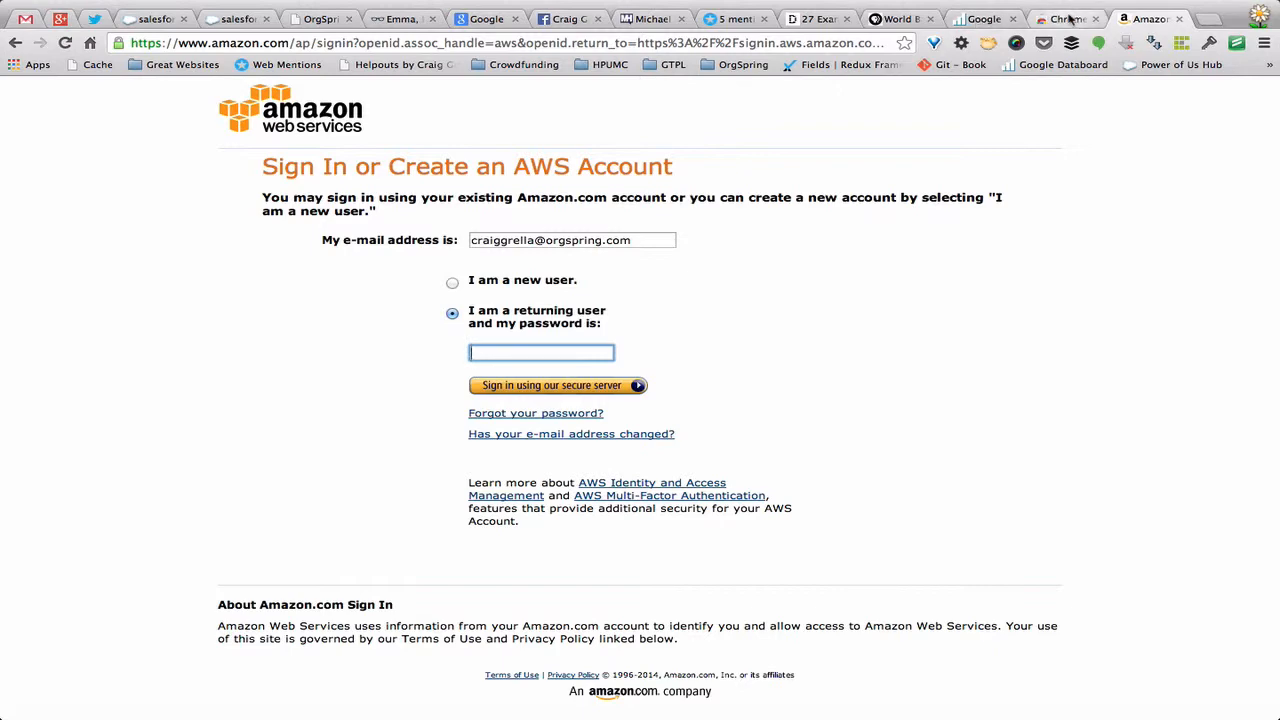
{"action": "right_click", "coordinate": [1064, 18]}
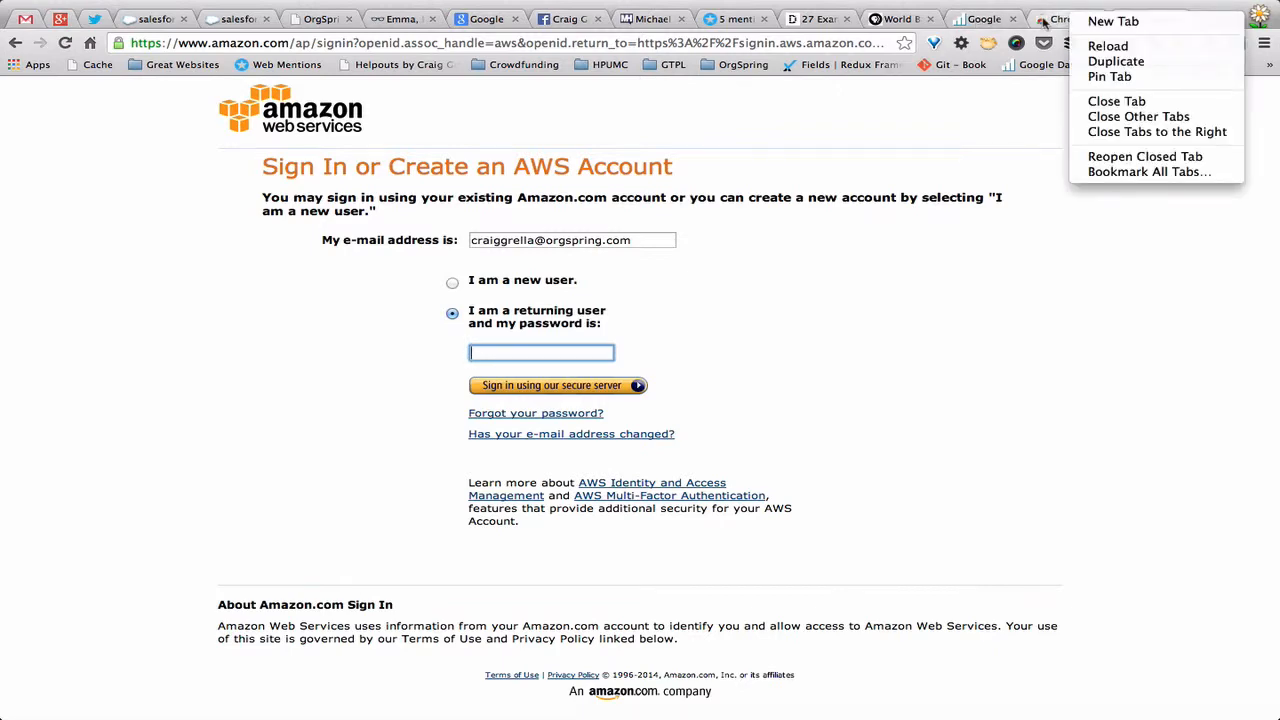
{"action": "left_click", "coordinate": [1112, 20]}
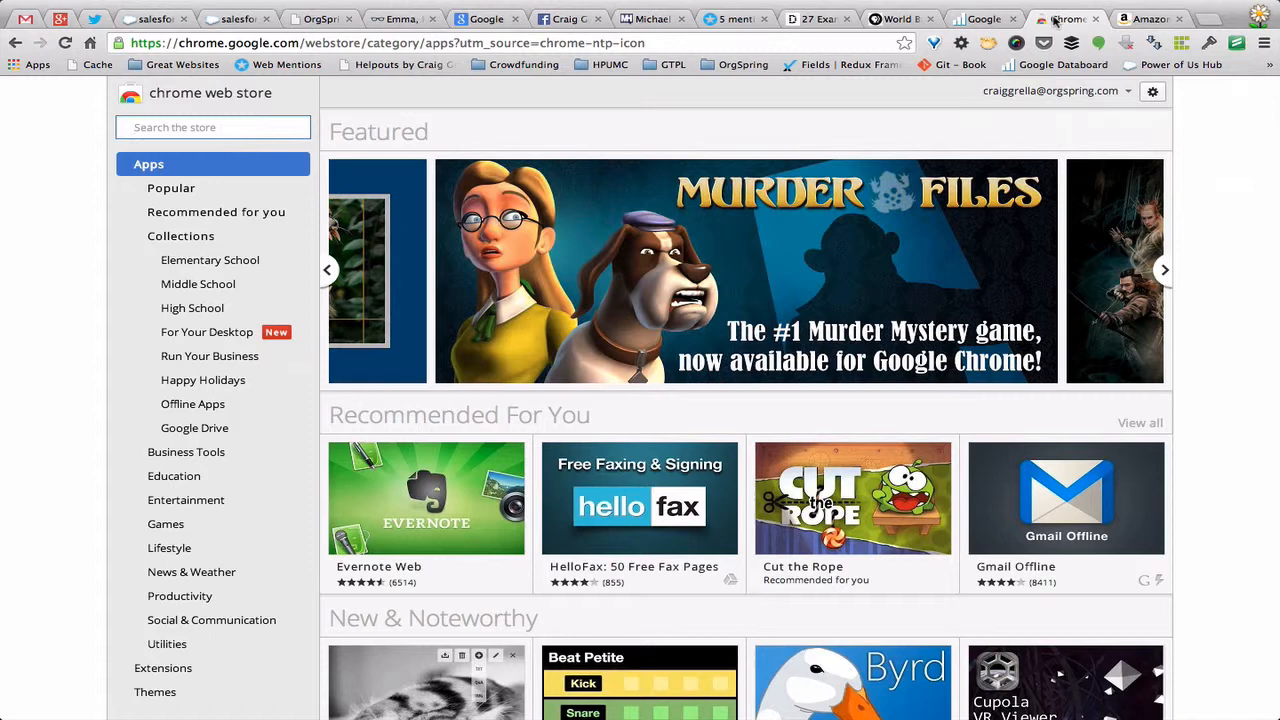
- Switch to the pinned Gmail tab showing the OrgSpring inbox
{"action": "left_click", "coordinate": [1164, 268]}
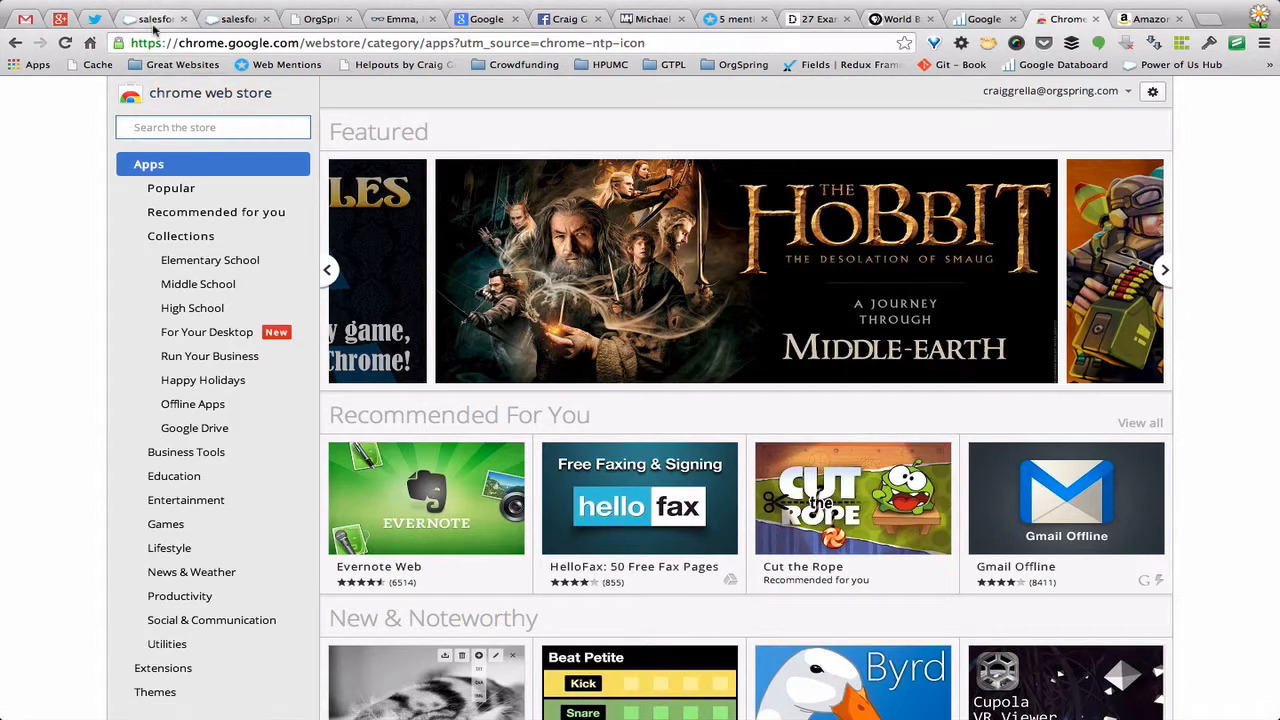
{"action": "left_click", "coordinate": [236, 20]}
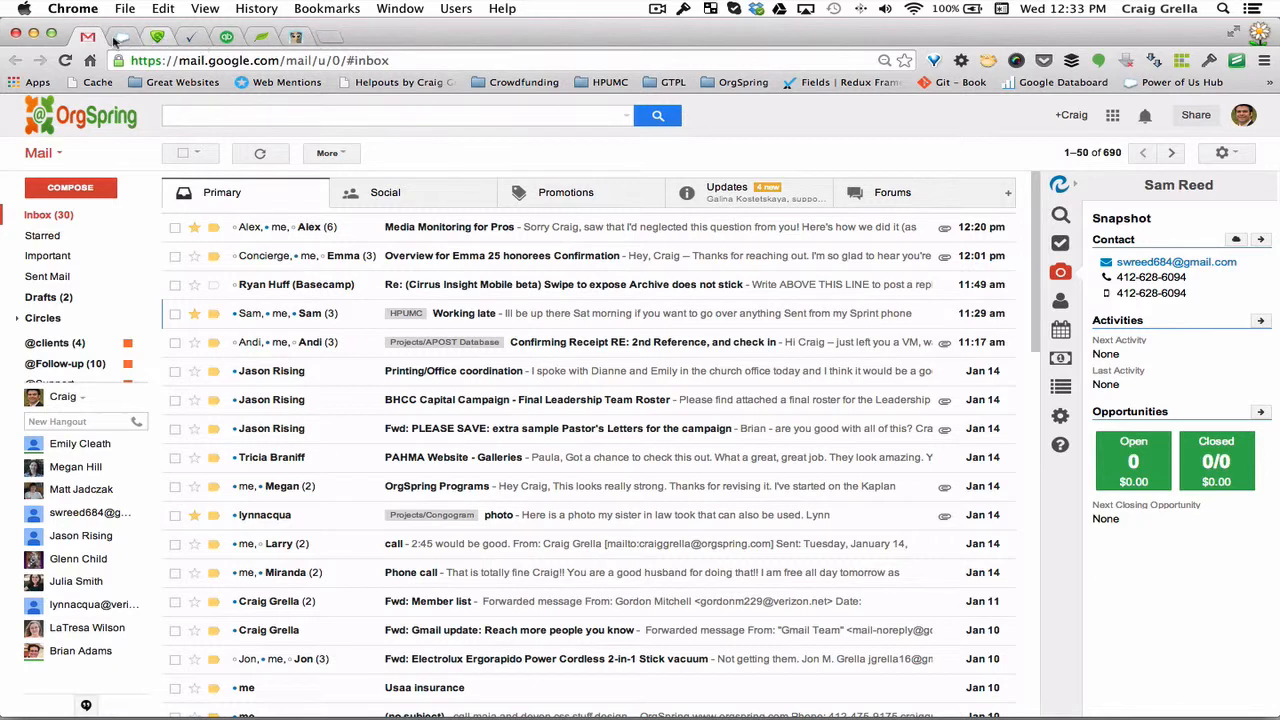
{"action": "mouse_move", "coordinate": [88, 38]}
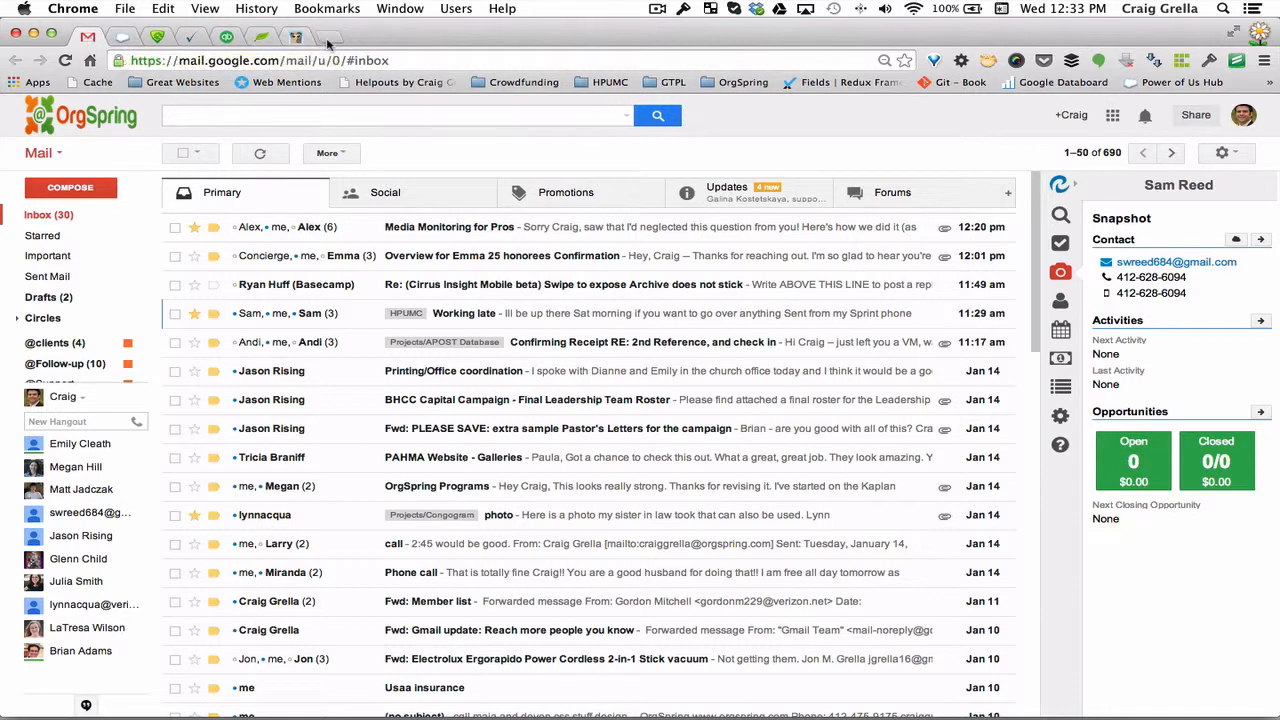
{"action": "mouse_move", "coordinate": [324, 48]}
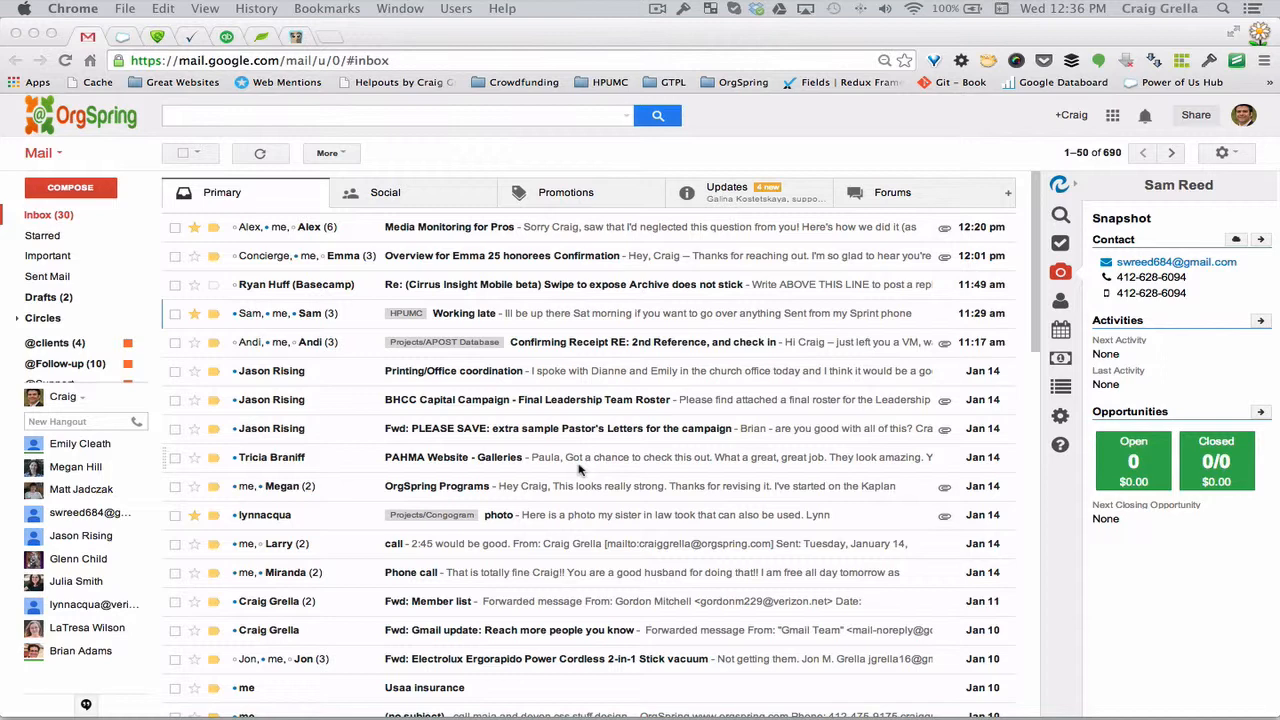
{"action": "mouse_move", "coordinate": [164, 60]}
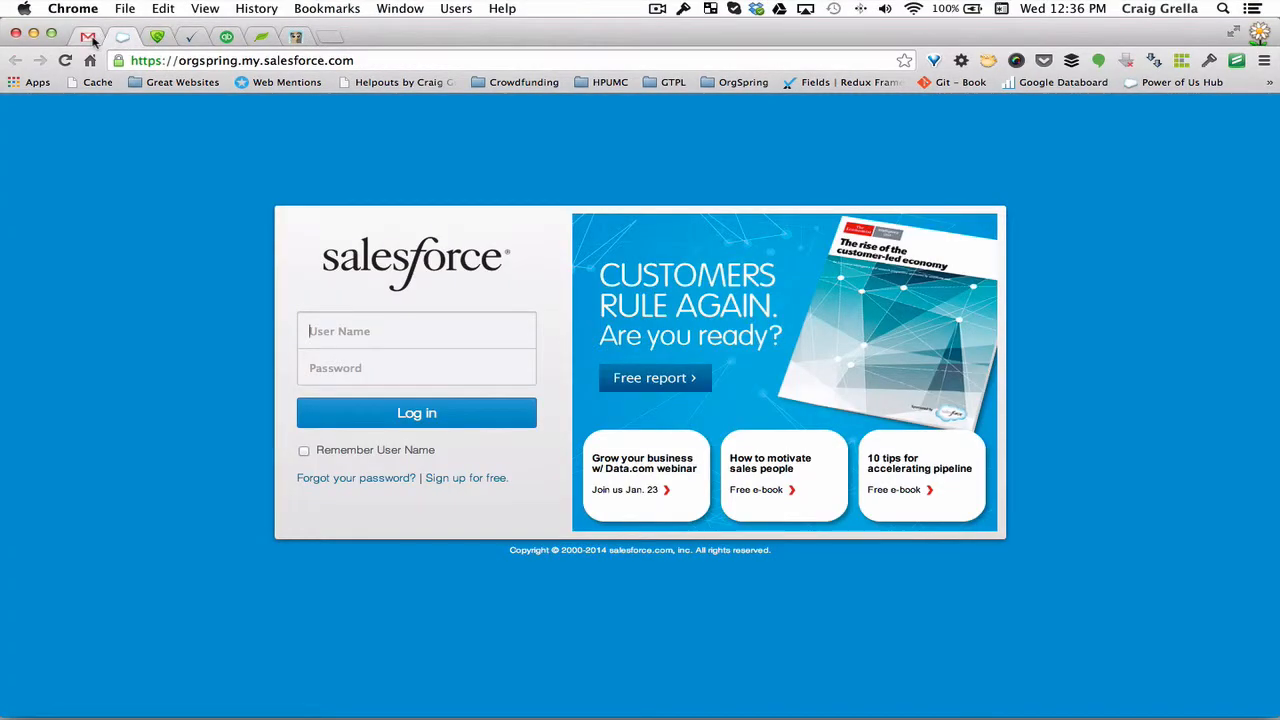
{"action": "mouse_move", "coordinate": [88, 36]}
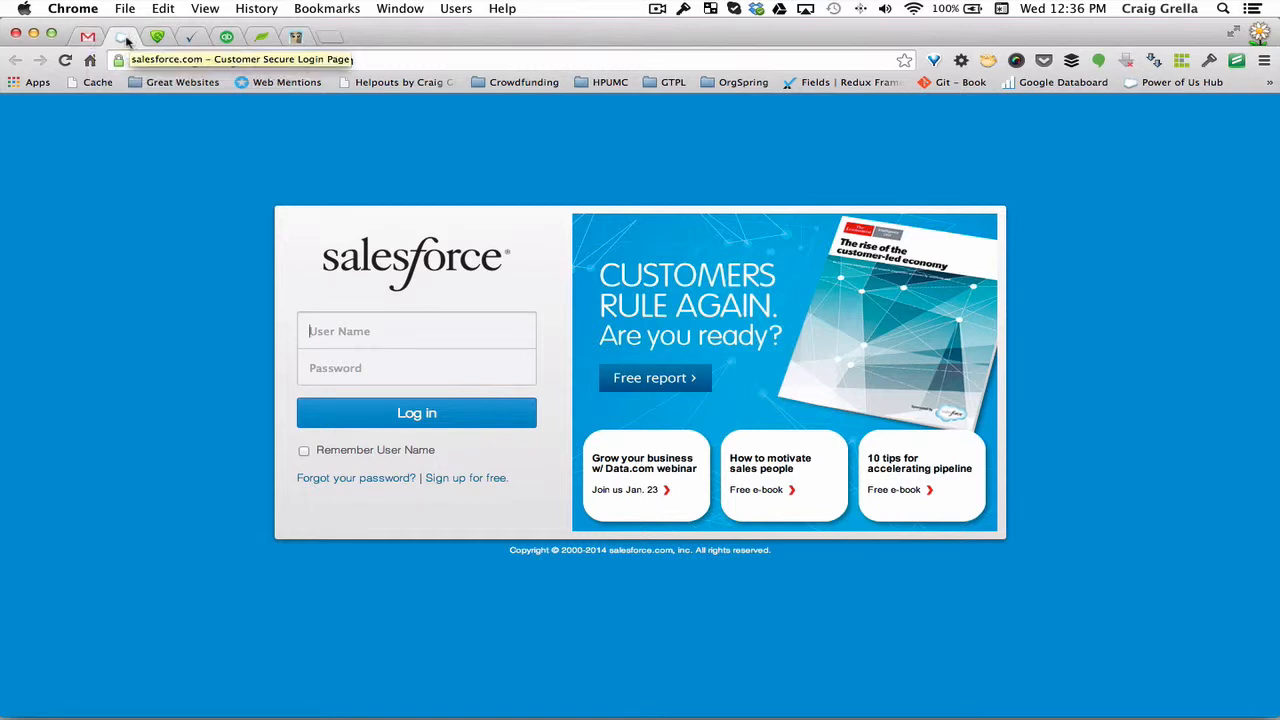
- Switch to the pinned Smartsheet tab to show its login page
{"action": "left_click", "coordinate": [228, 36]}
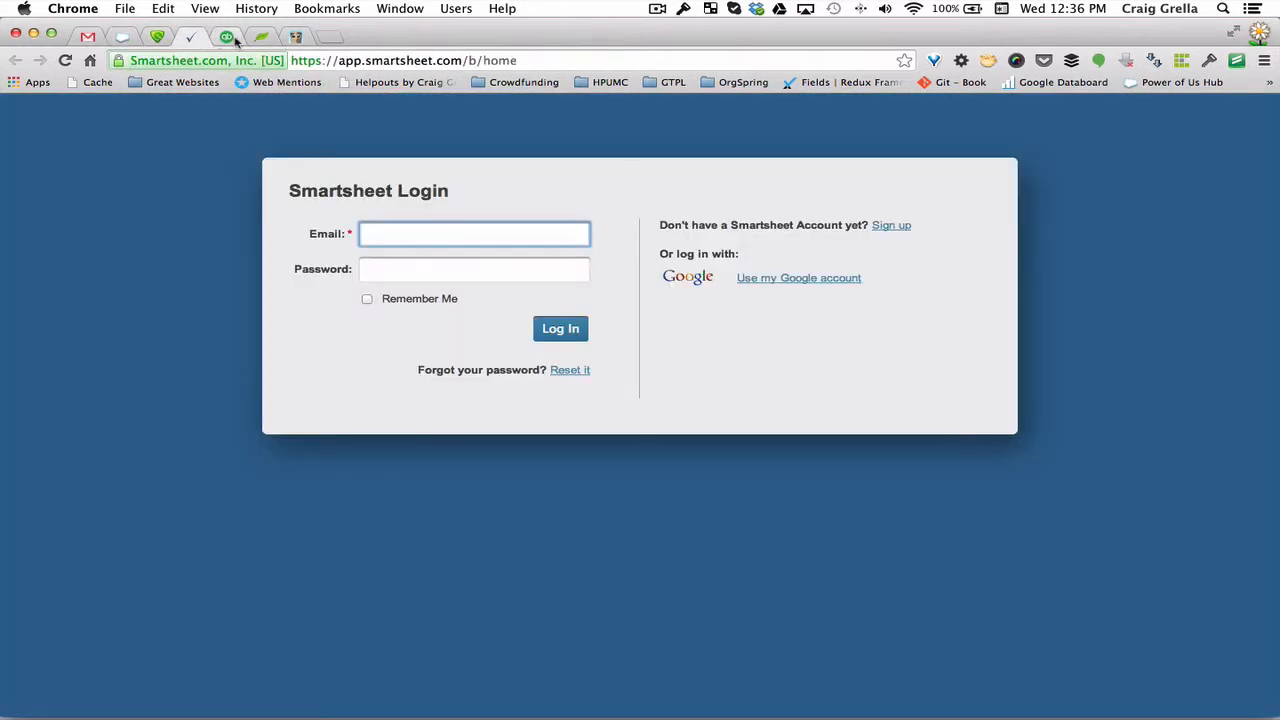
{"action": "mouse_move", "coordinate": [228, 36]}
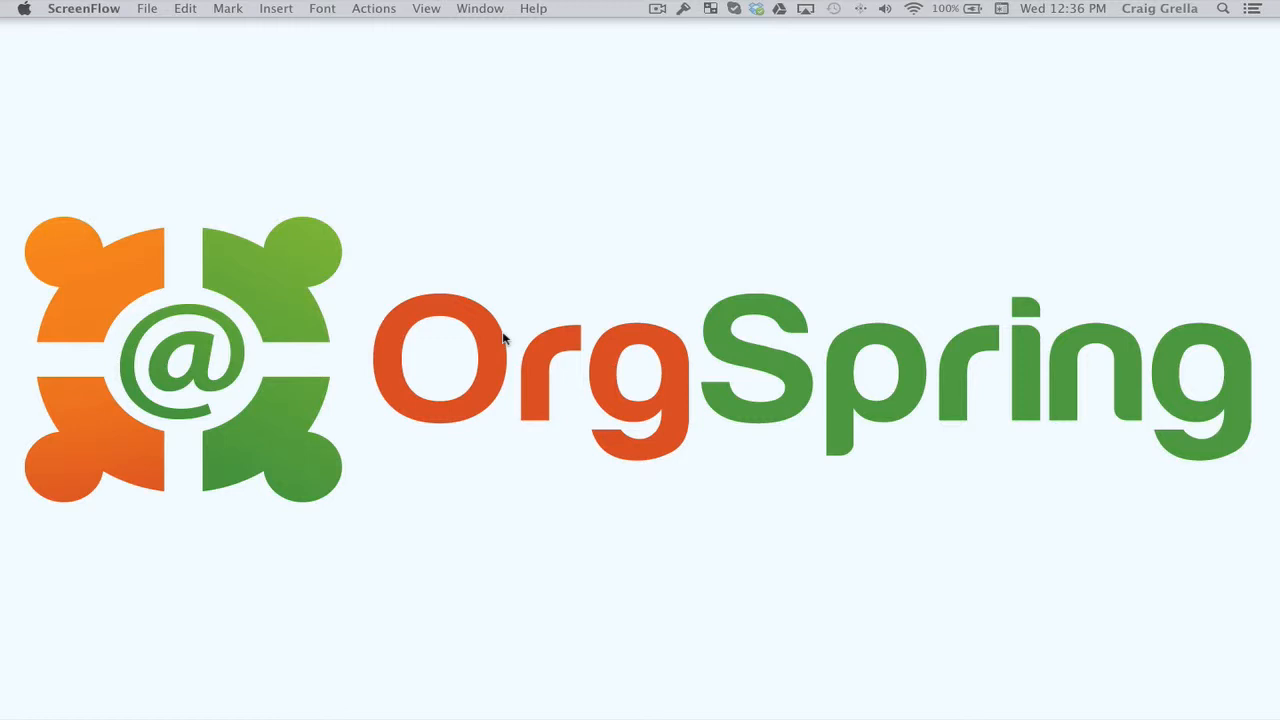
{"action": "mouse_move", "coordinate": [504, 340]}
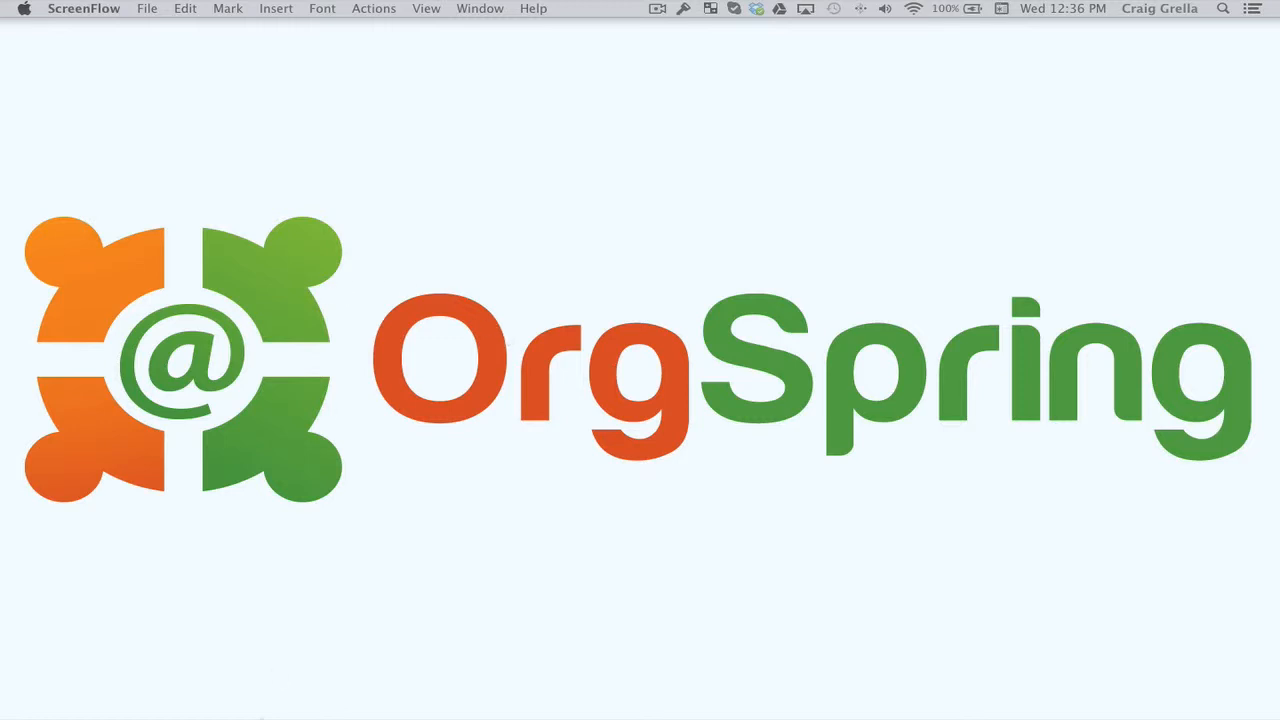
{"action": "mouse_move", "coordinate": [116, 696]}
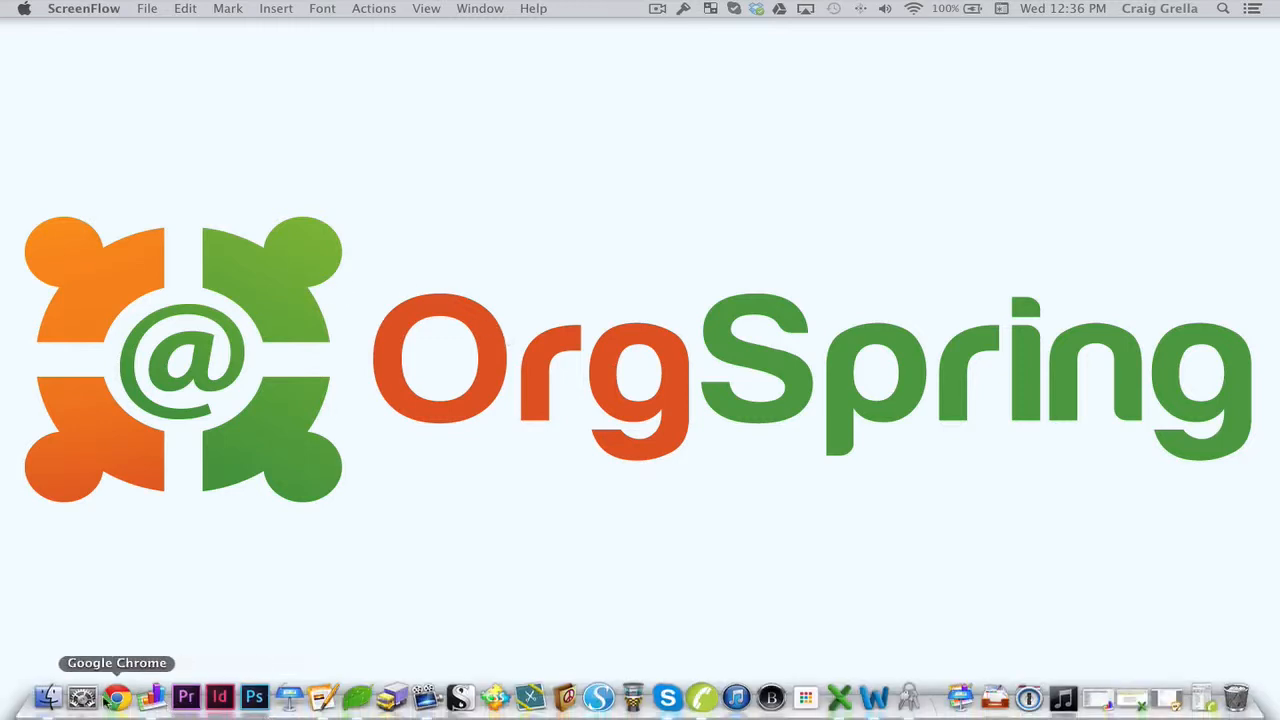
{"action": "mouse_move", "coordinate": [276, 388]}
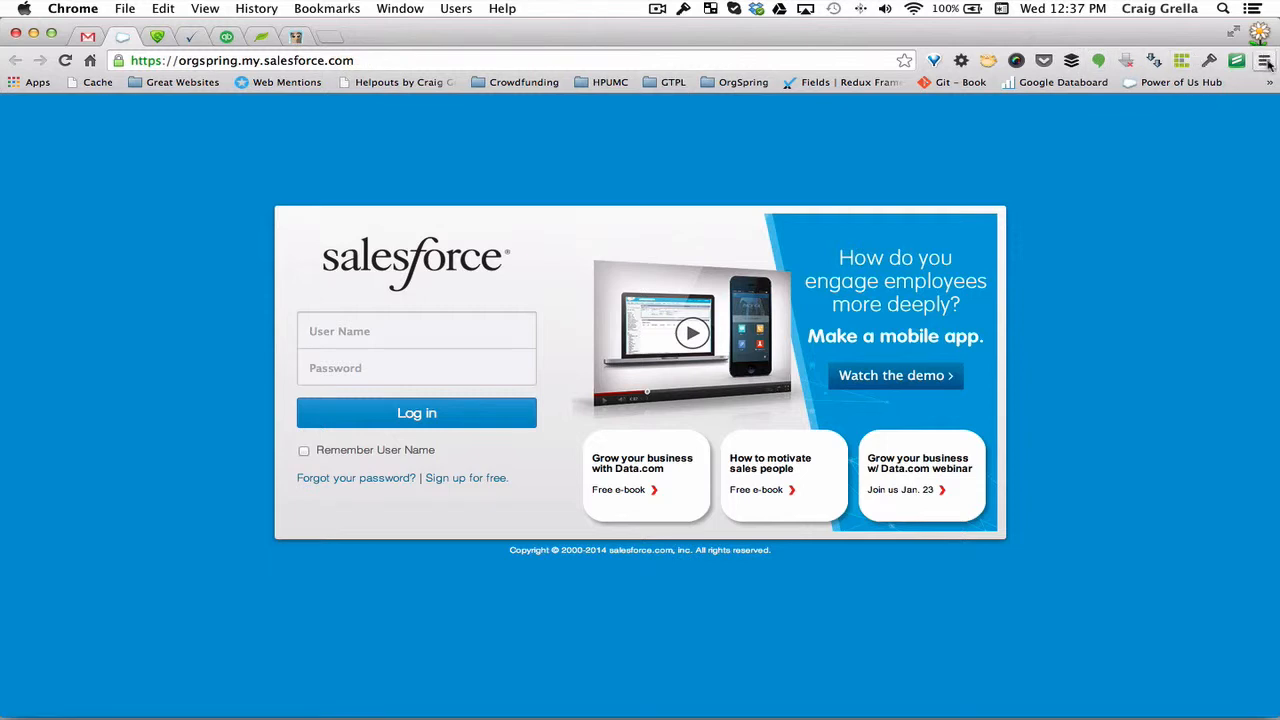
{"action": "mouse_move", "coordinate": [1266, 60]}
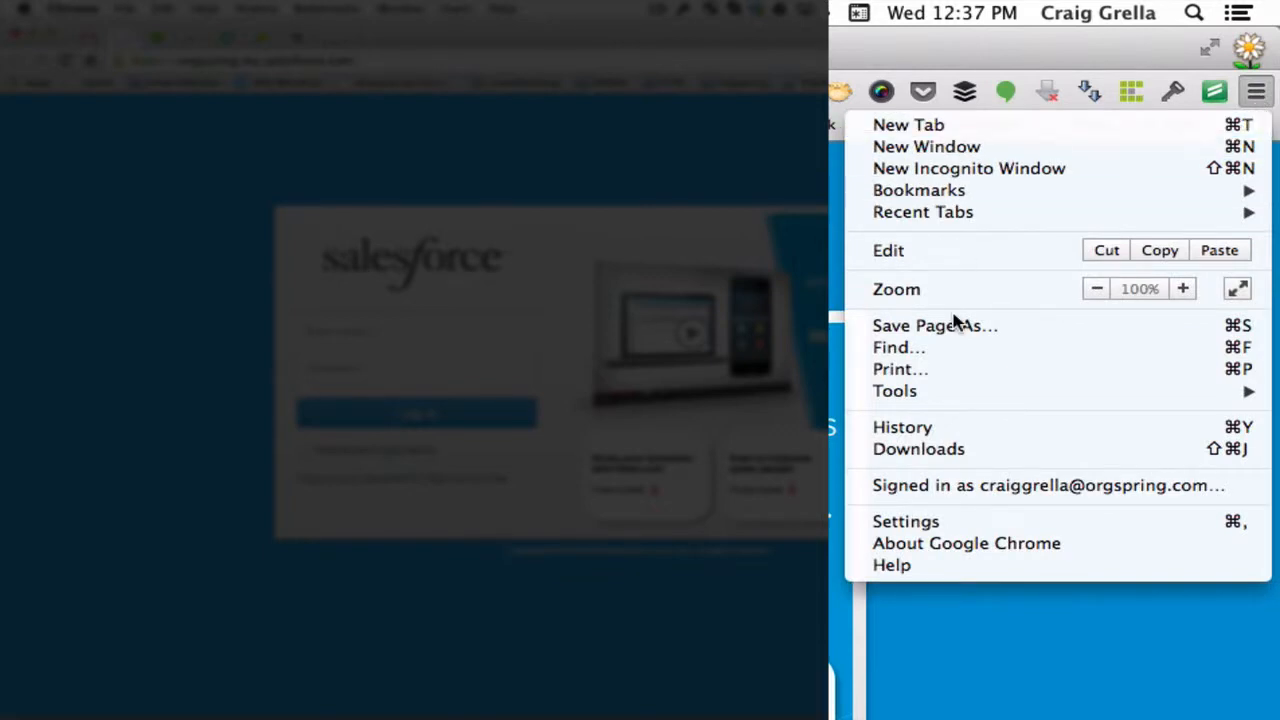
{"action": "mouse_move", "coordinate": [904, 520]}
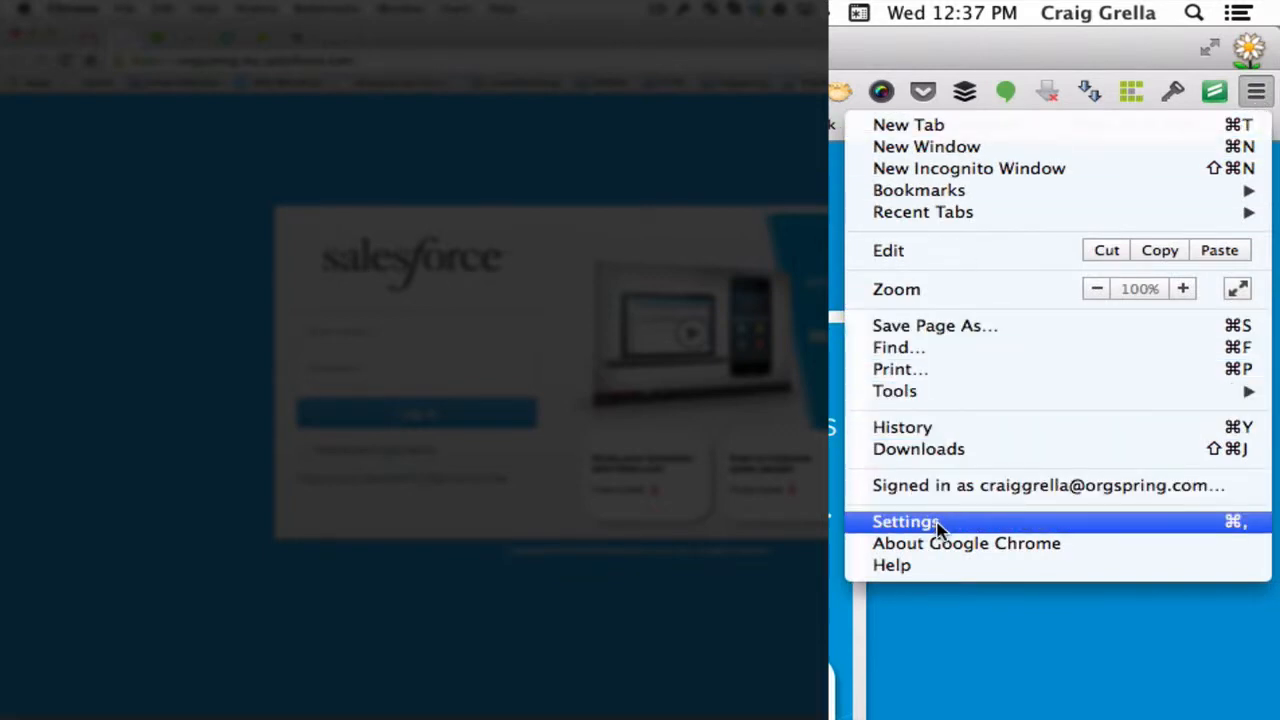
{"action": "left_click", "coordinate": [904, 520]}
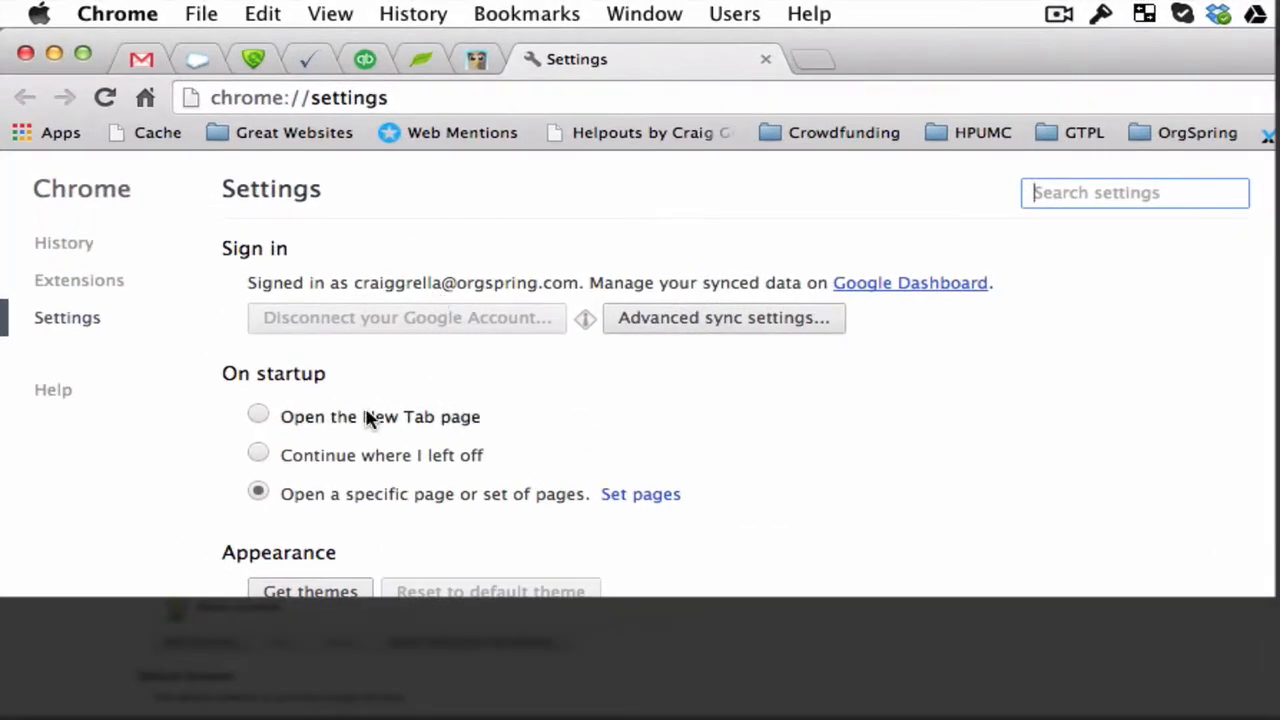
{"action": "mouse_move", "coordinate": [220, 398]}
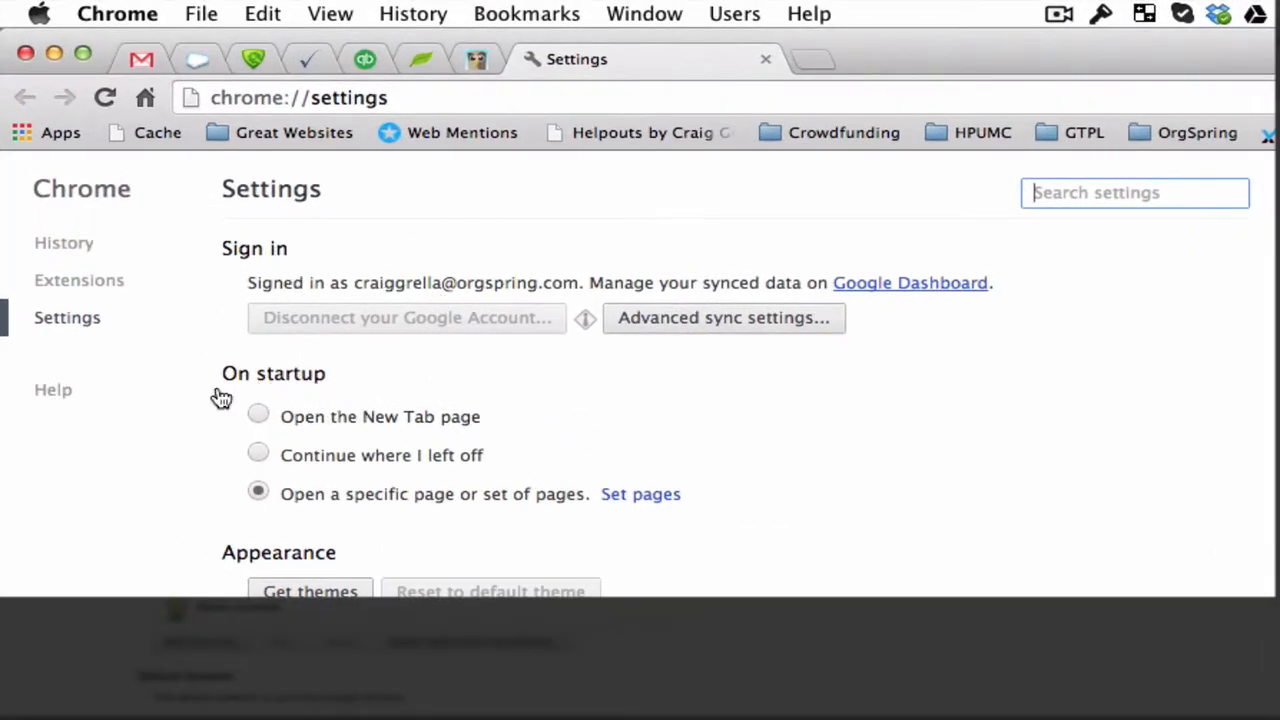
{"action": "mouse_move", "coordinate": [332, 388]}
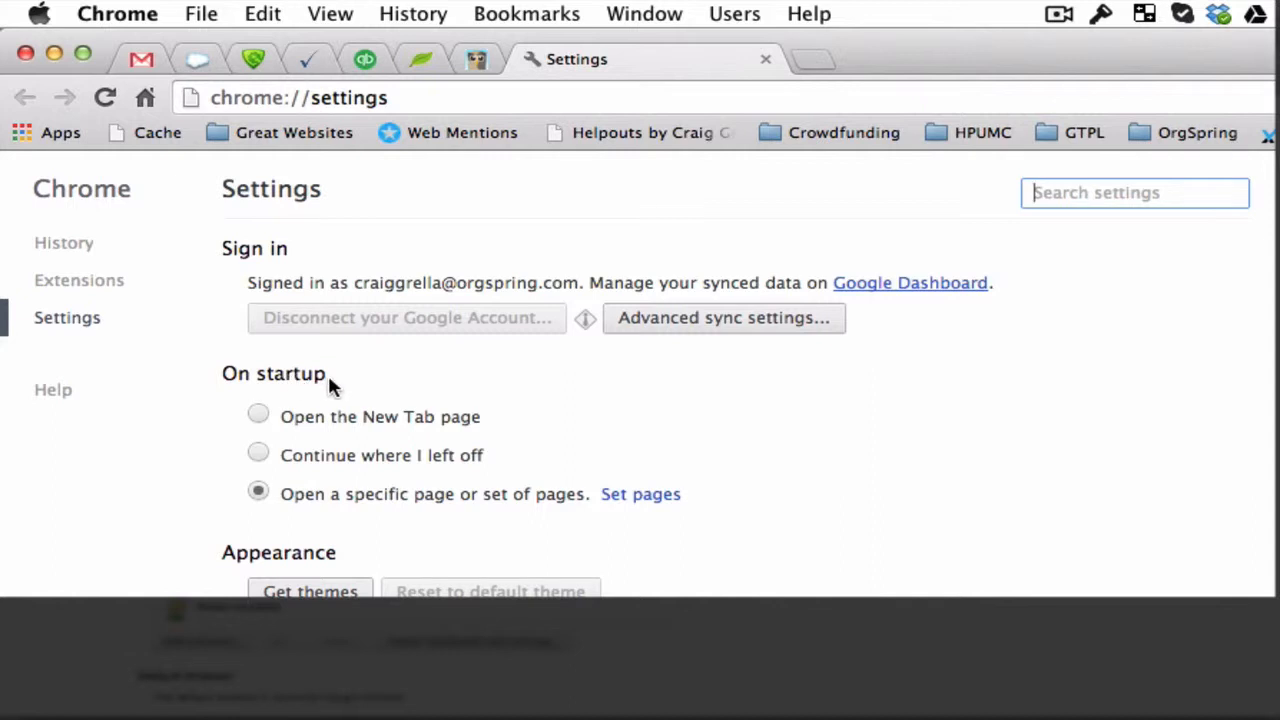
{"action": "mouse_move", "coordinate": [336, 430]}
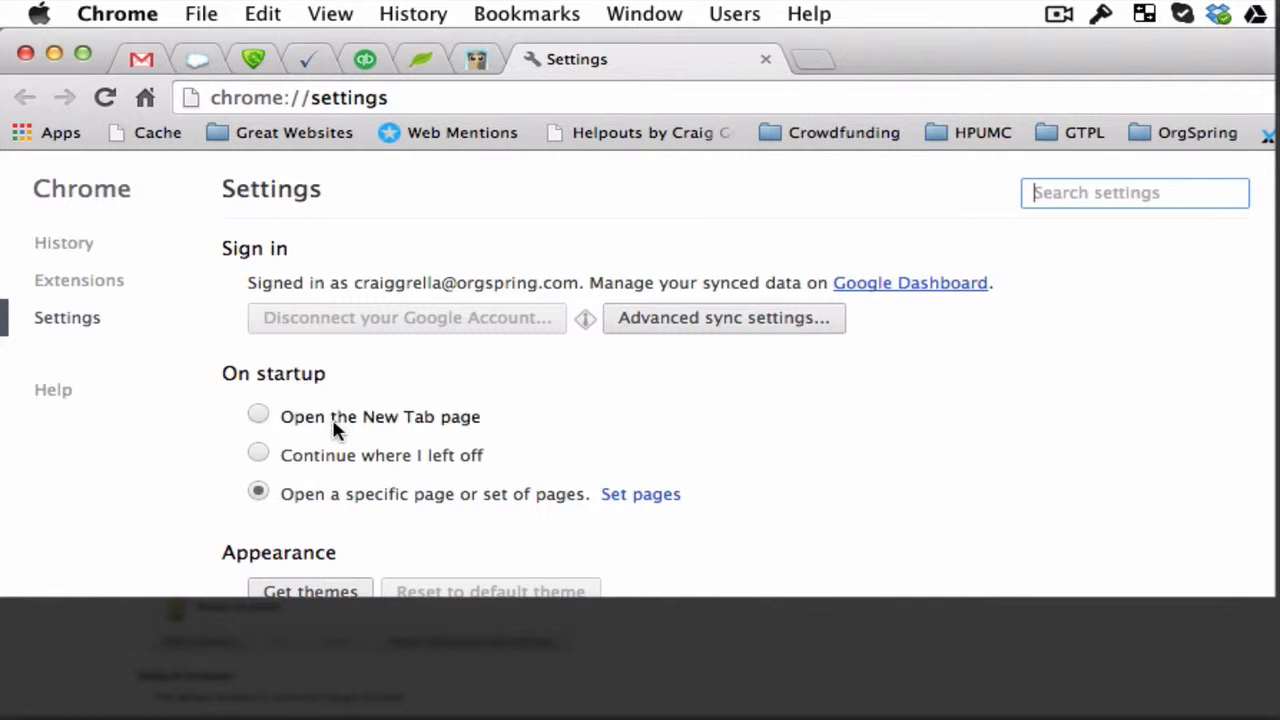
{"action": "mouse_move", "coordinate": [392, 424]}
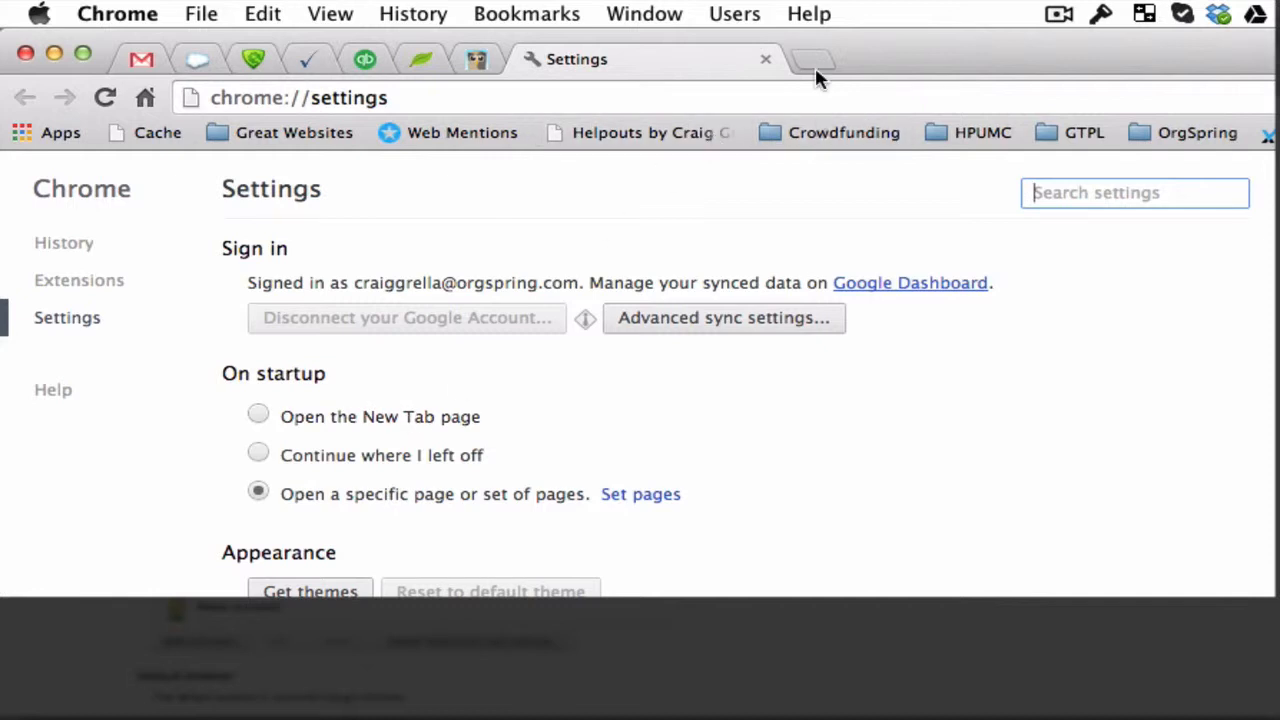
{"action": "left_click", "coordinate": [812, 60]}
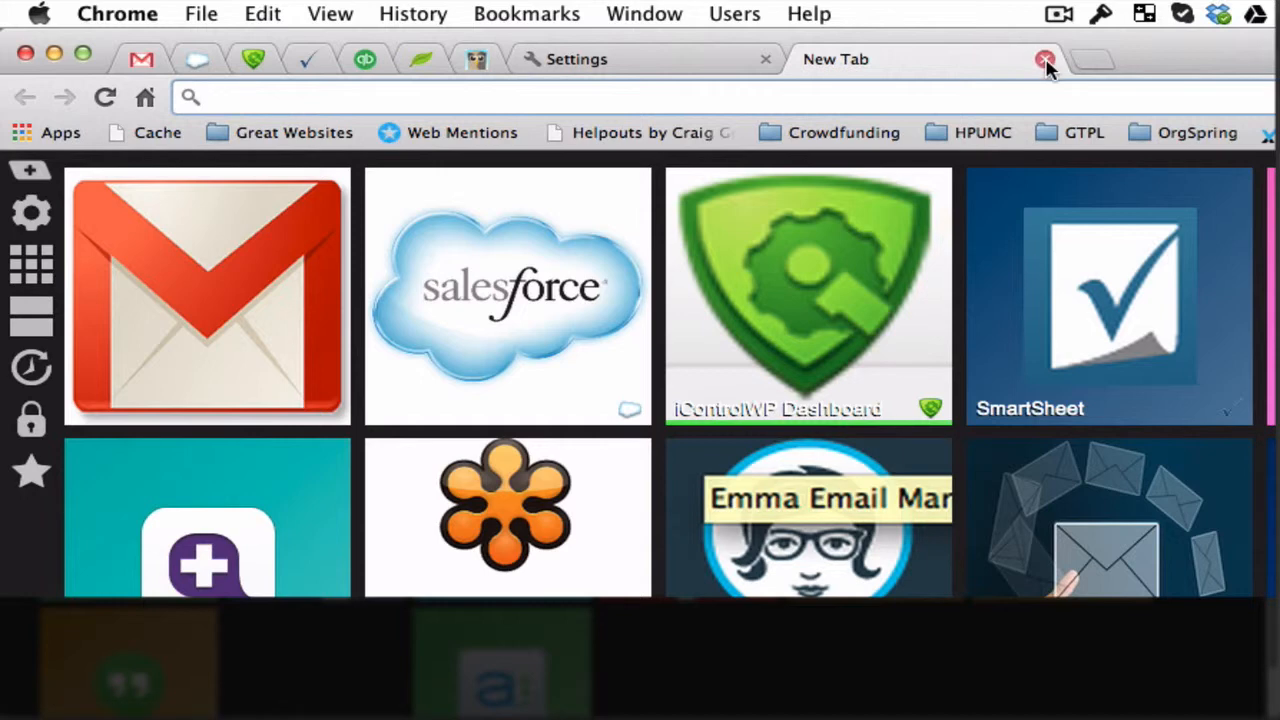
{"action": "left_click", "coordinate": [1044, 60]}
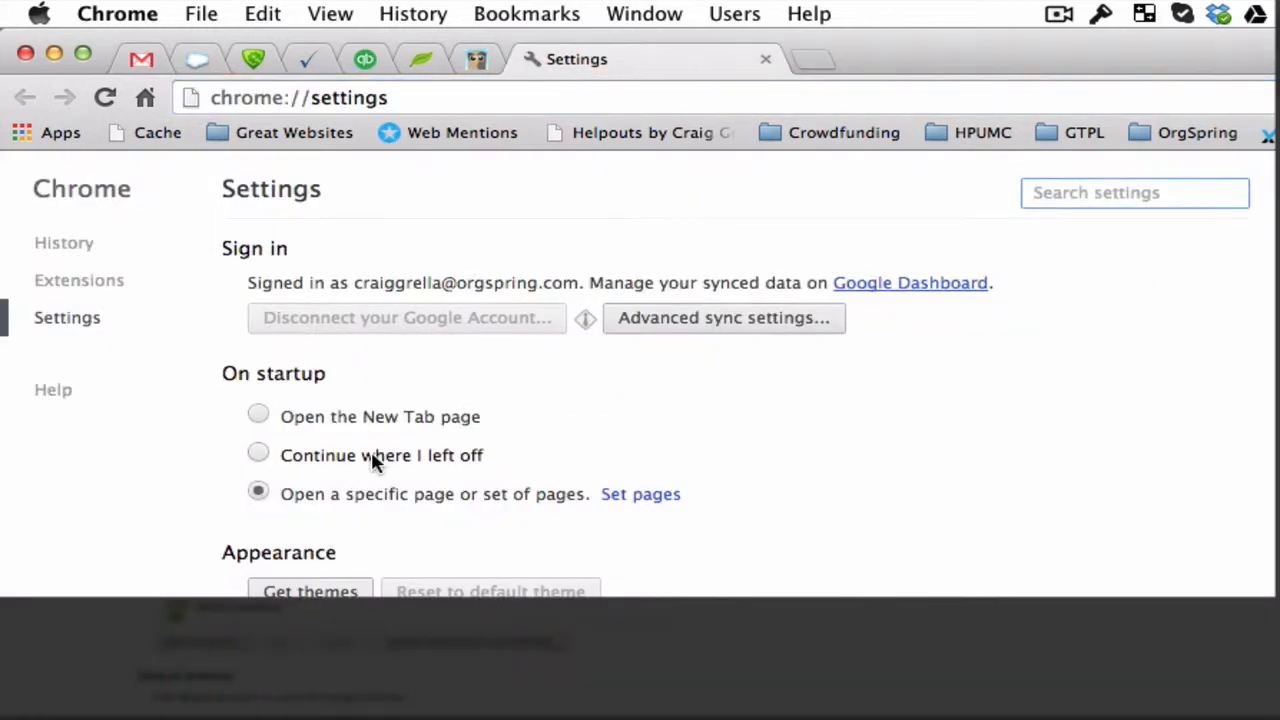
{"action": "mouse_move", "coordinate": [770, 60]}
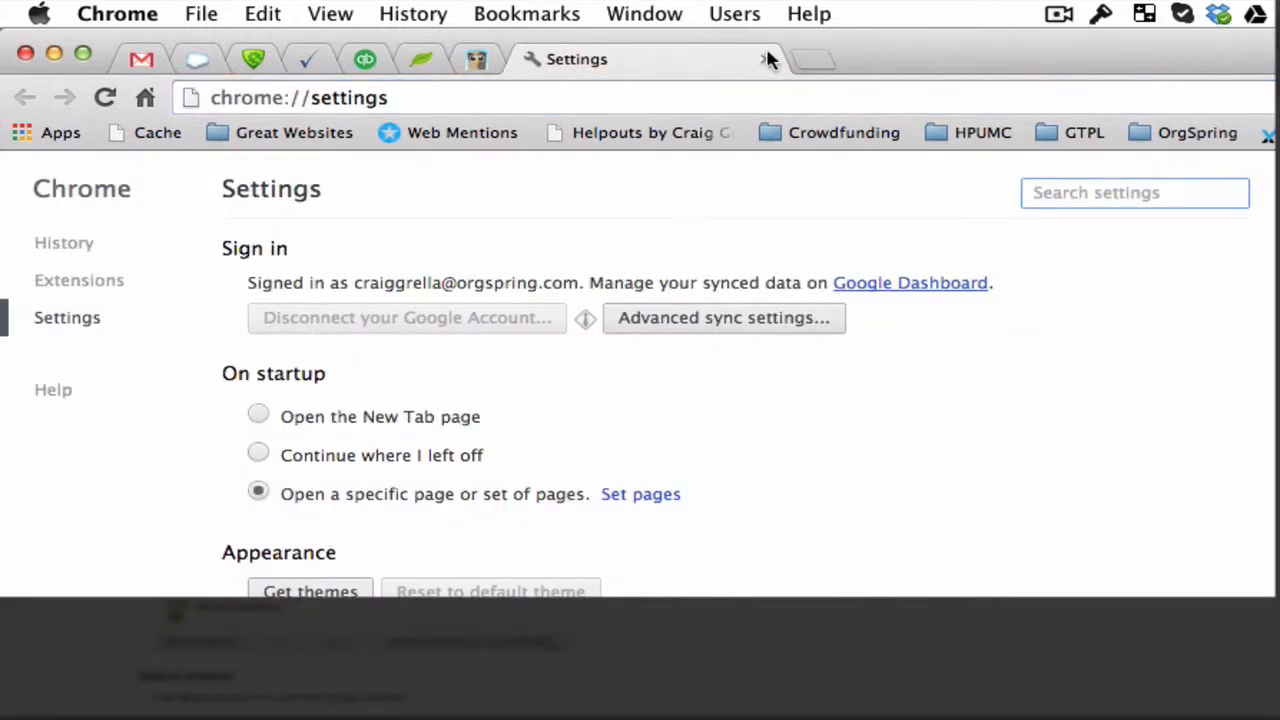
{"action": "mouse_move", "coordinate": [590, 62]}
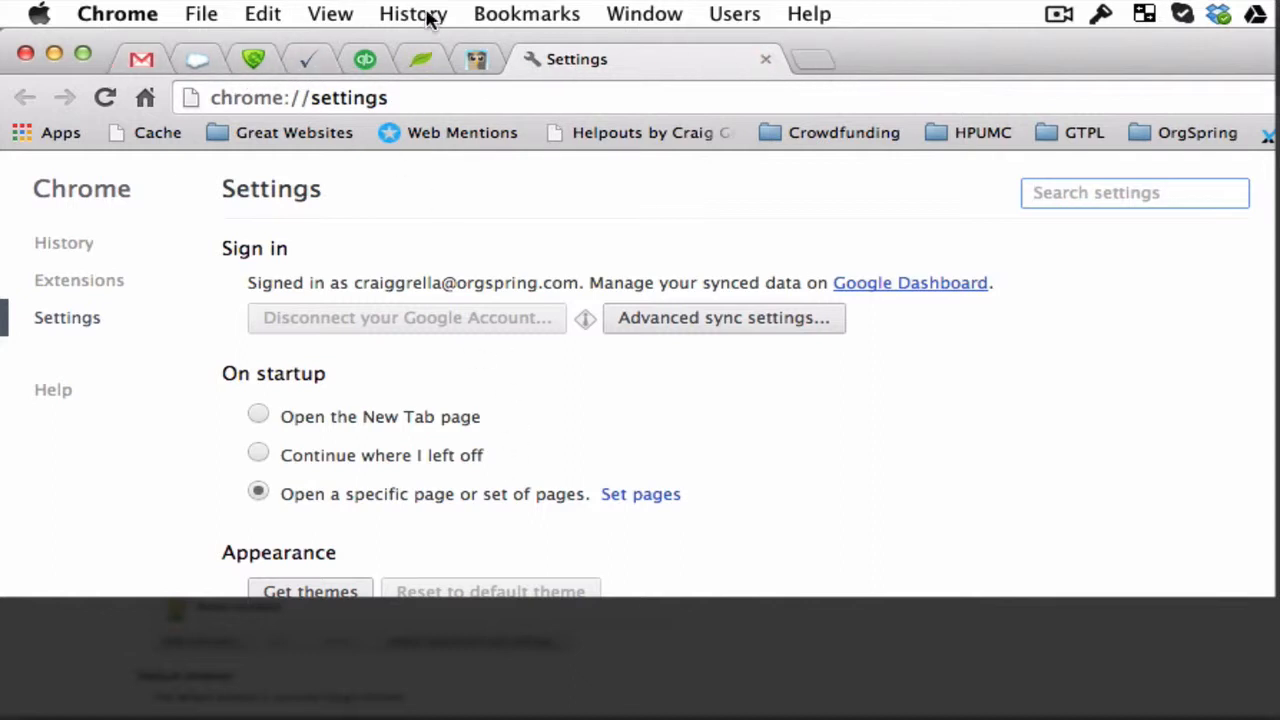
{"action": "mouse_move", "coordinate": [450, 464]}
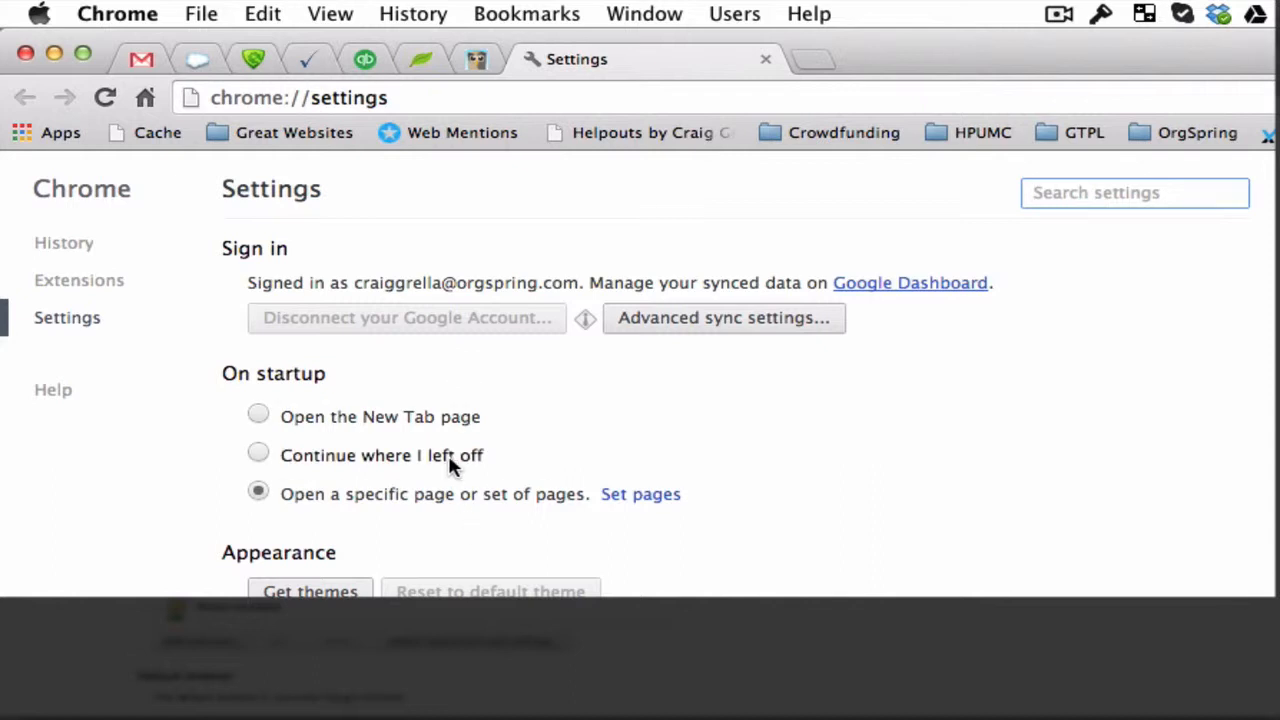
{"action": "mouse_move", "coordinate": [424, 462]}
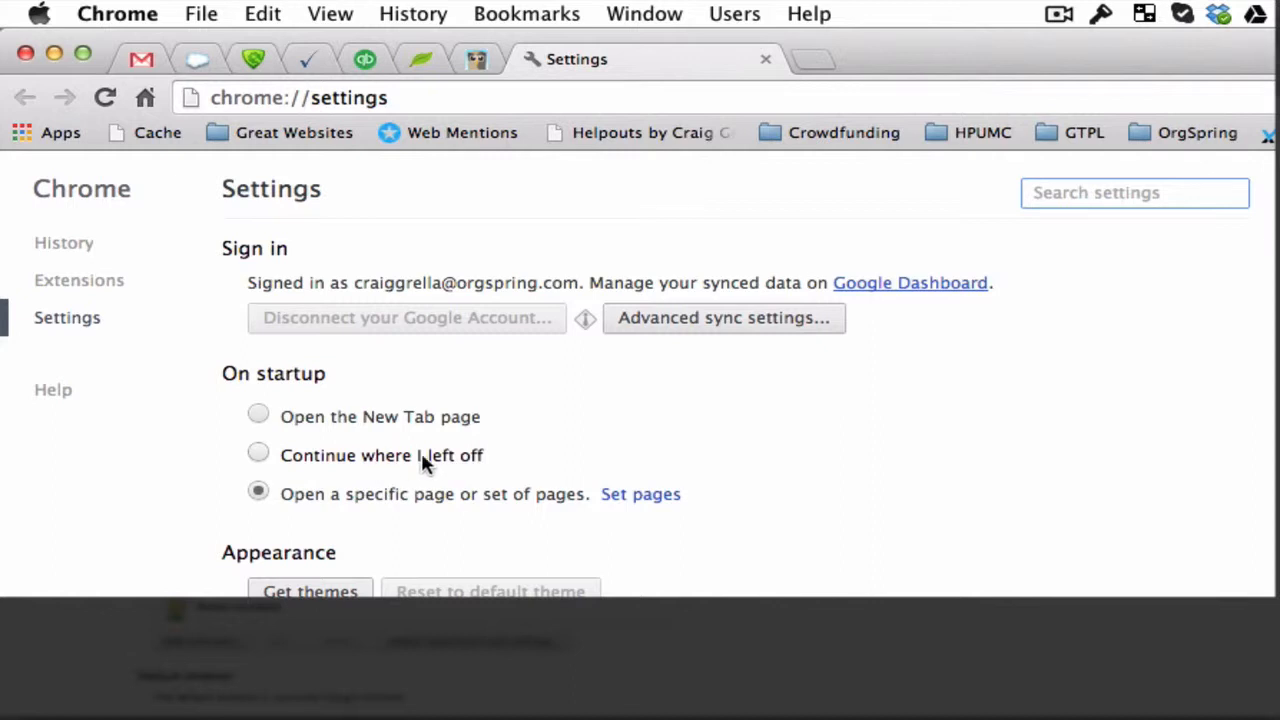
{"action": "mouse_move", "coordinate": [388, 488]}
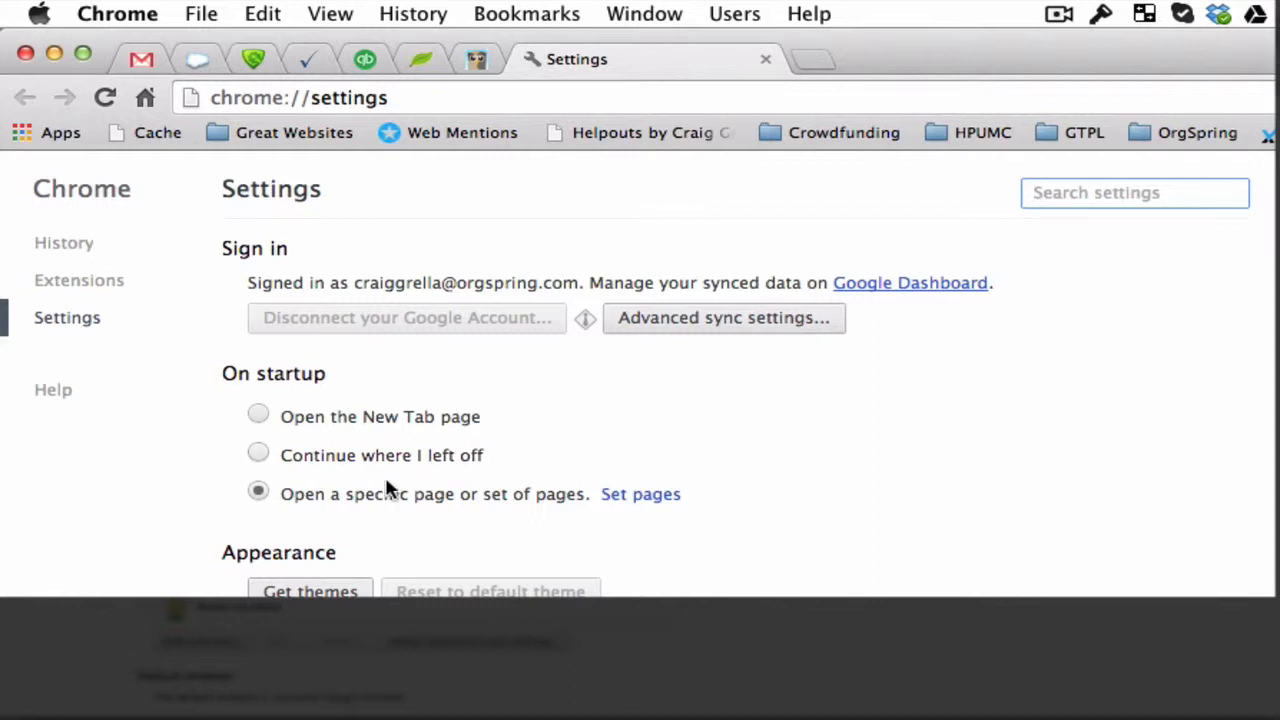
{"action": "mouse_move", "coordinate": [412, 510]}
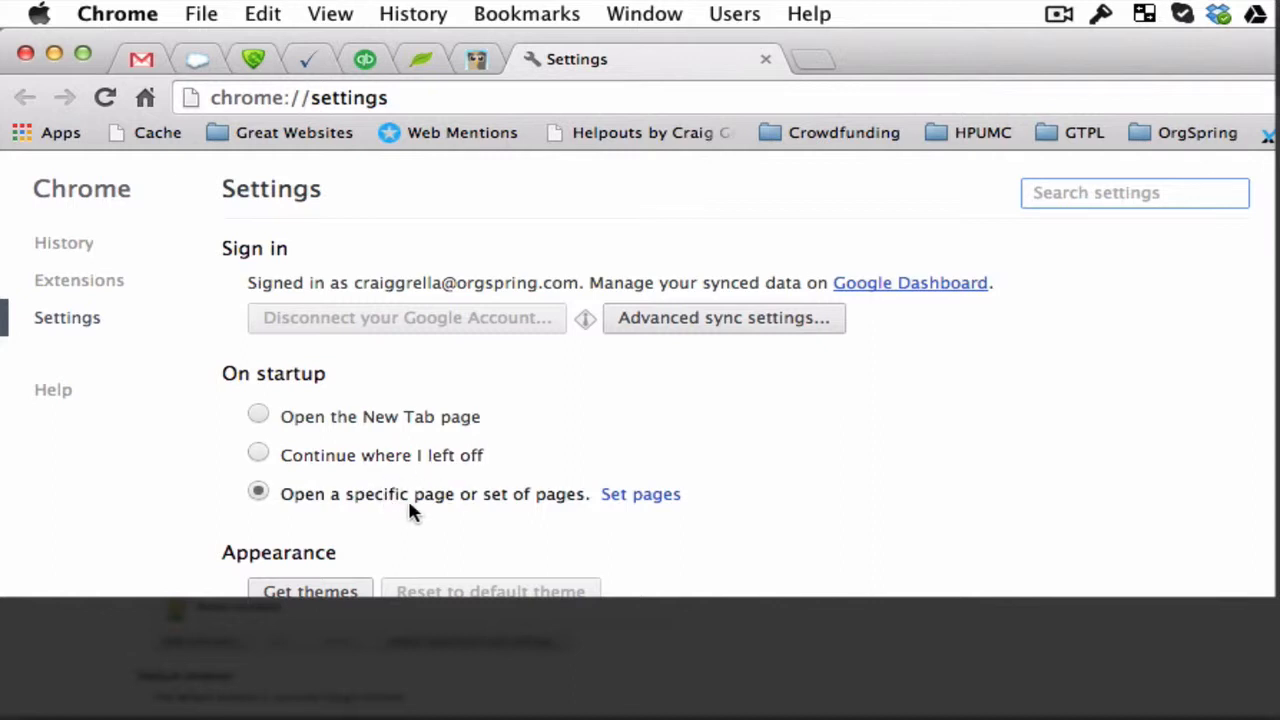
{"action": "mouse_move", "coordinate": [544, 504]}
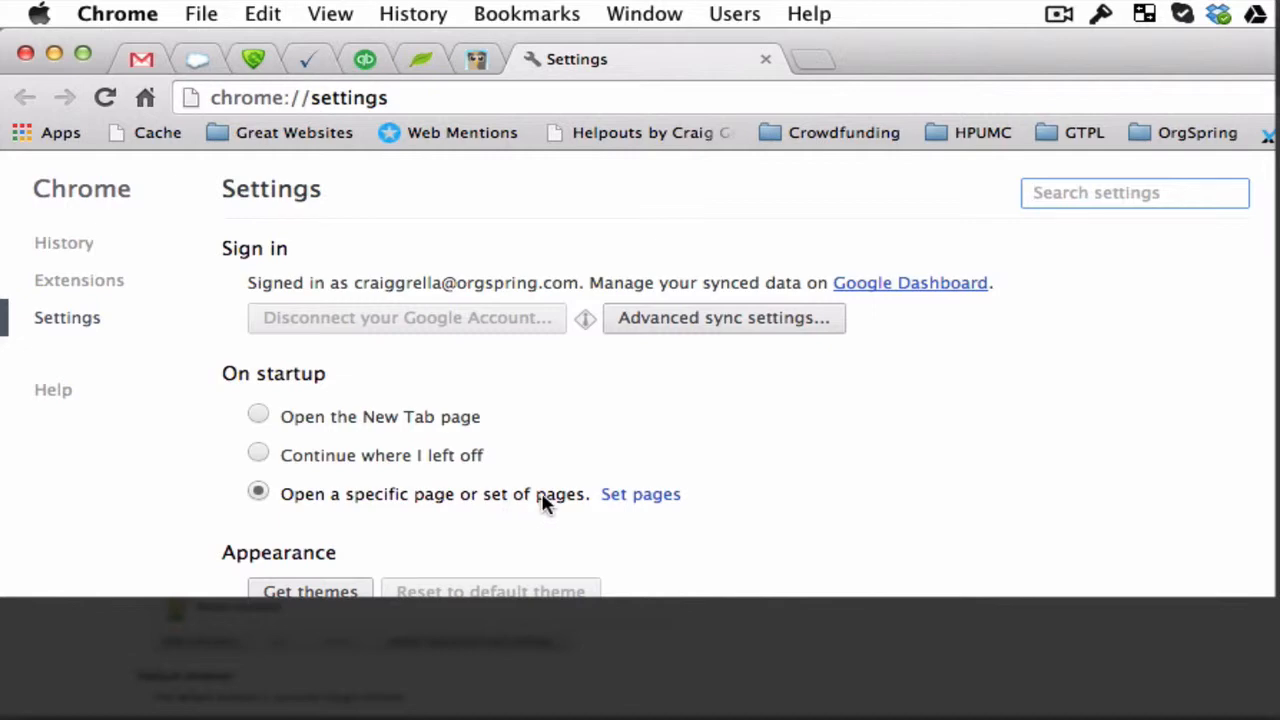
{"action": "mouse_move", "coordinate": [640, 494]}
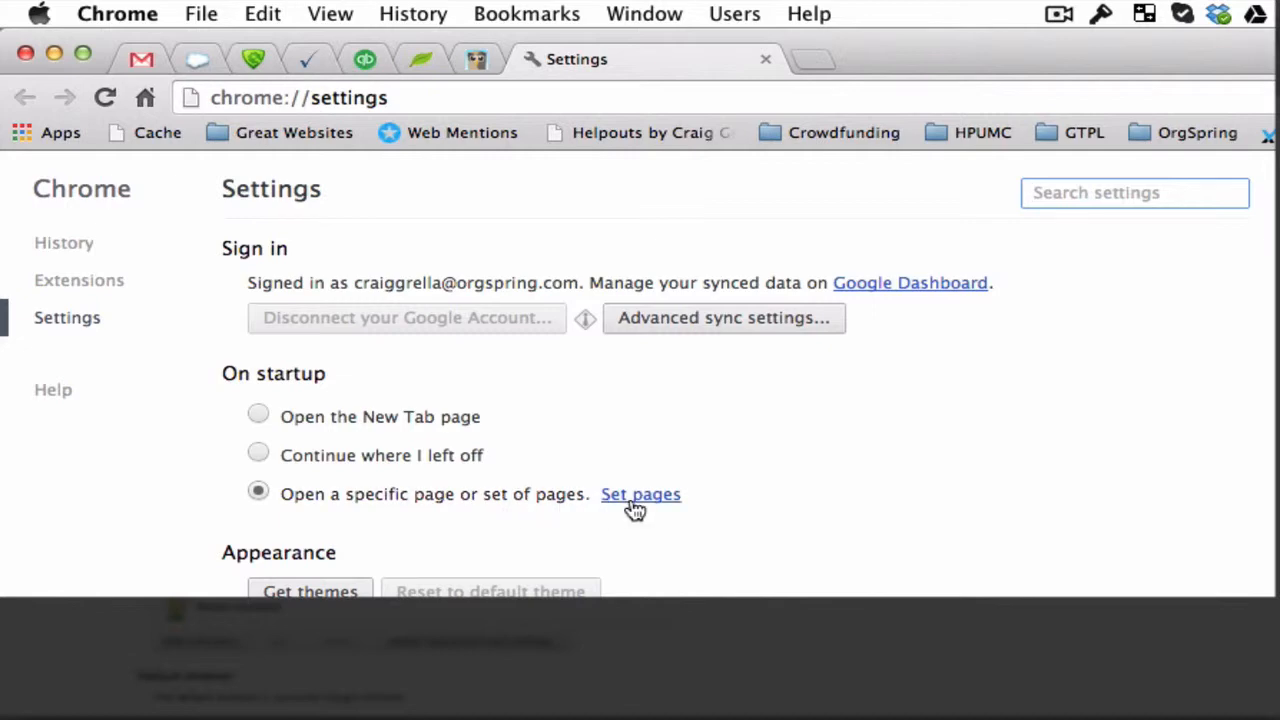
{"action": "left_click", "coordinate": [640, 494]}
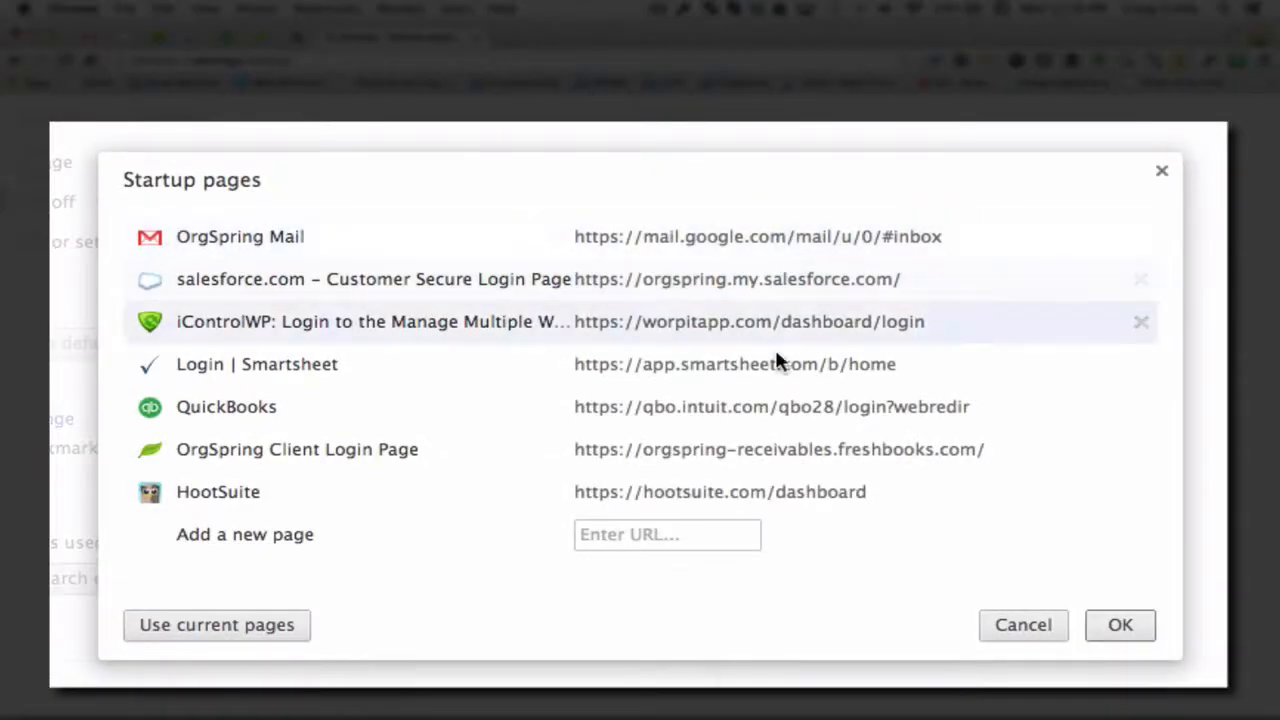
{"action": "mouse_move", "coordinate": [788, 424]}
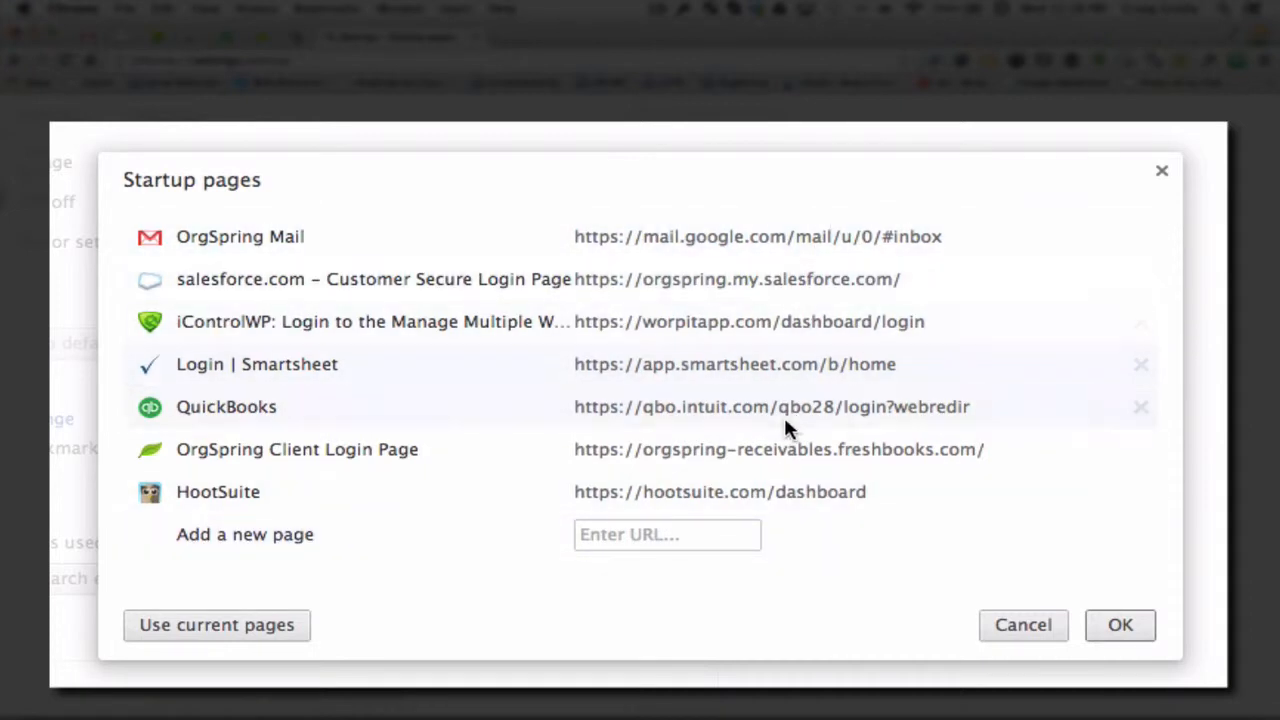
{"action": "mouse_move", "coordinate": [1162, 172]}
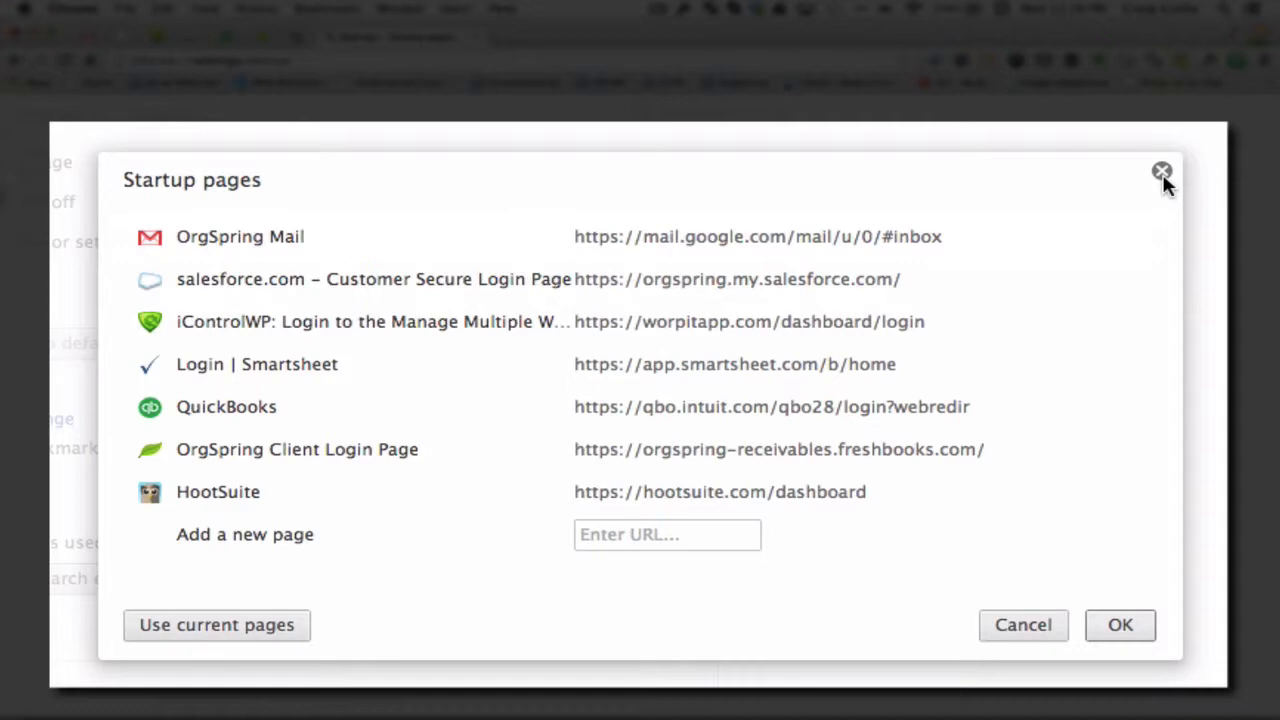
{"action": "left_click", "coordinate": [1162, 172]}
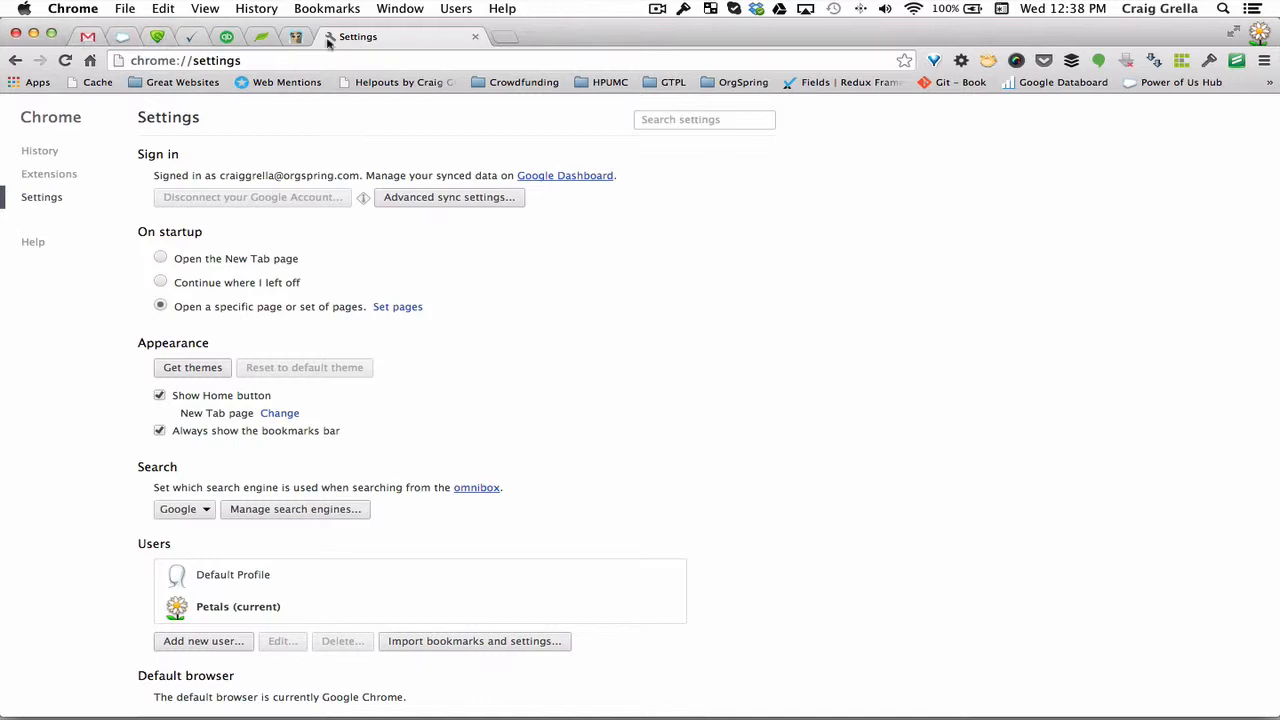
{"action": "mouse_move", "coordinate": [124, 32]}
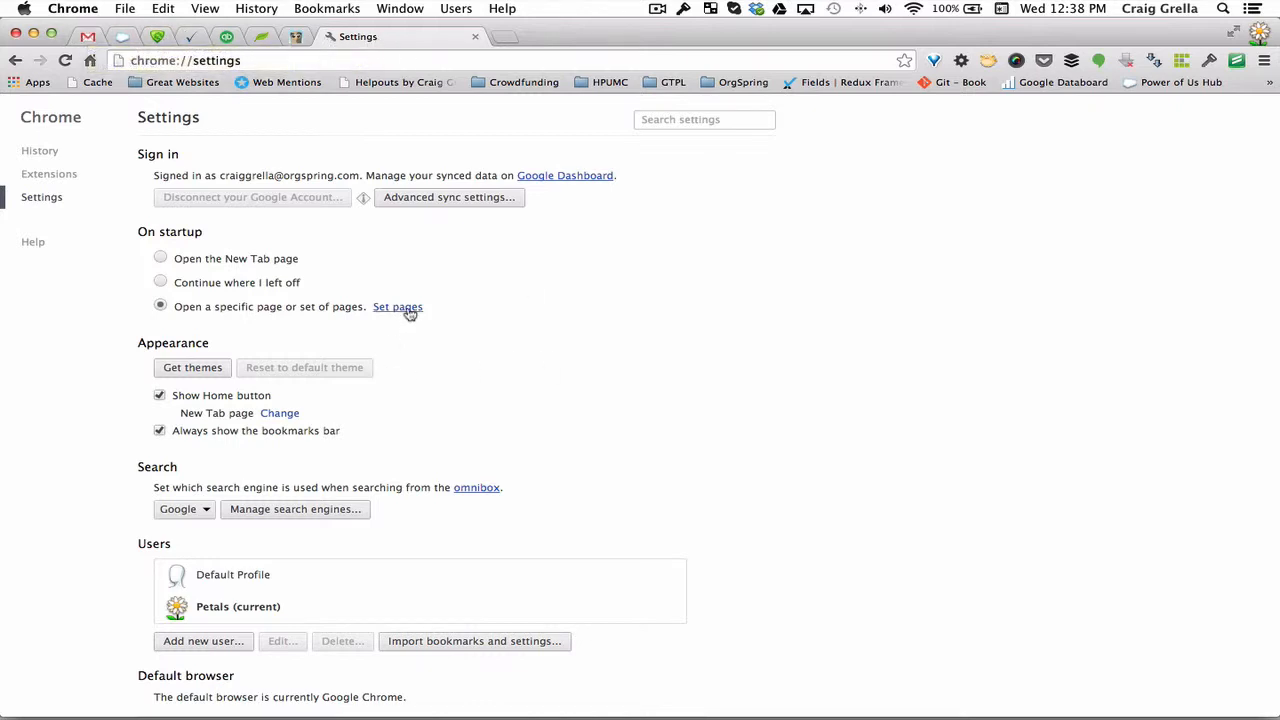
- Remove QuickBooks from the startup pages, leaving OrgSpring Mail, Salesforce and HootSuite
{"action": "left_click", "coordinate": [396, 306]}
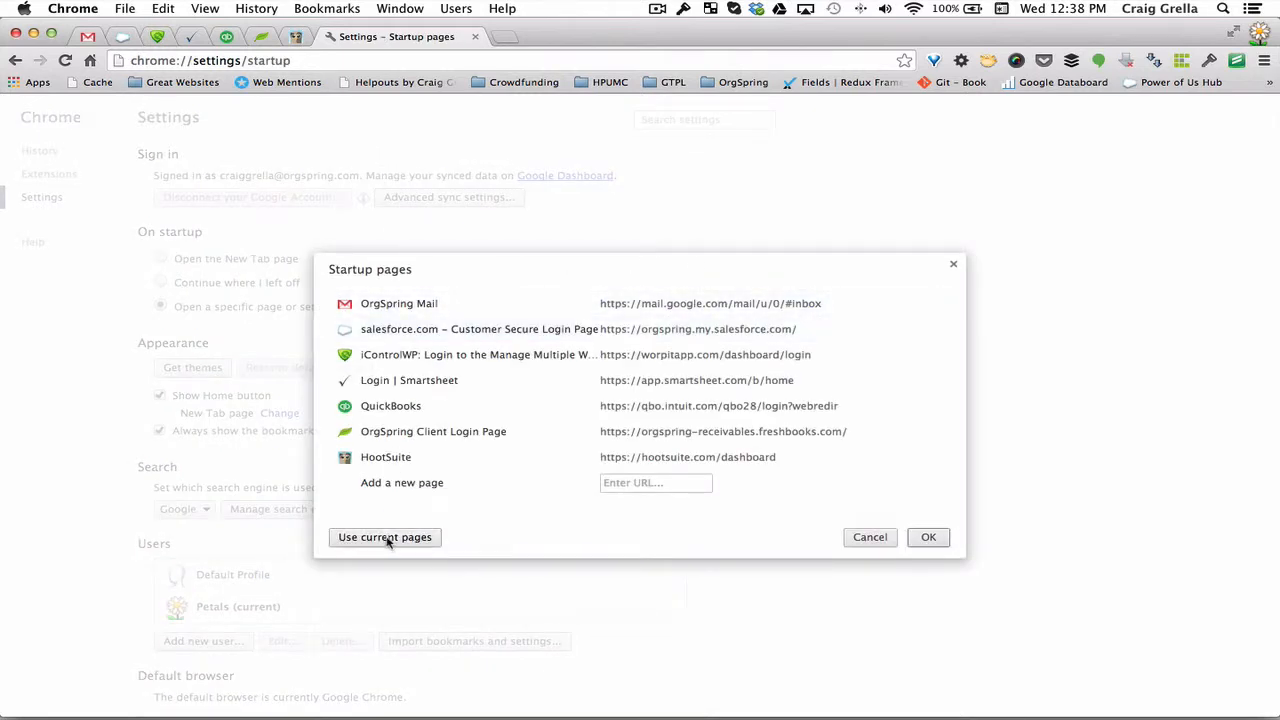
{"action": "mouse_move", "coordinate": [952, 264]}
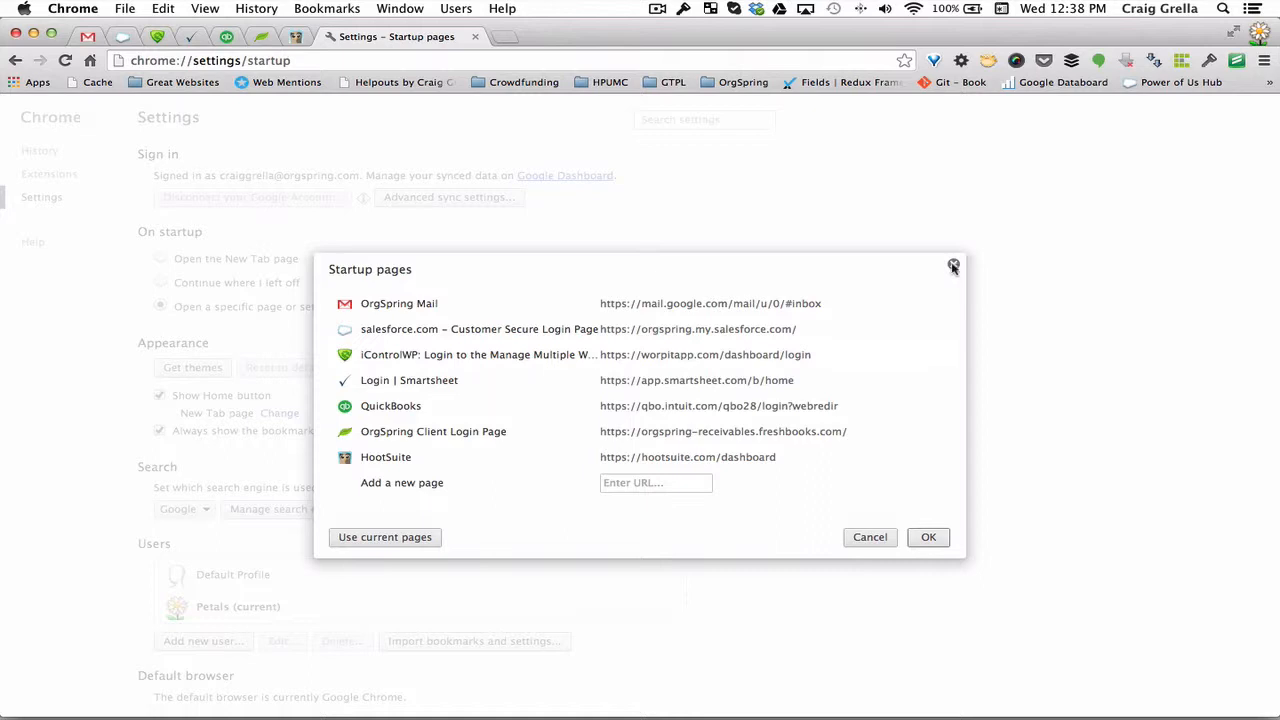
{"action": "mouse_move", "coordinate": [940, 304]}
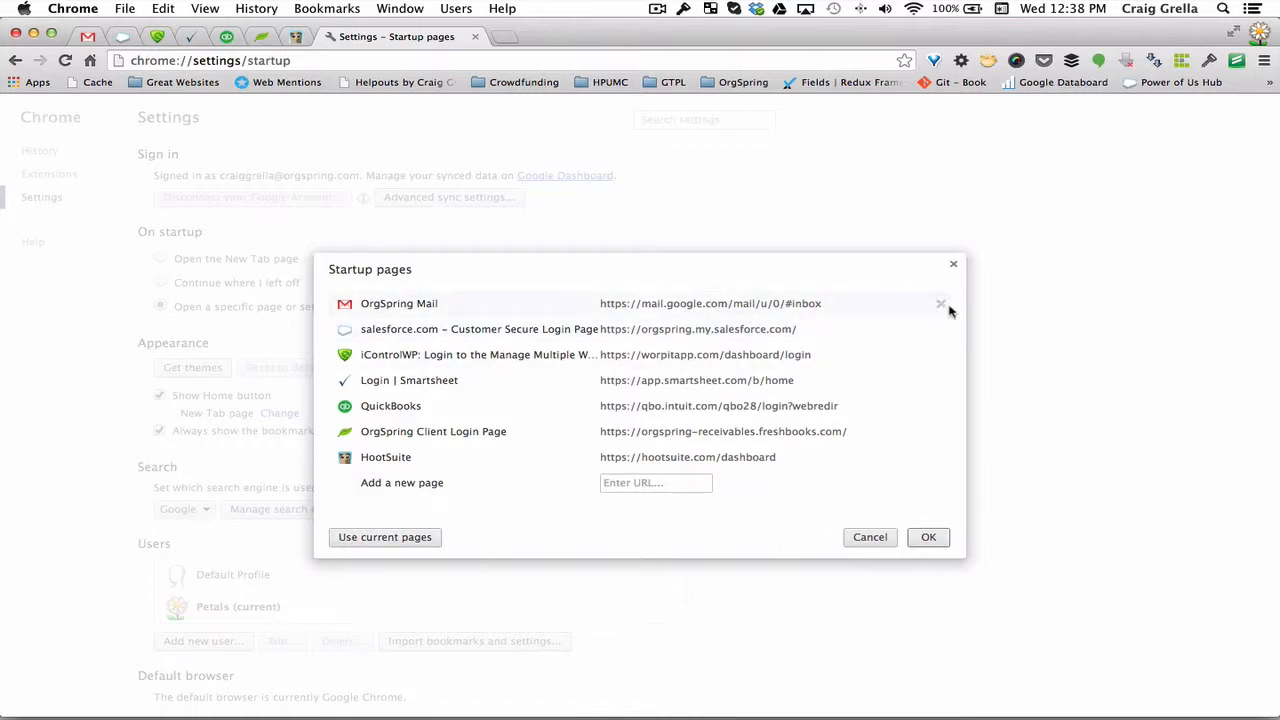
{"action": "mouse_move", "coordinate": [940, 406]}
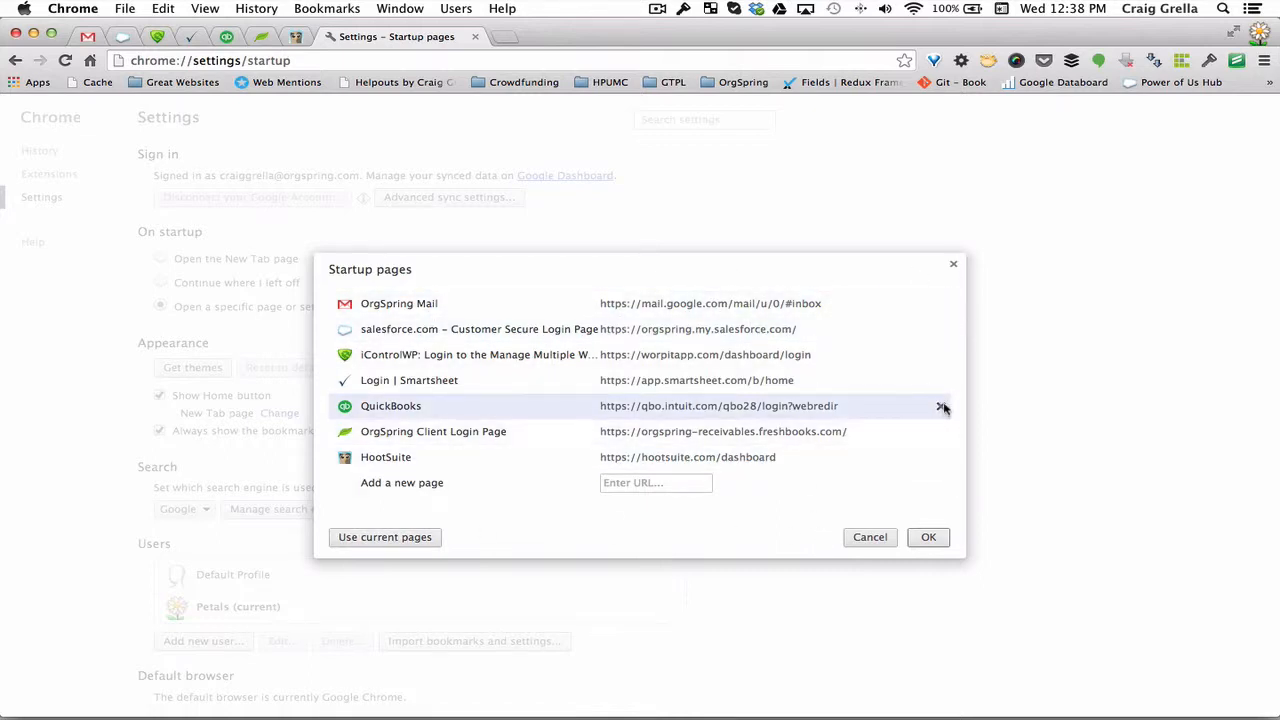
{"action": "left_click", "coordinate": [940, 404]}
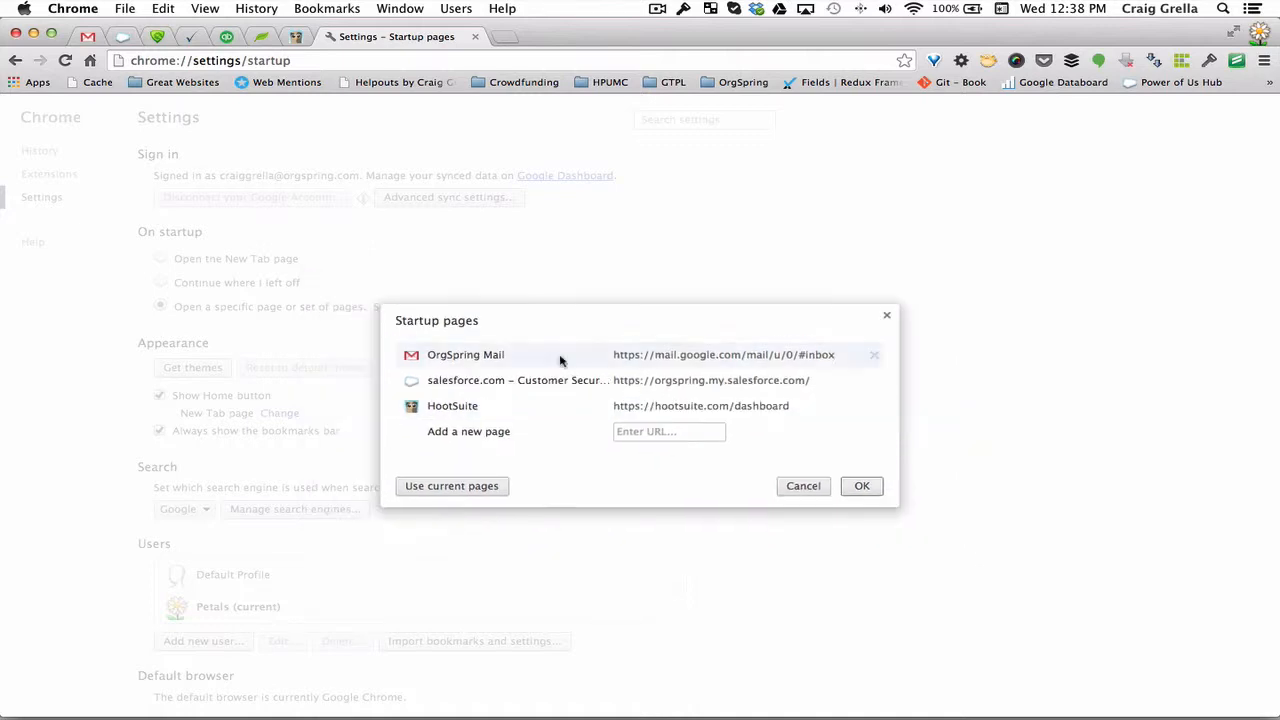
{"action": "mouse_move", "coordinate": [462, 362]}
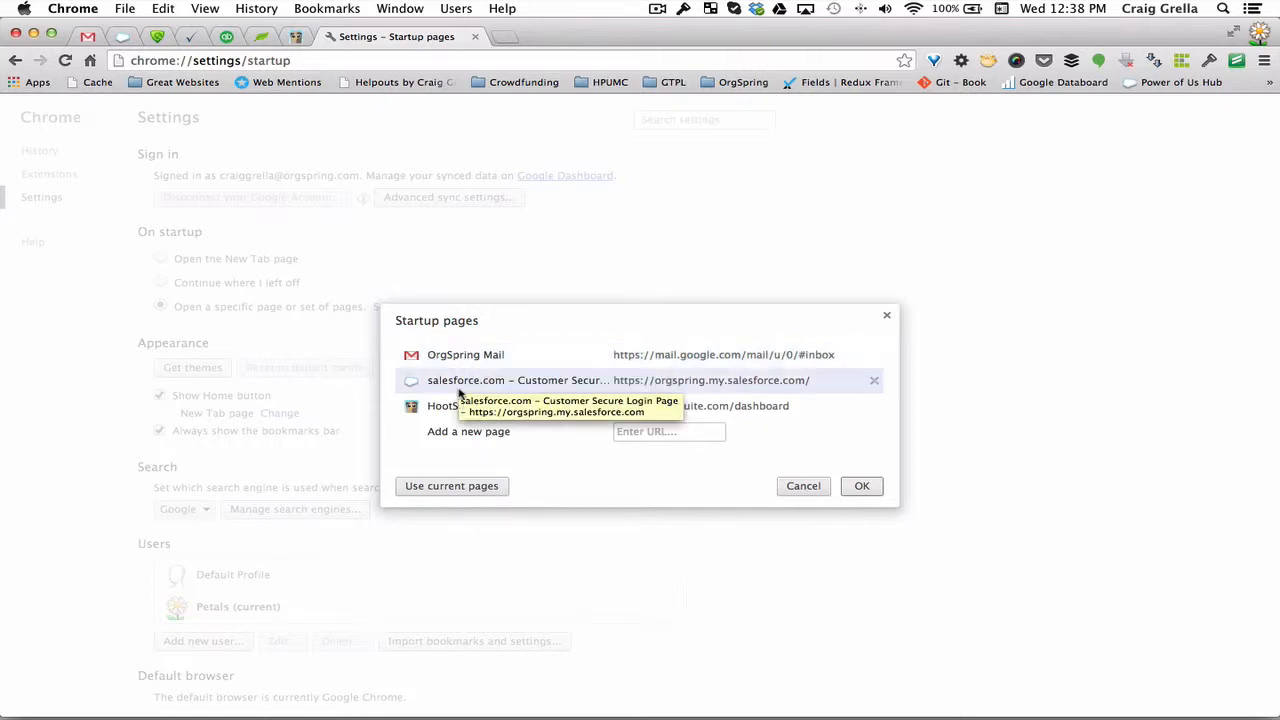
{"action": "mouse_move", "coordinate": [640, 500]}
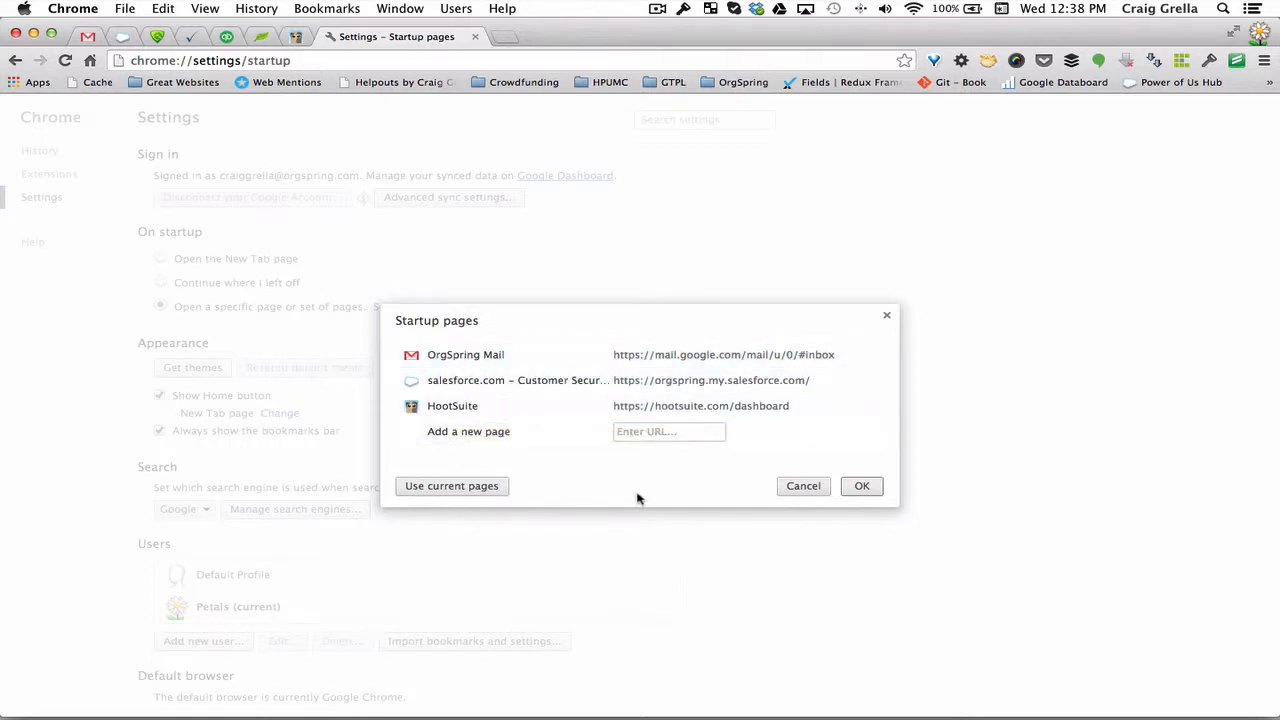
{"action": "mouse_move", "coordinate": [452, 404]}
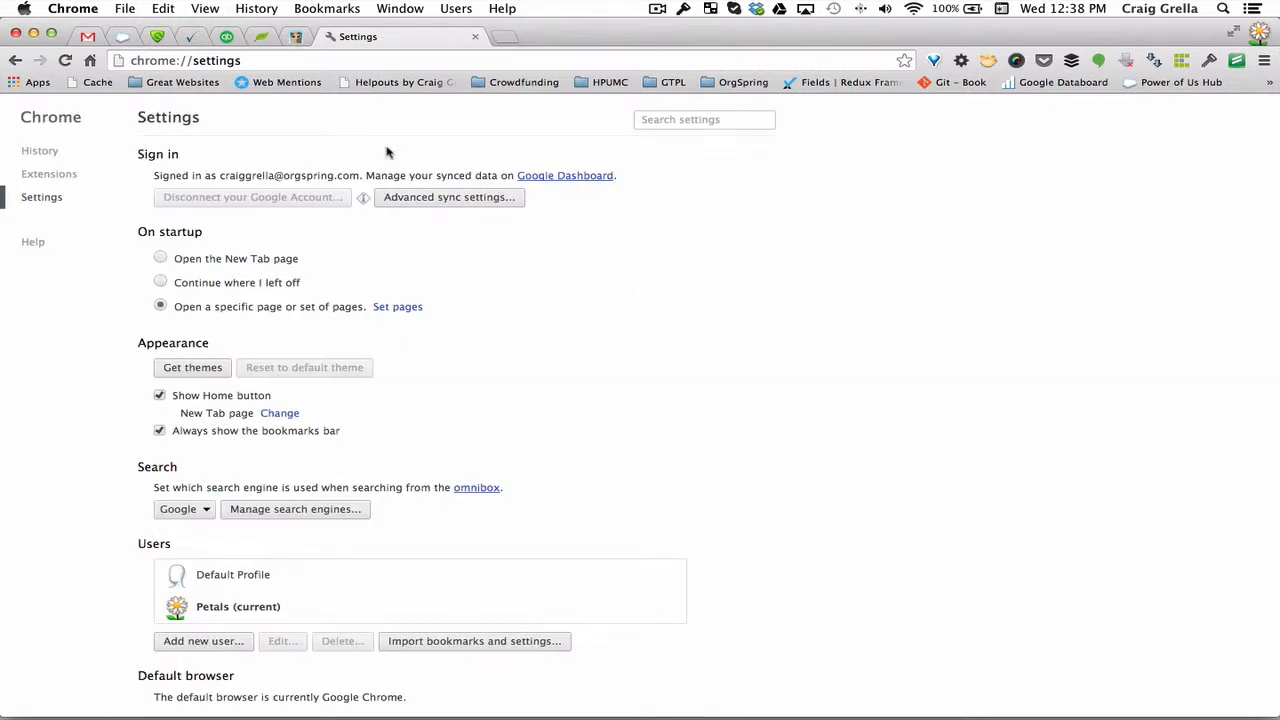
- Close Settings and bring up the Awesome New Tab Page tile grid in a new tab
{"action": "left_click", "coordinate": [72, 8]}
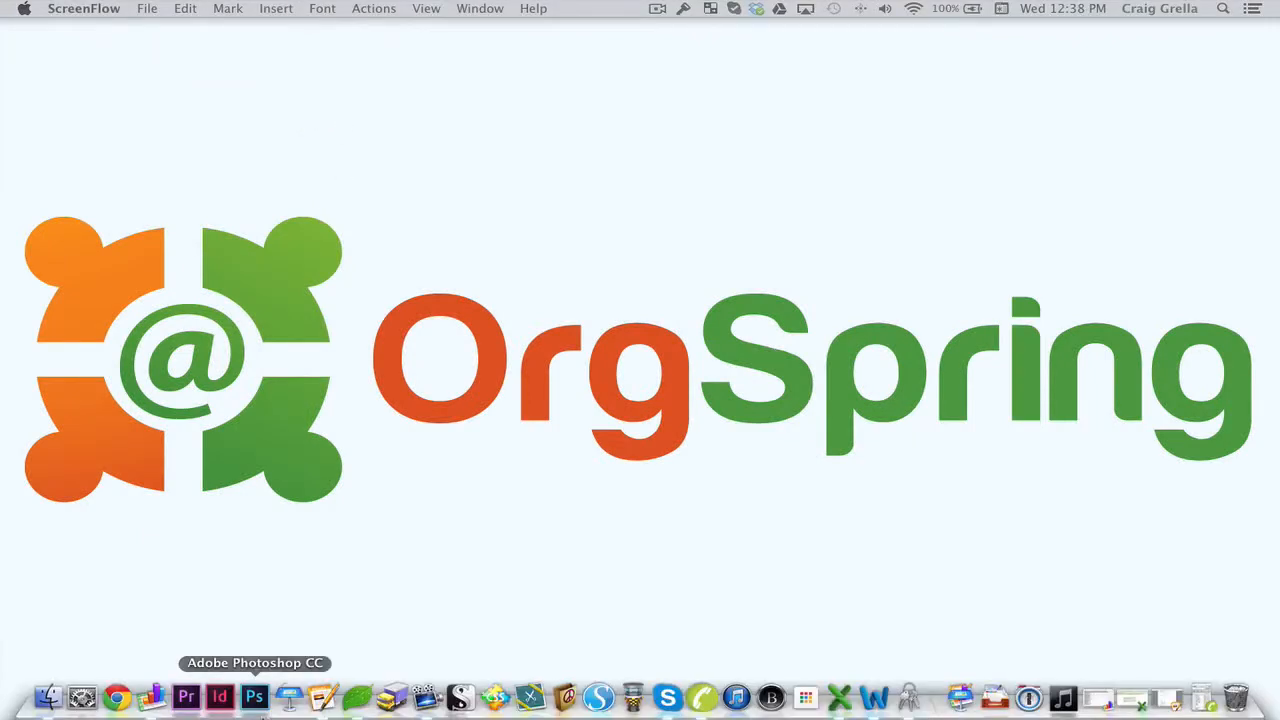
{"action": "left_click", "coordinate": [116, 696]}
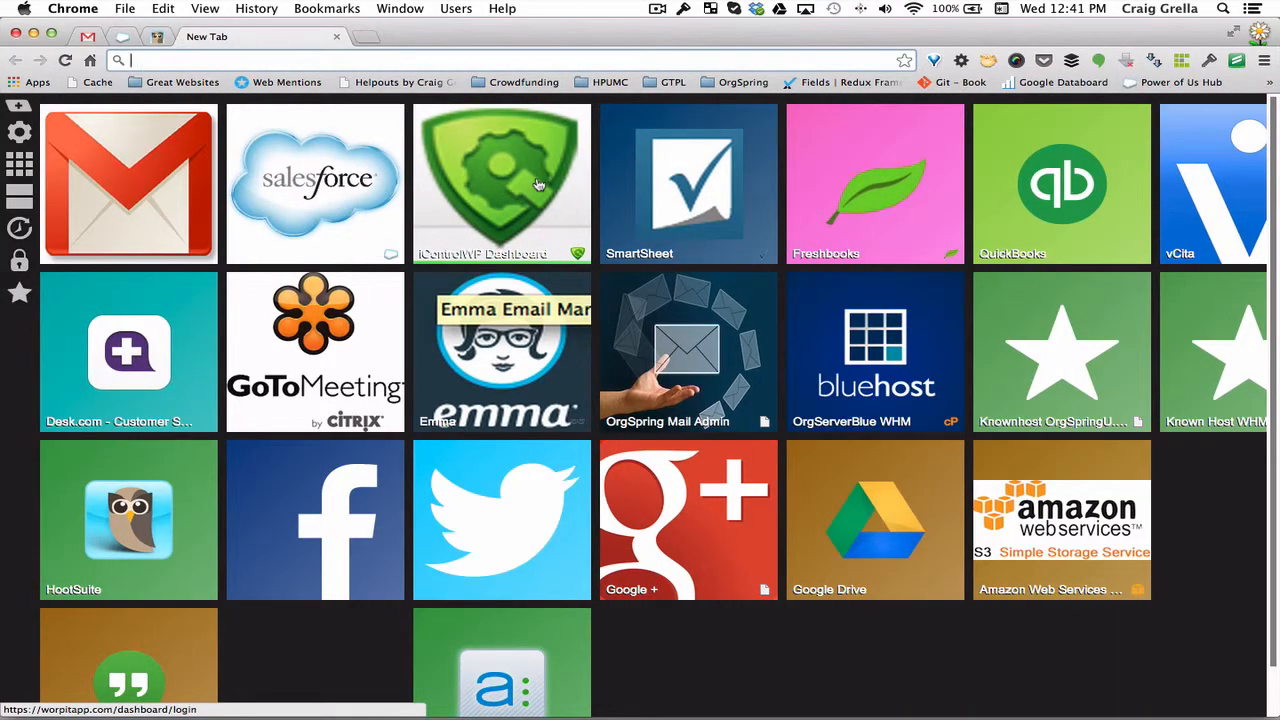
{"action": "mouse_move", "coordinate": [340, 348]}
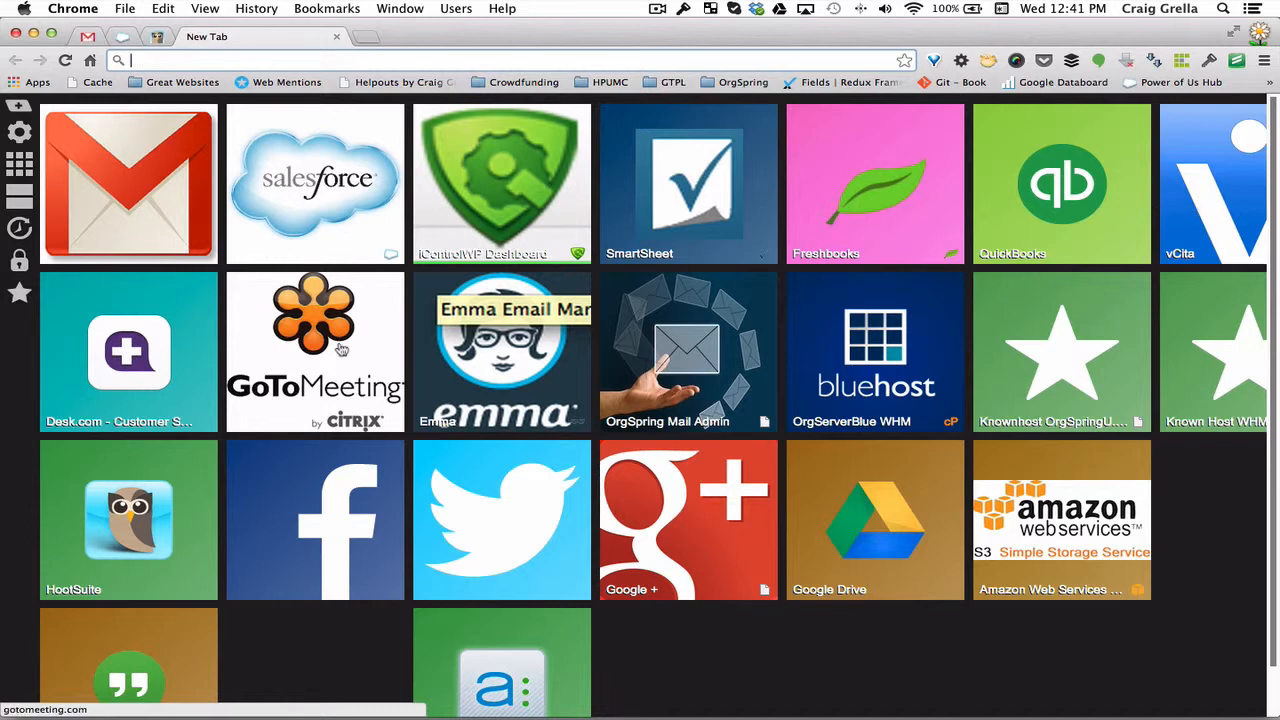
- Launch the Emma email marketing login page from its tile
{"action": "left_click", "coordinate": [500, 350]}
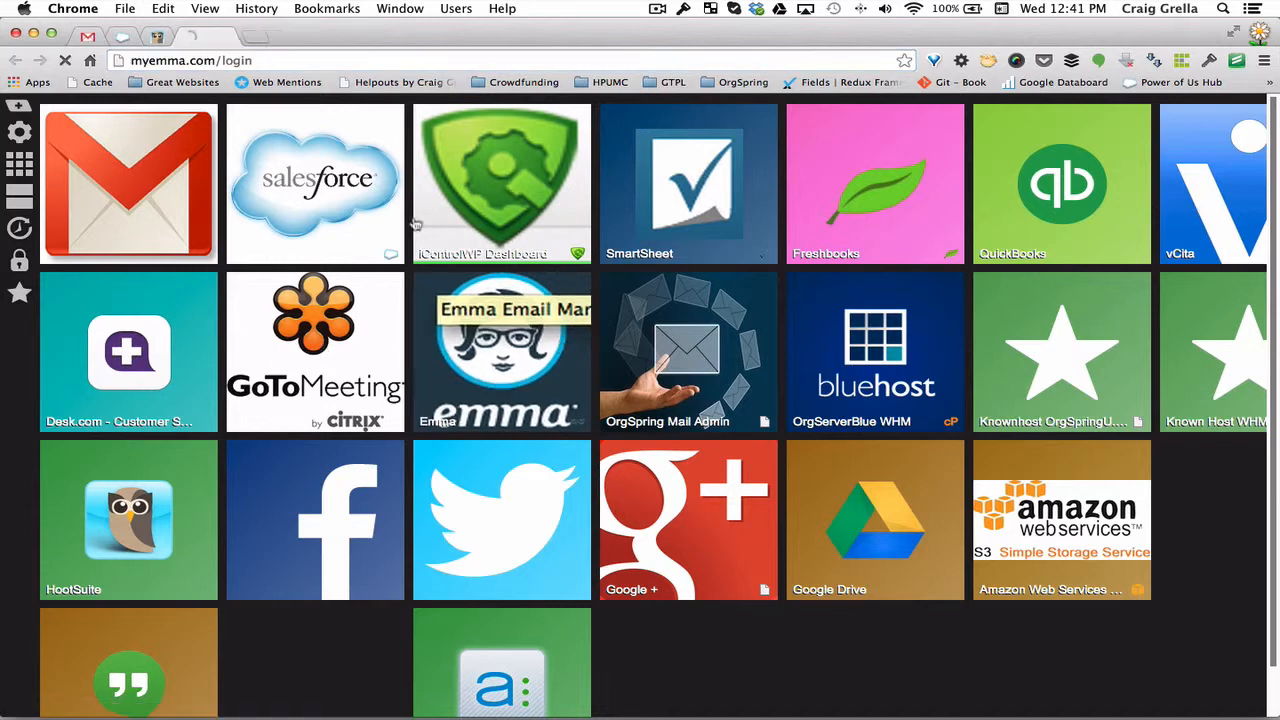
{"action": "left_click", "coordinate": [500, 352]}
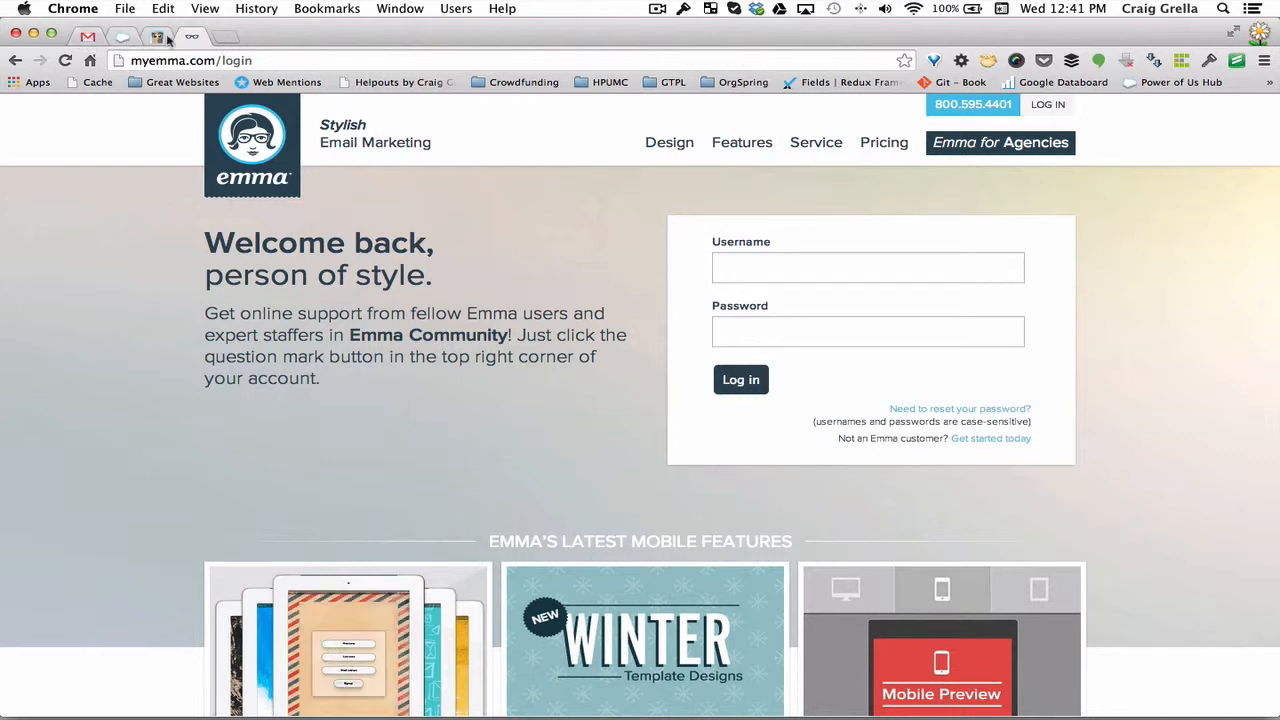
{"action": "mouse_move", "coordinate": [192, 36]}
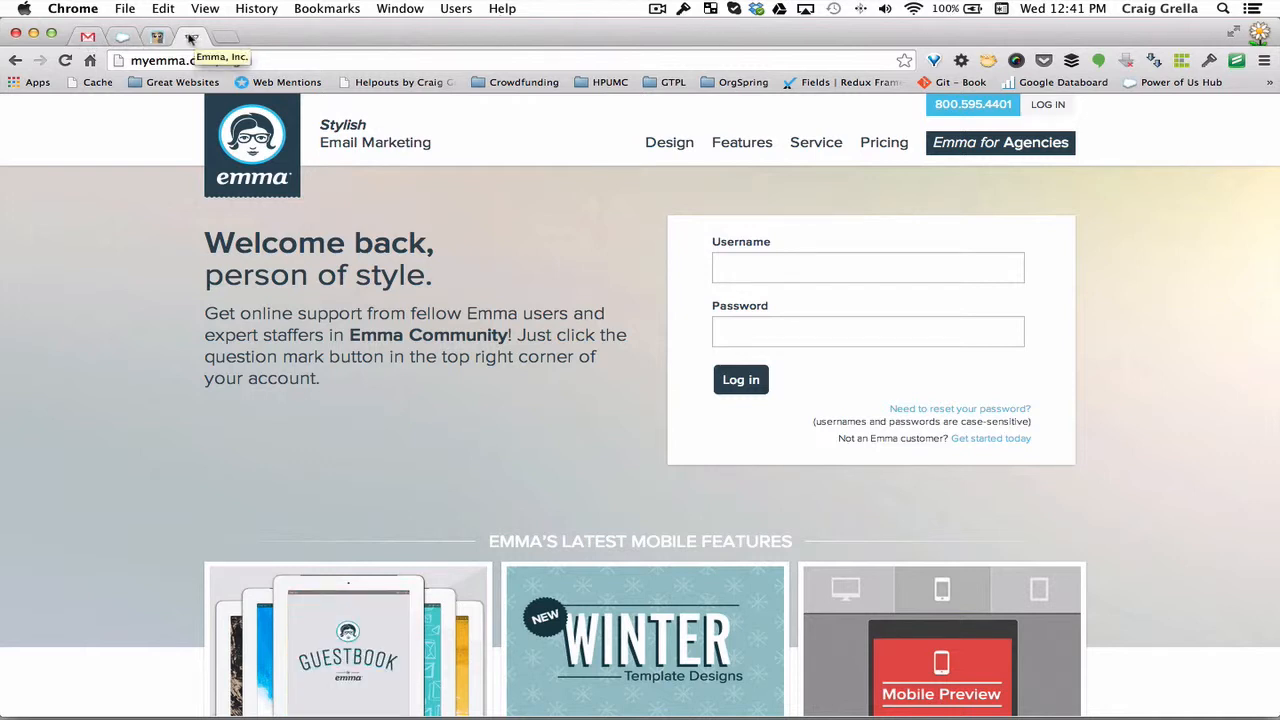